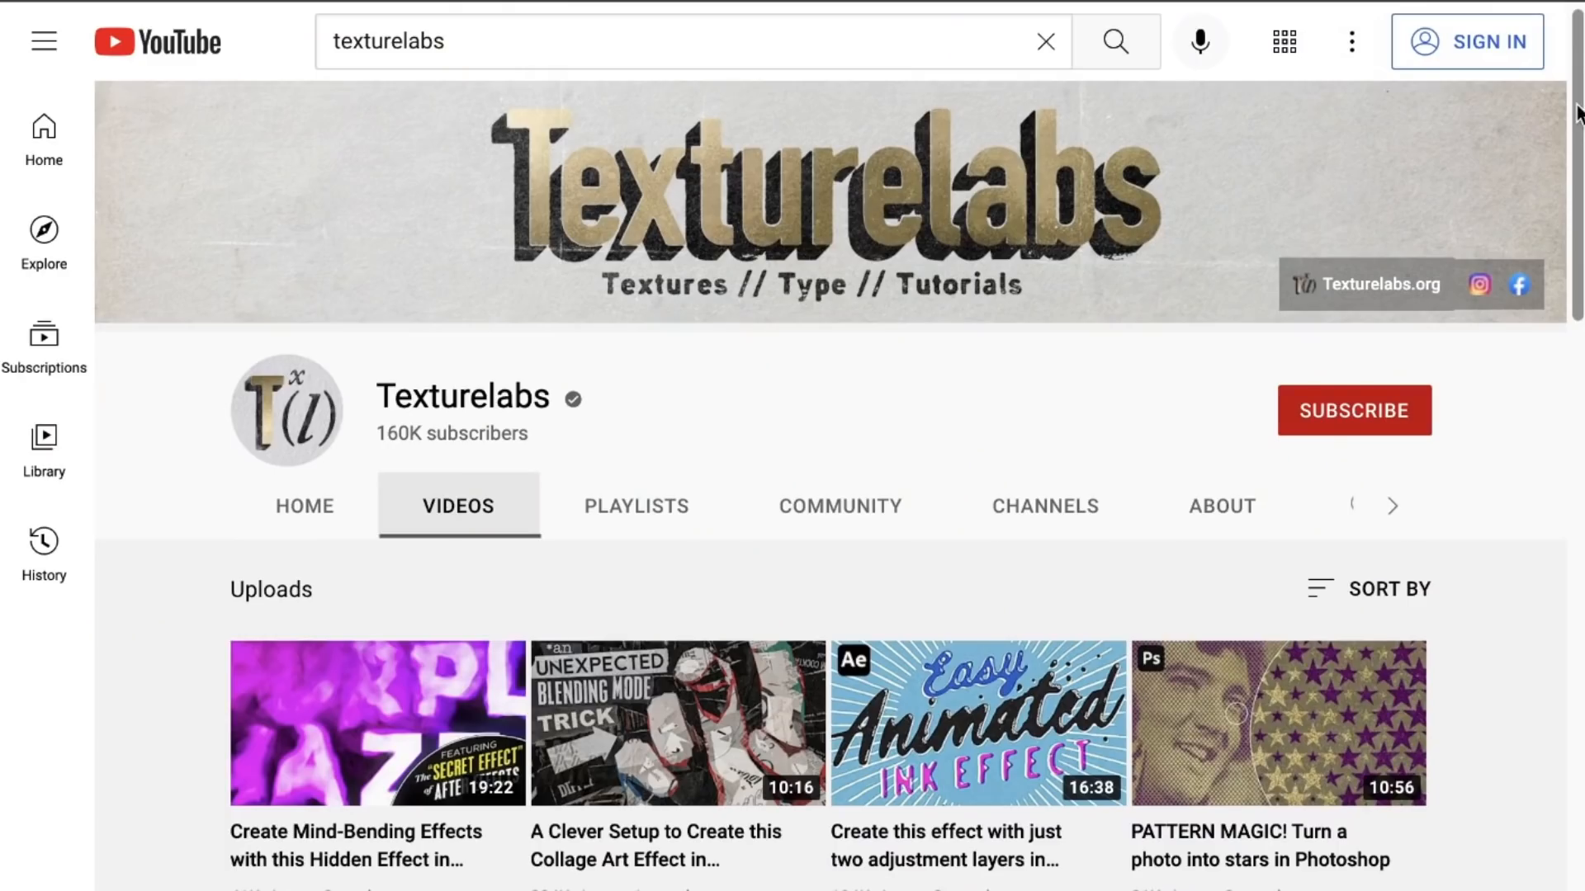
Step: Show the Brush Settings options for the selected Pencil Sketch preset
scroll("down", 3)
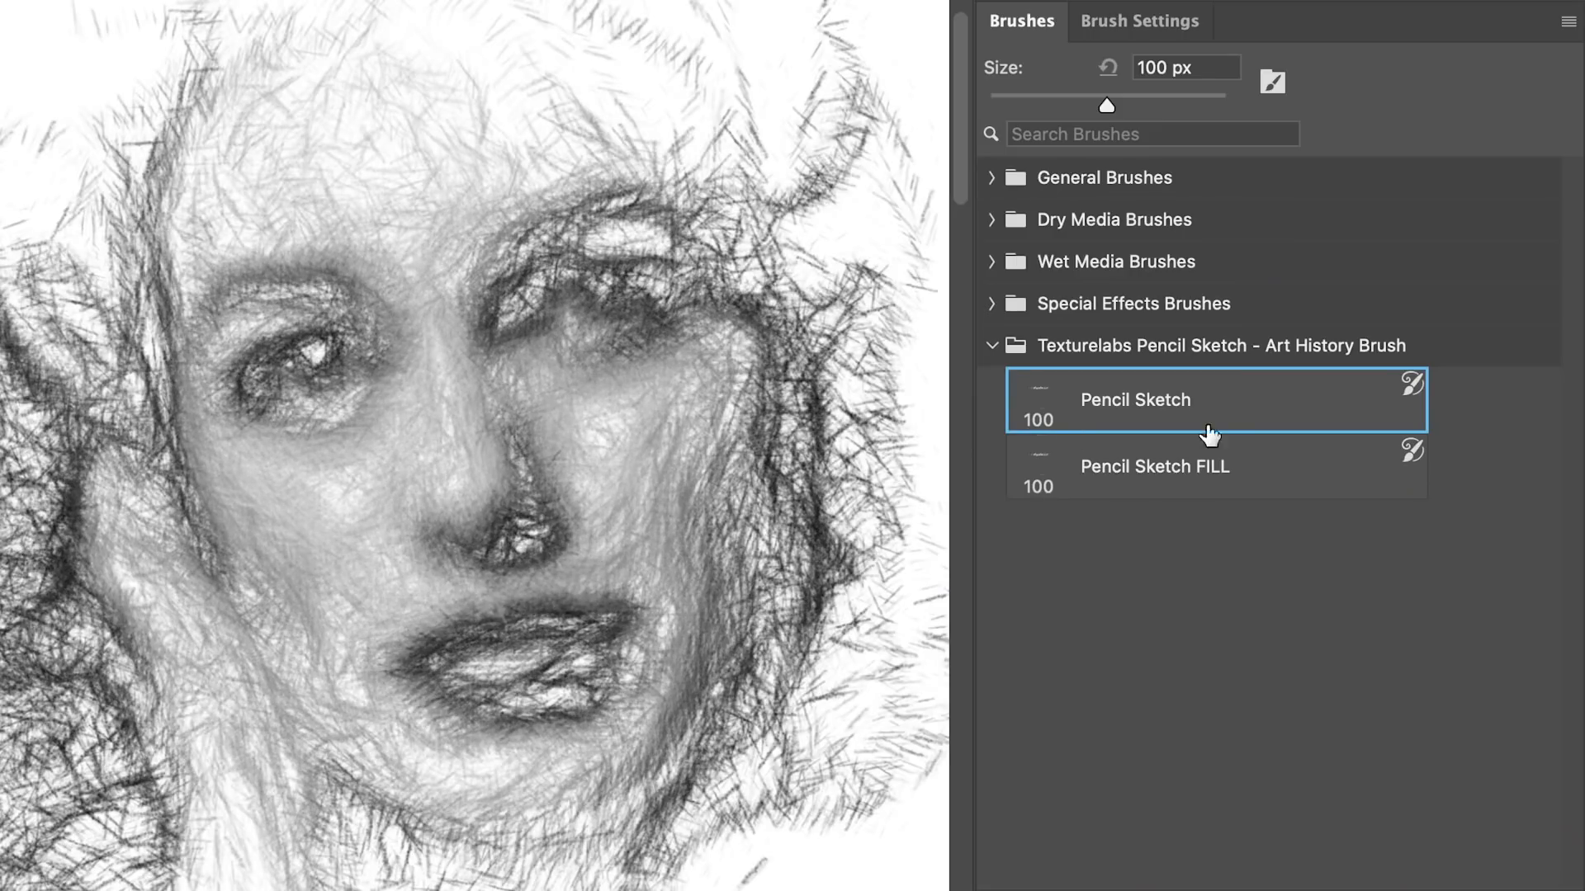
mouse_move(1282, 415)
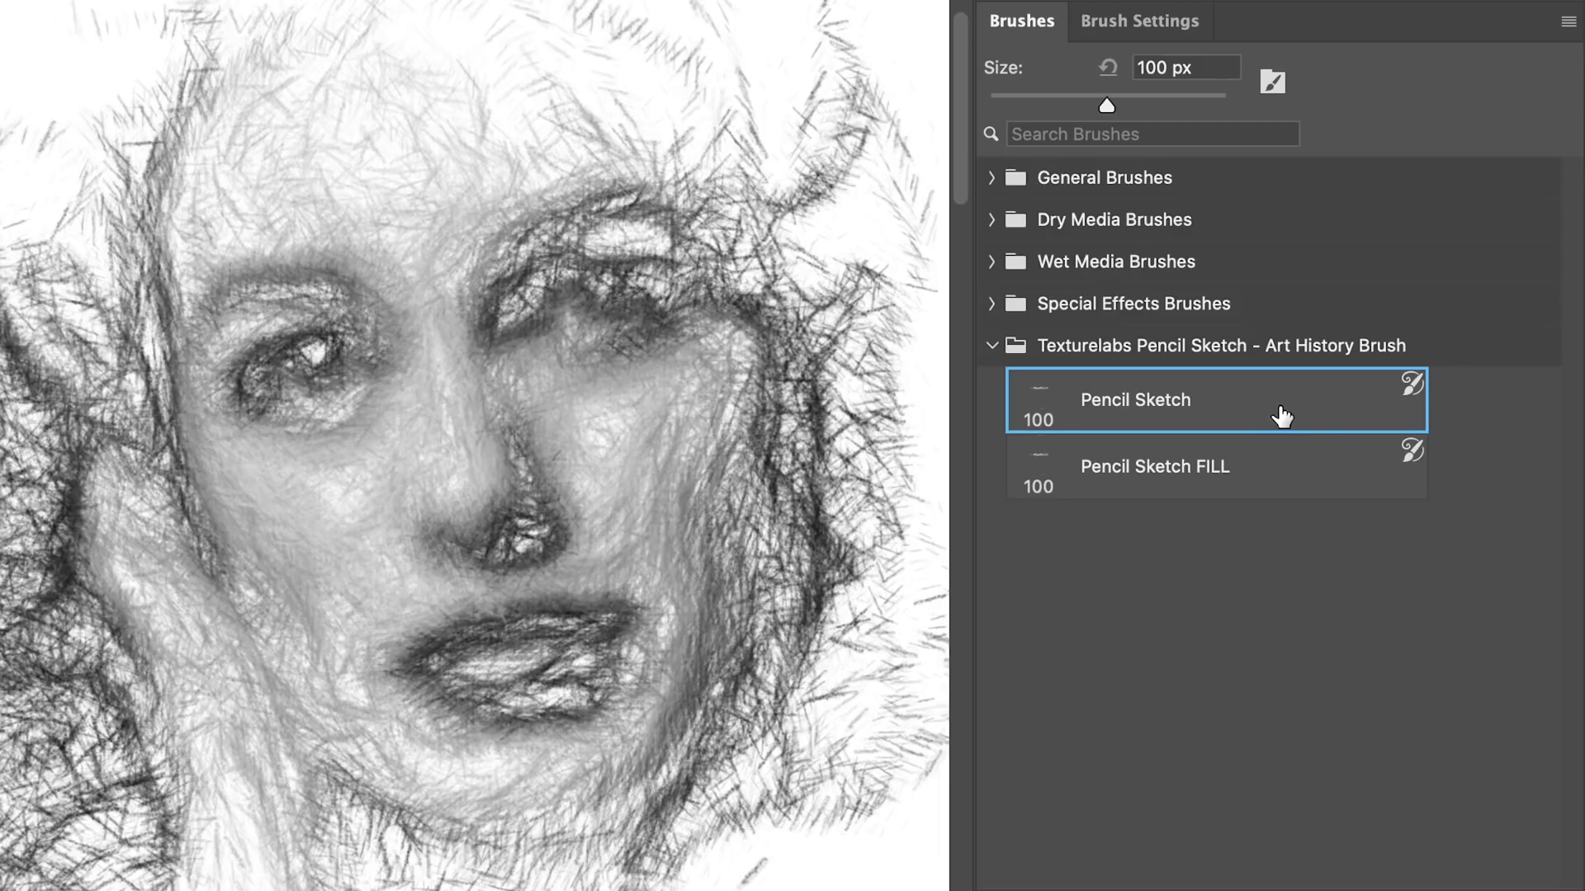
left_click(1138, 21)
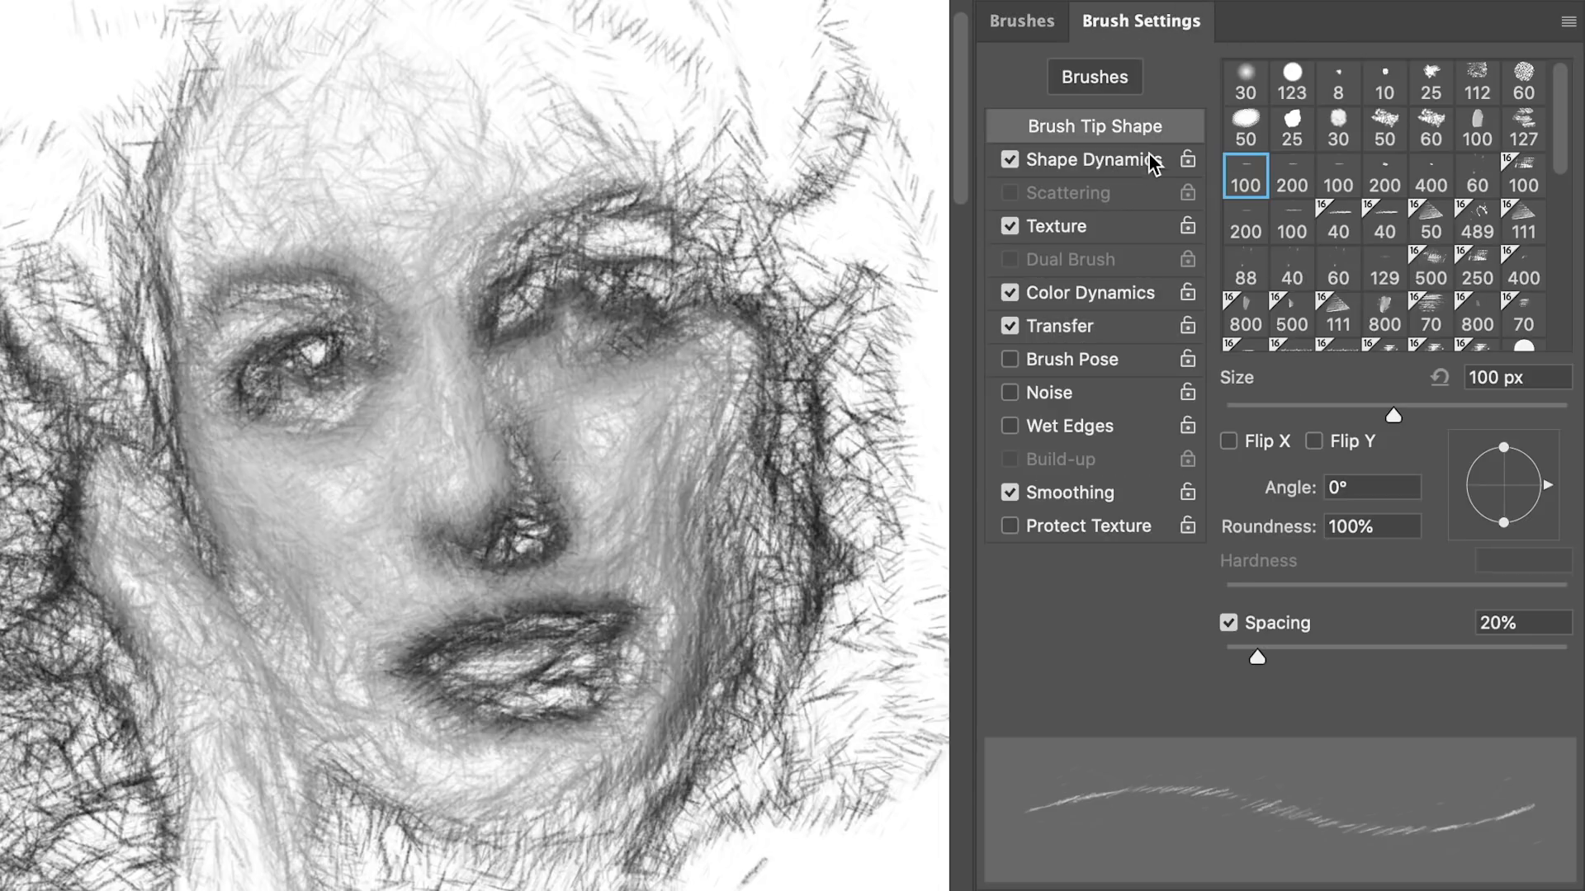
left_click(1059, 325)
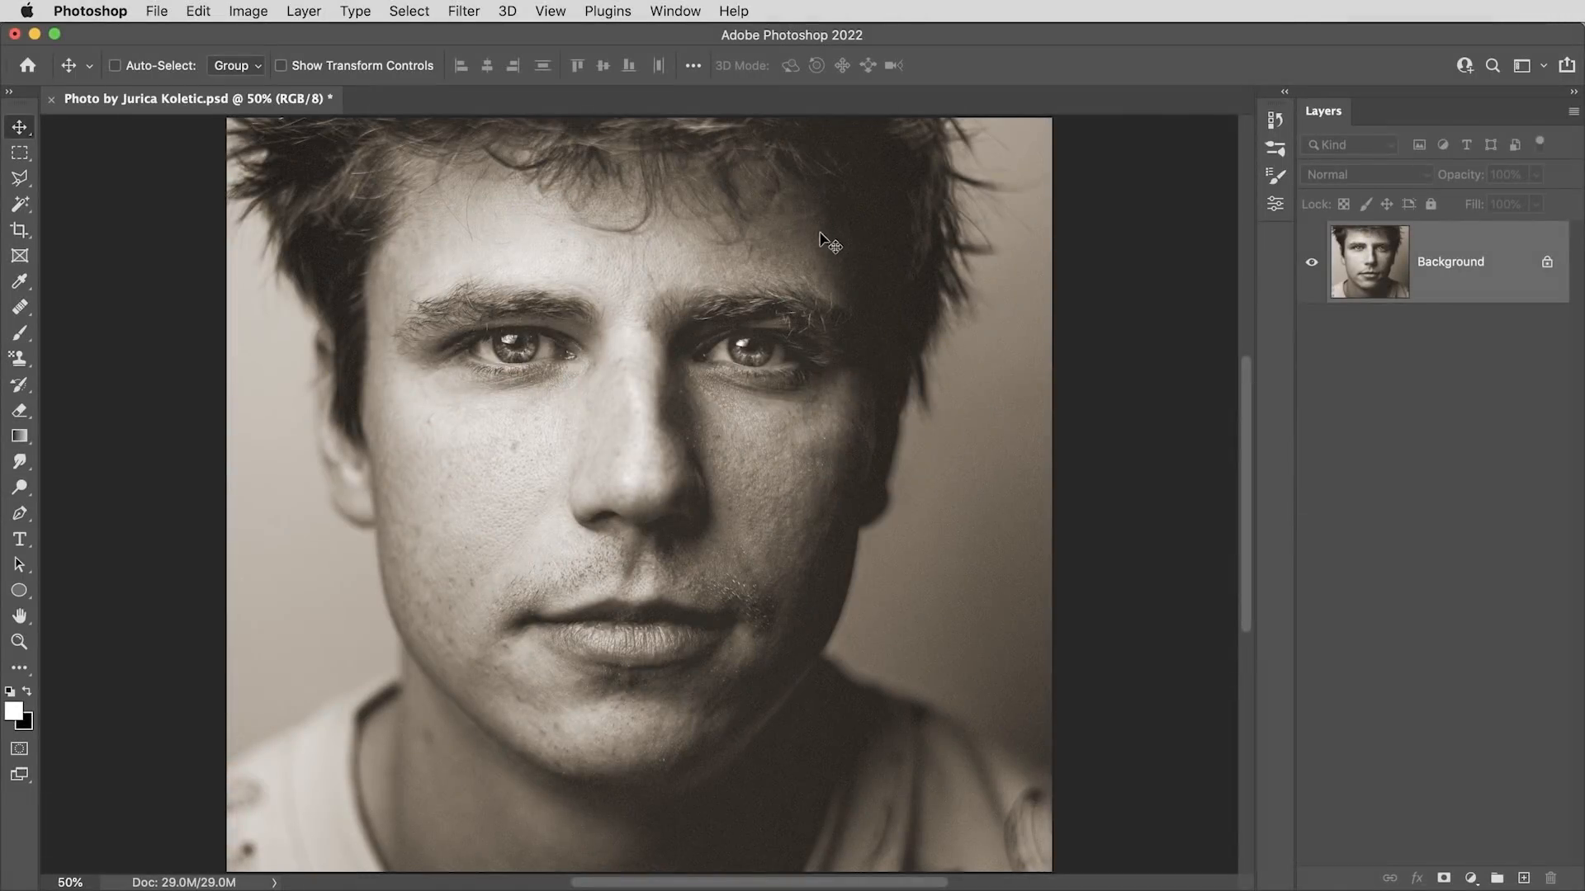
left_click(248, 10)
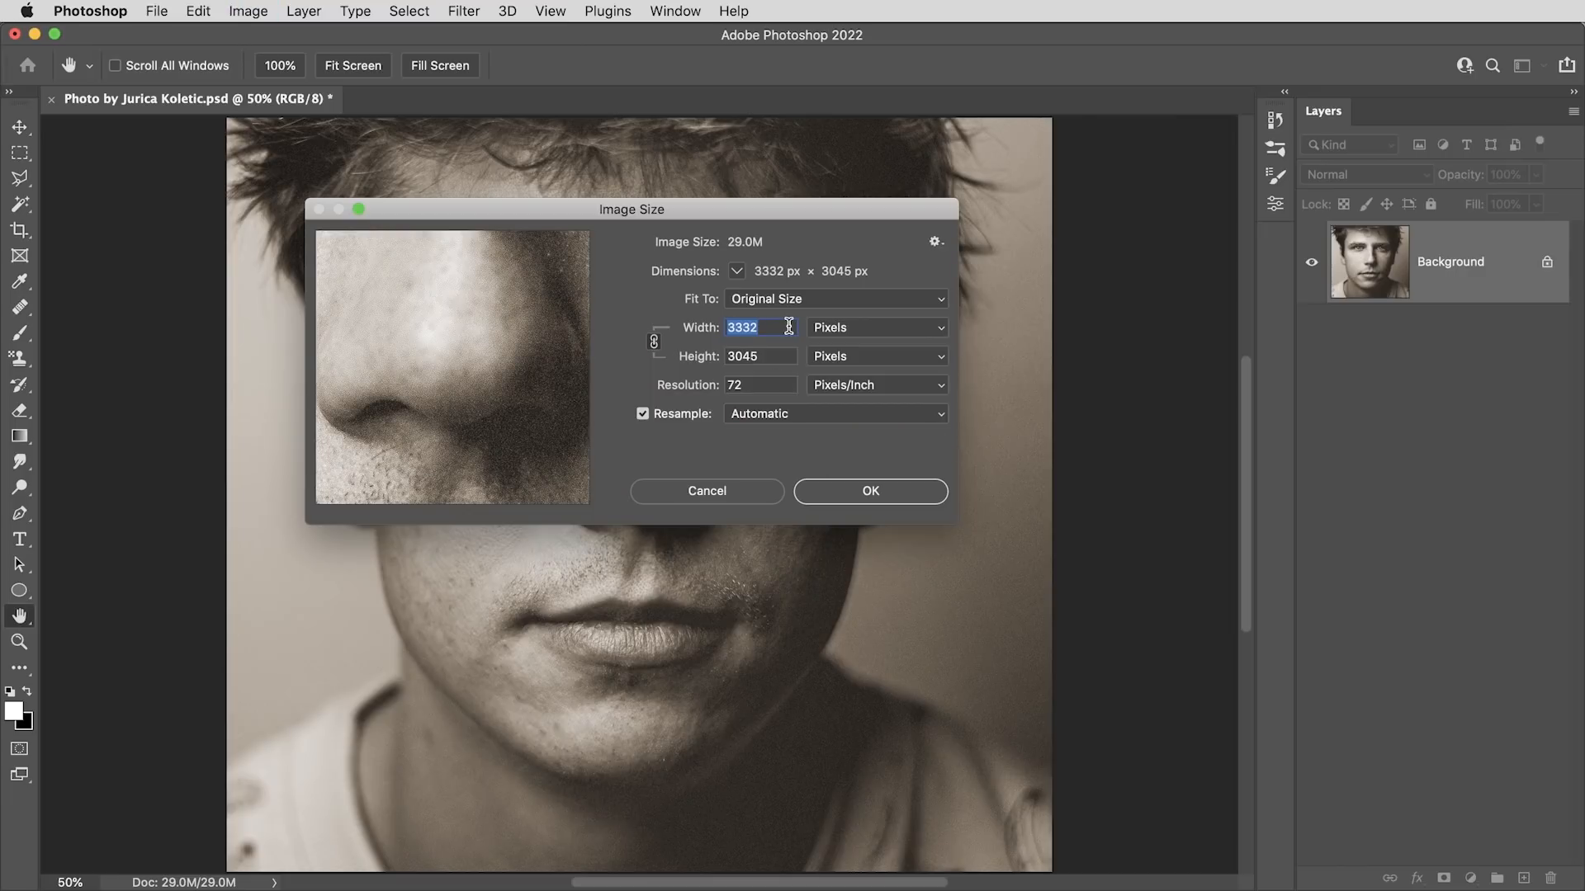
mouse_move(640, 284)
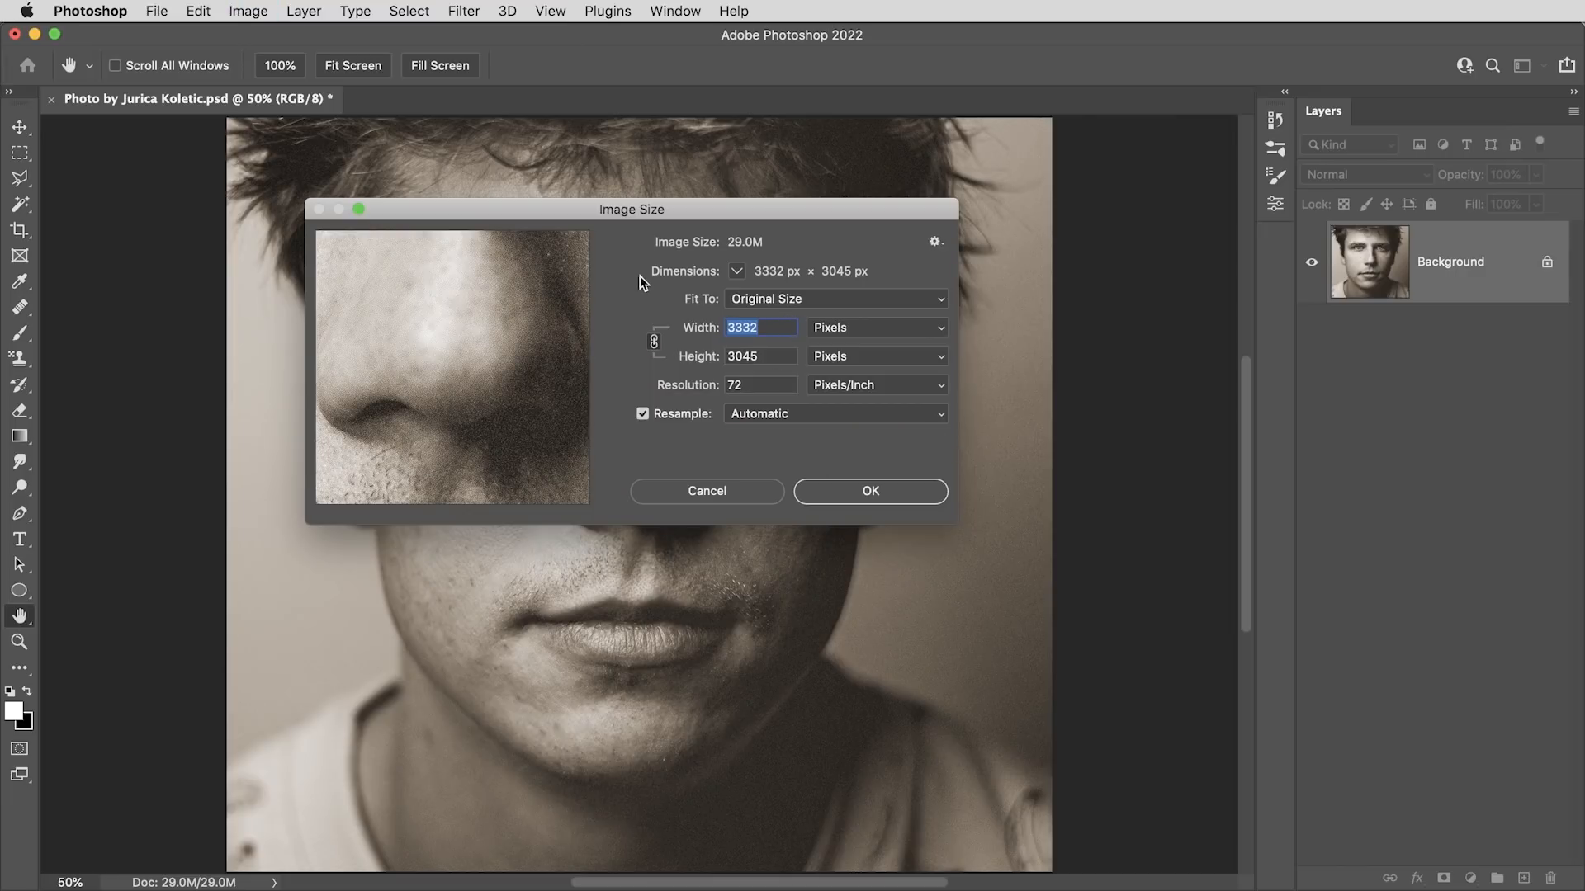
mouse_move(797, 299)
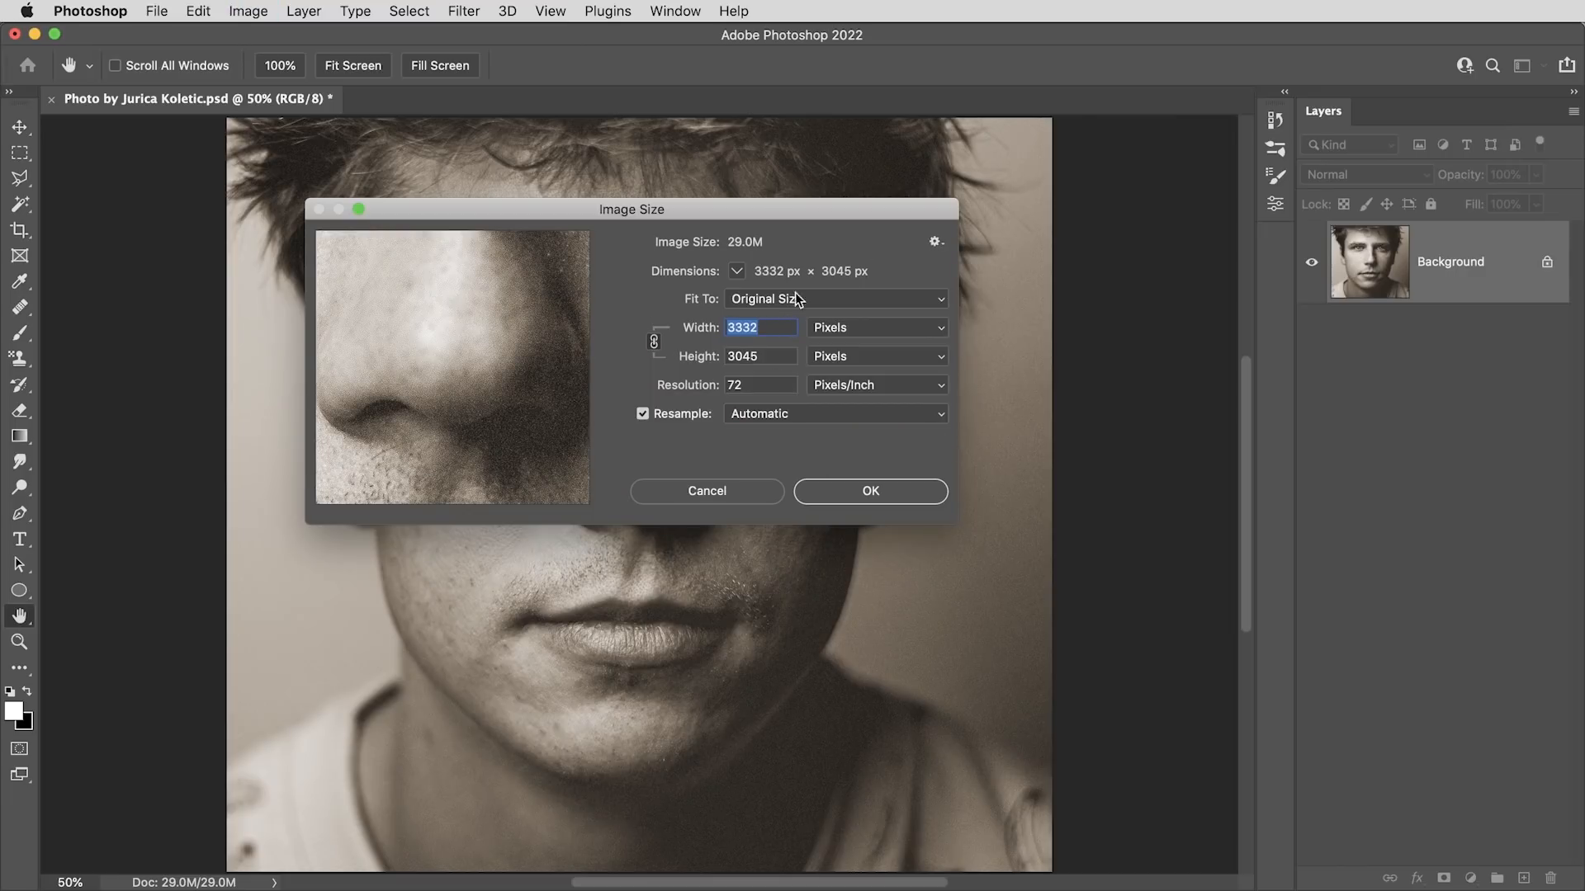
mouse_move(902, 279)
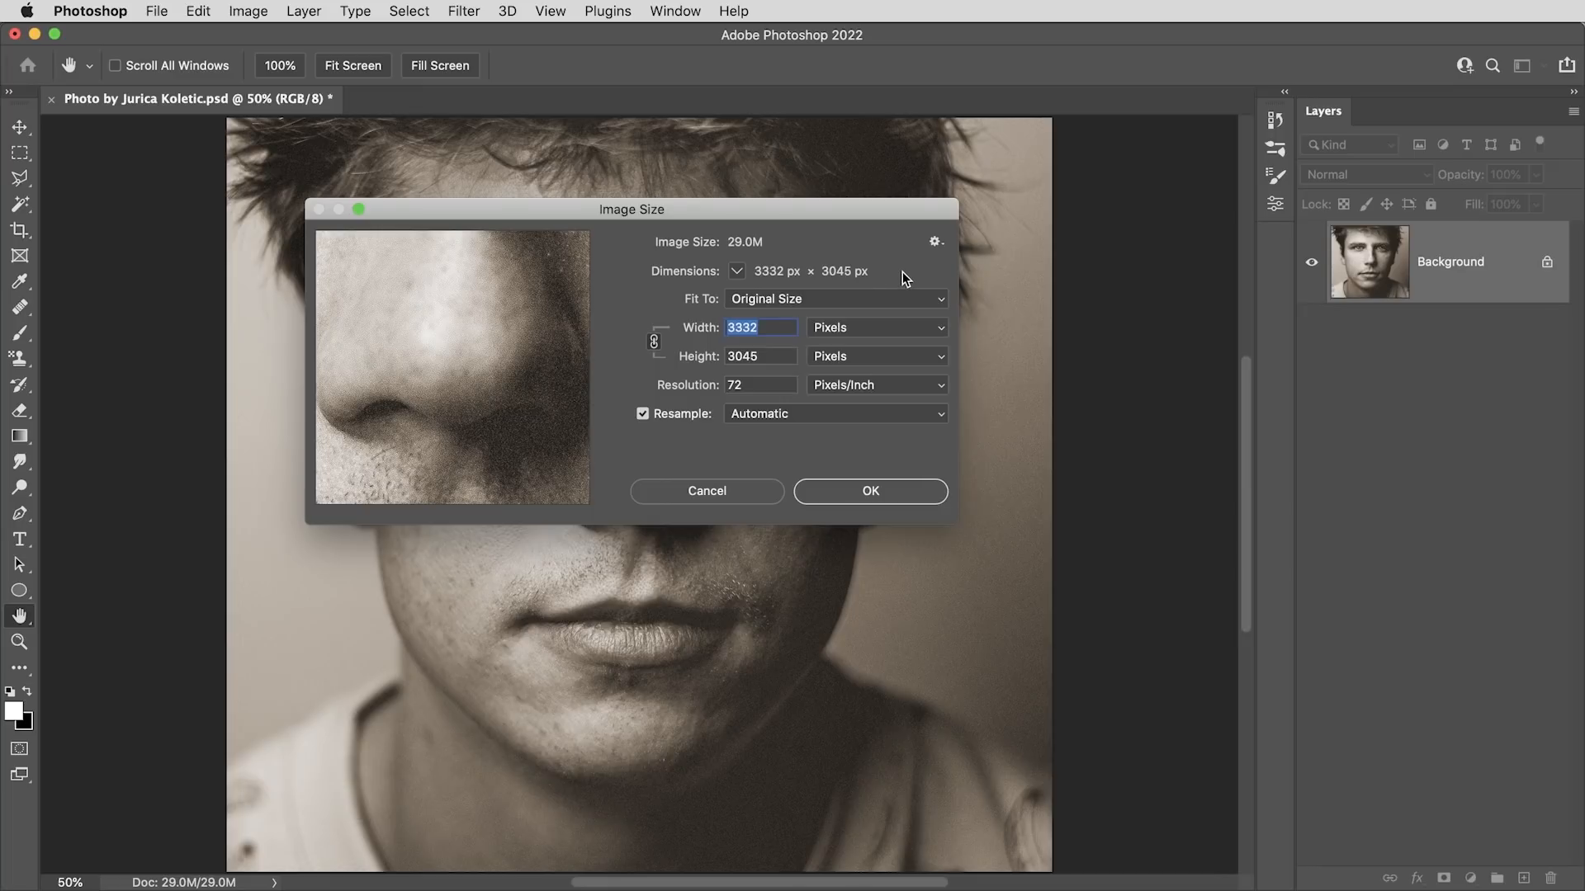
mouse_move(719, 495)
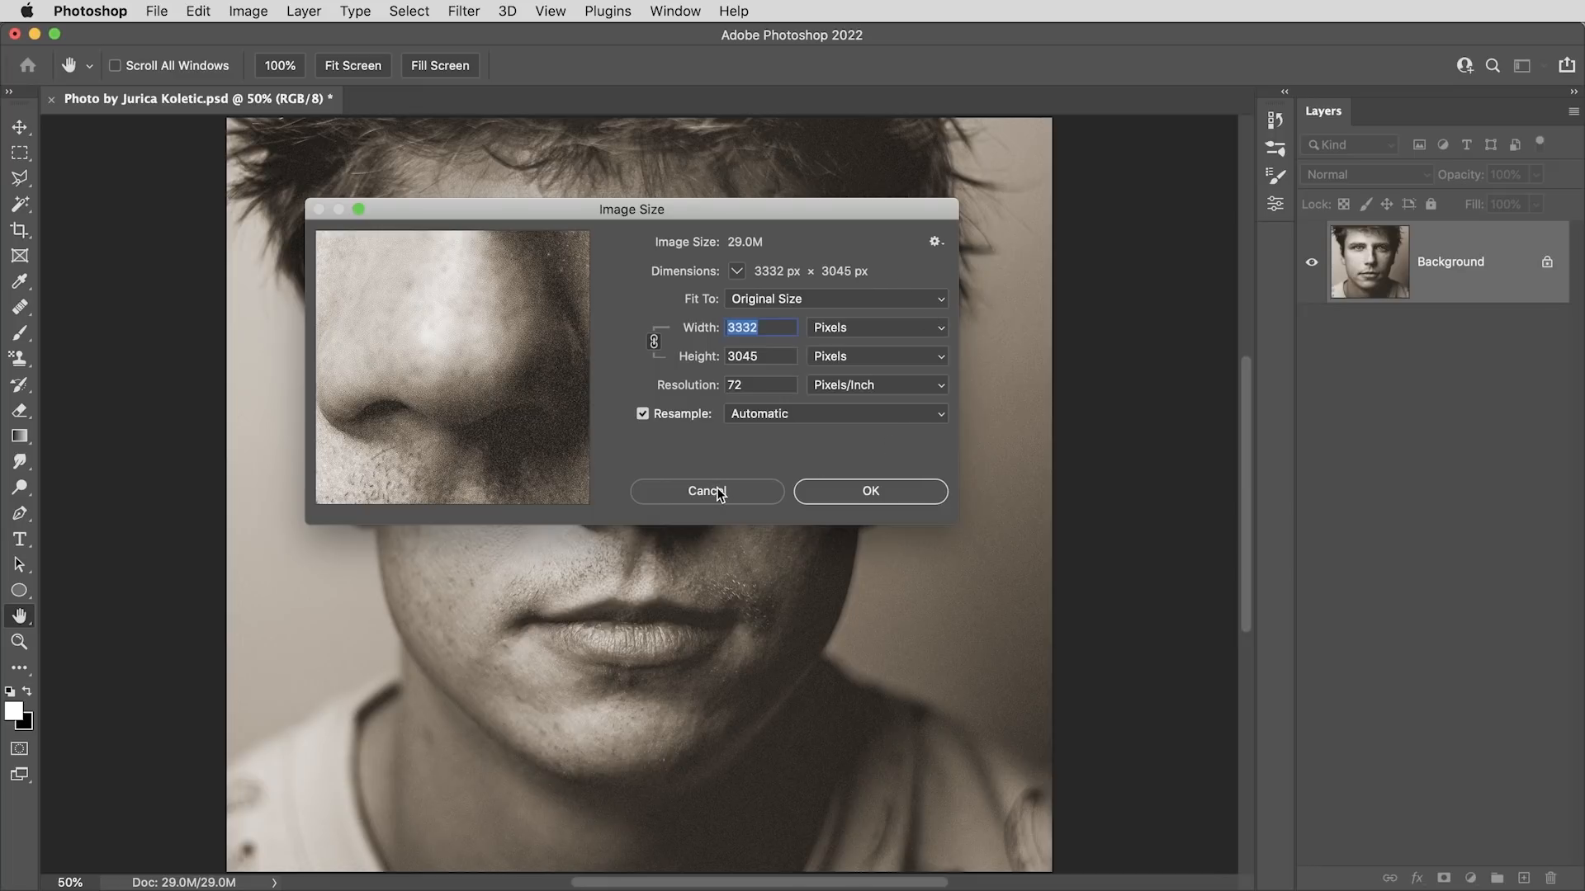
left_click(707, 491)
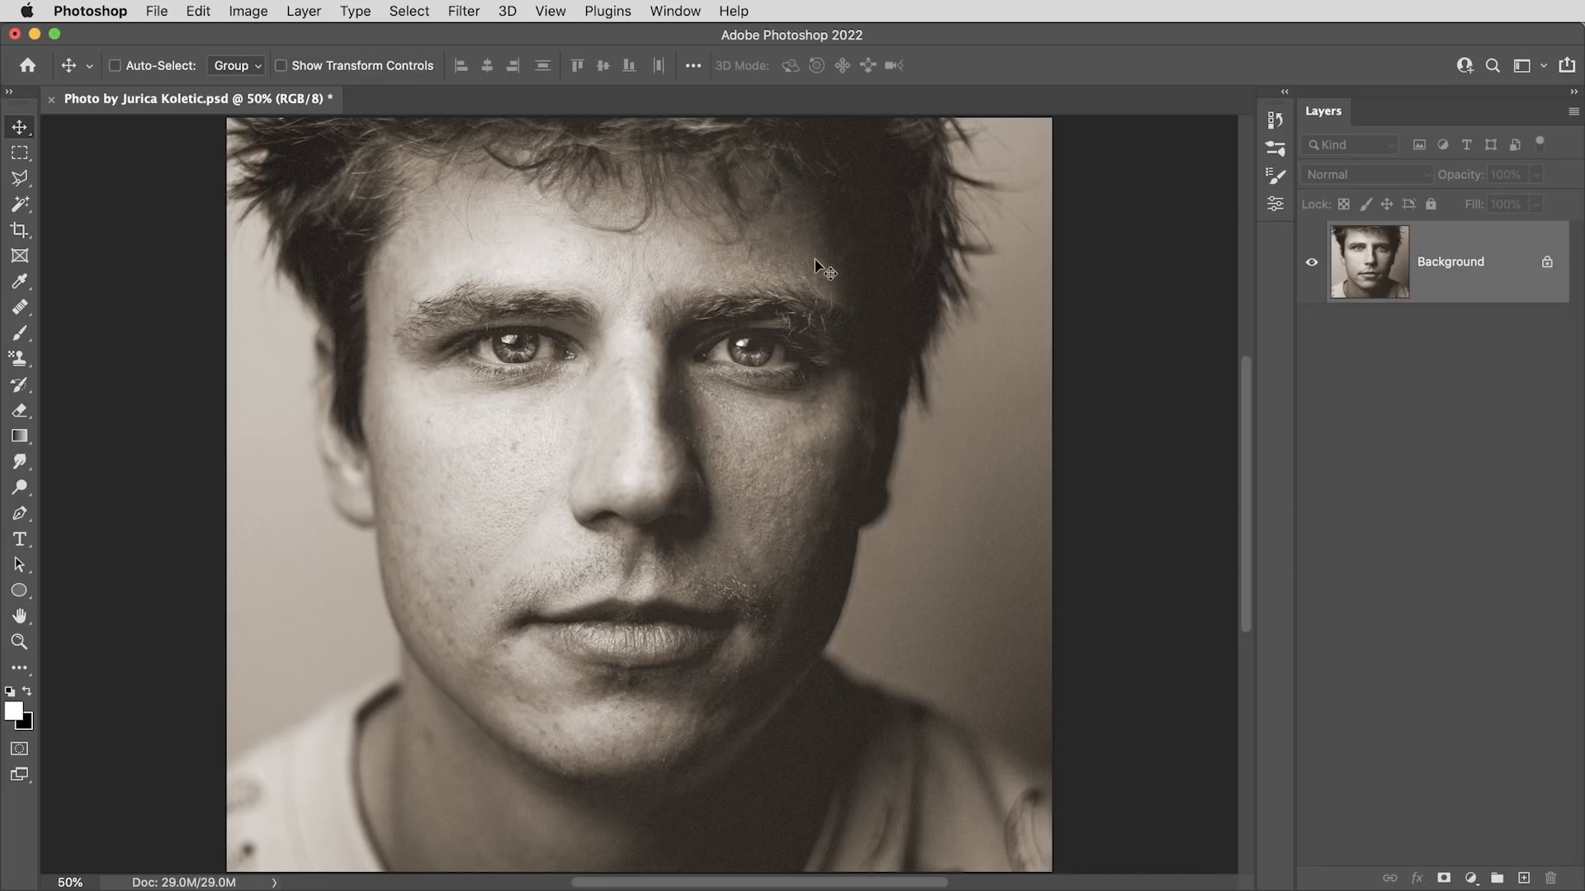
mouse_move(919, 355)
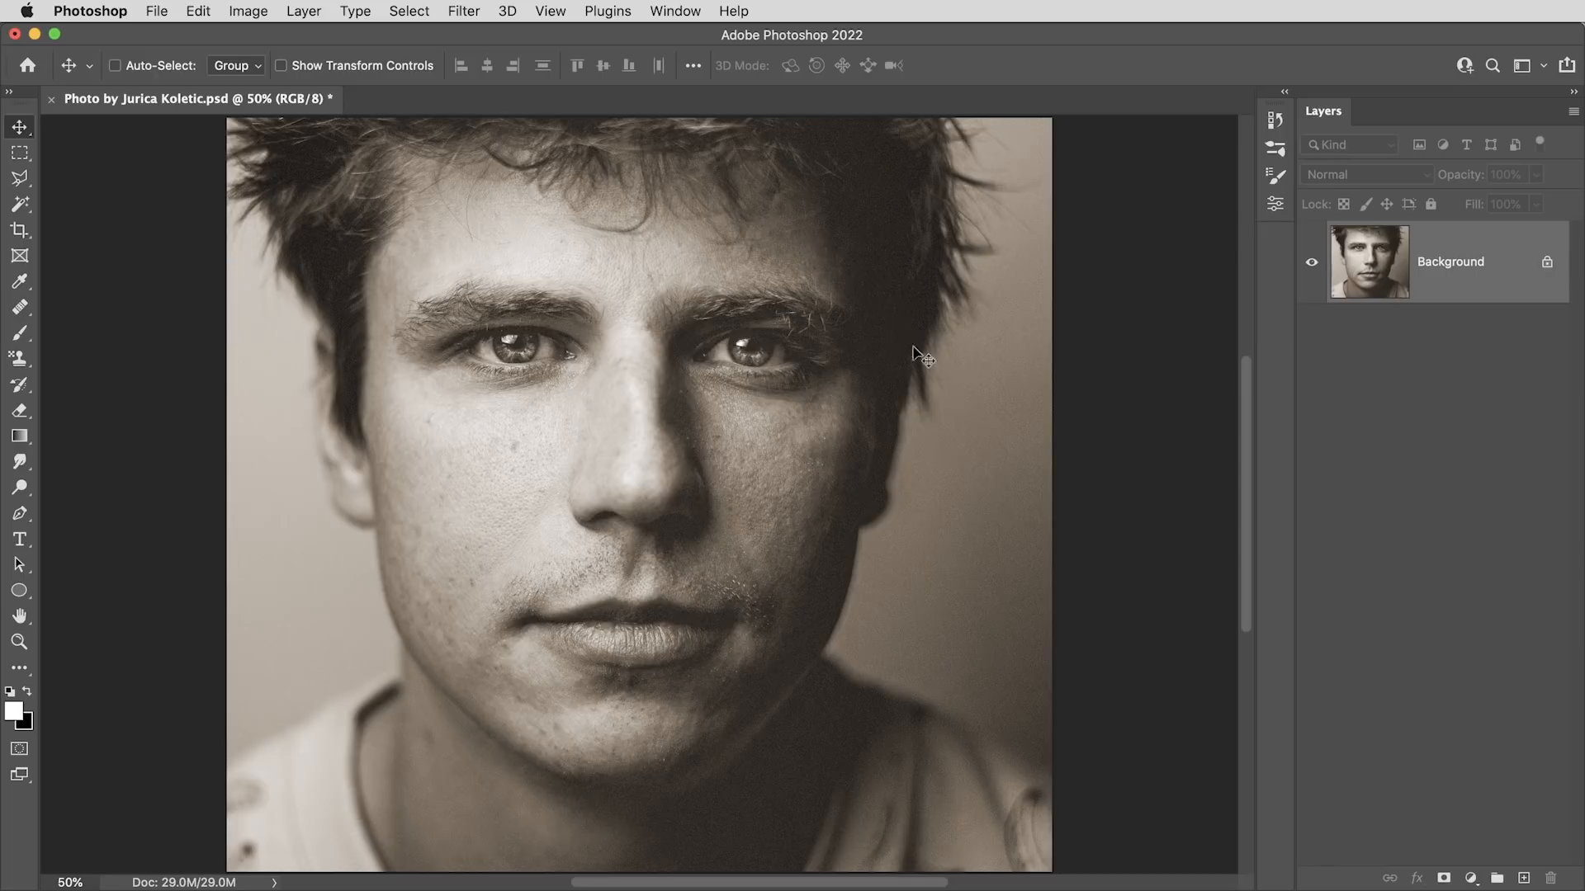
mouse_move(927, 487)
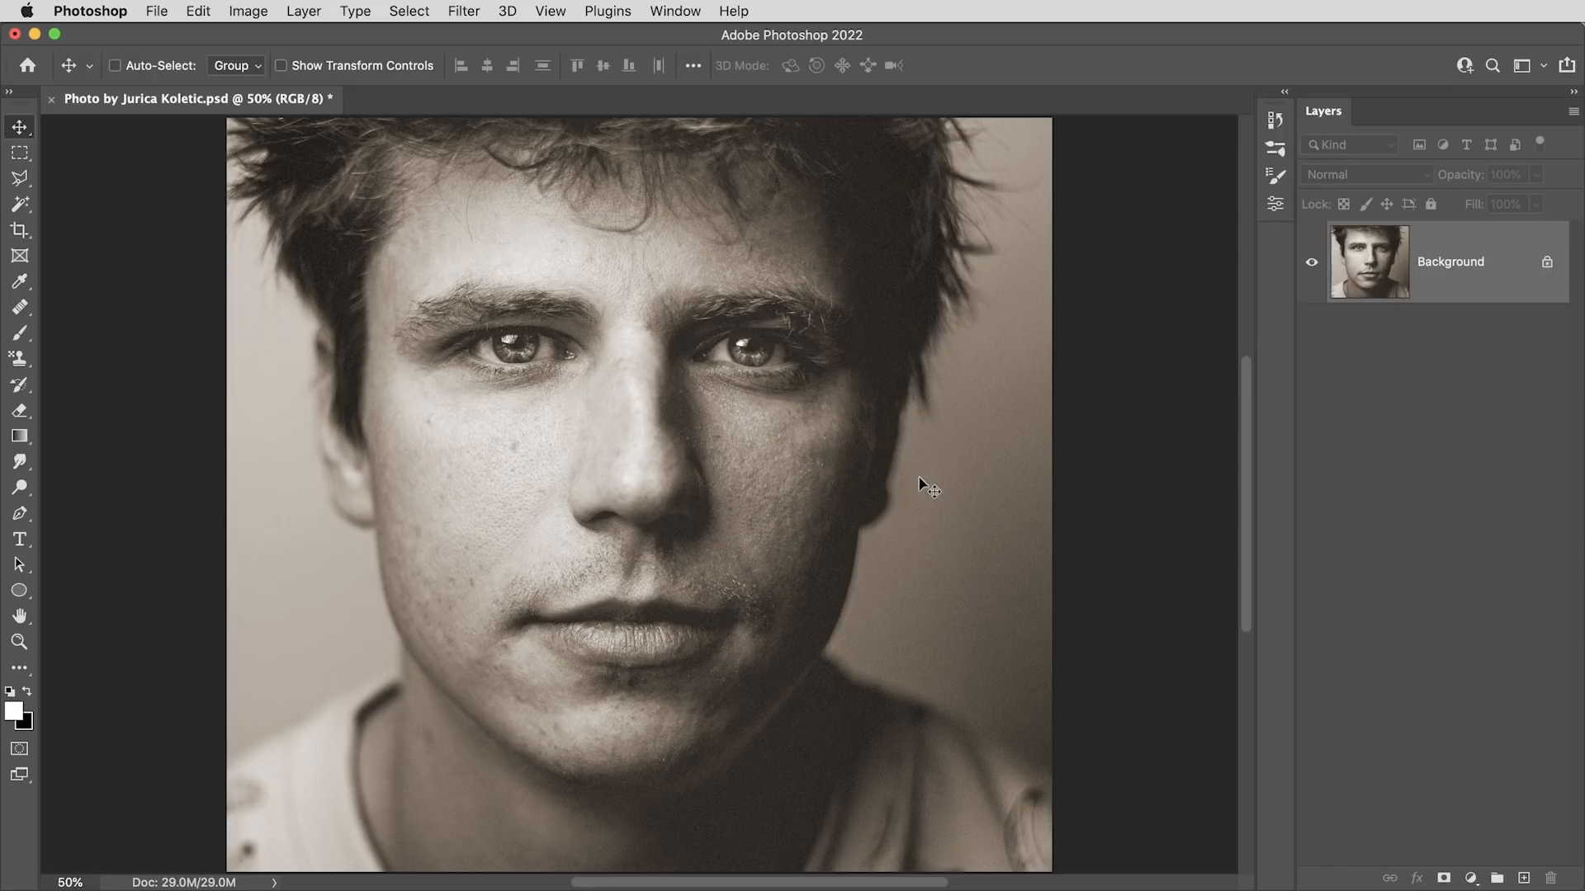
mouse_move(932, 475)
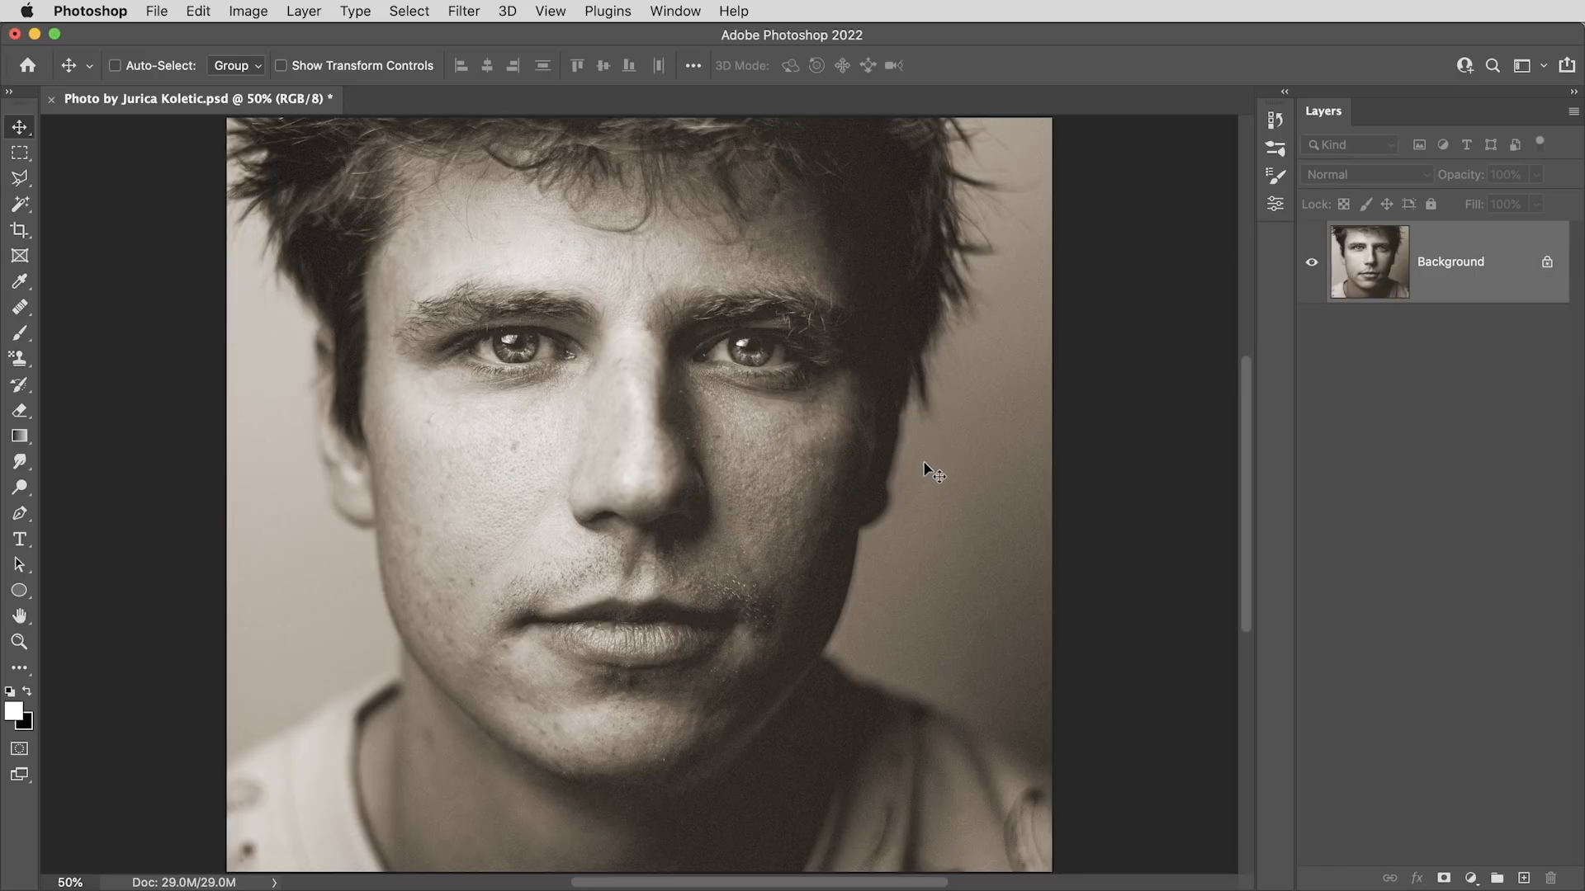
Step: Desaturate the sepia portrait with Cmd+Shift+U
left_click(114, 64)
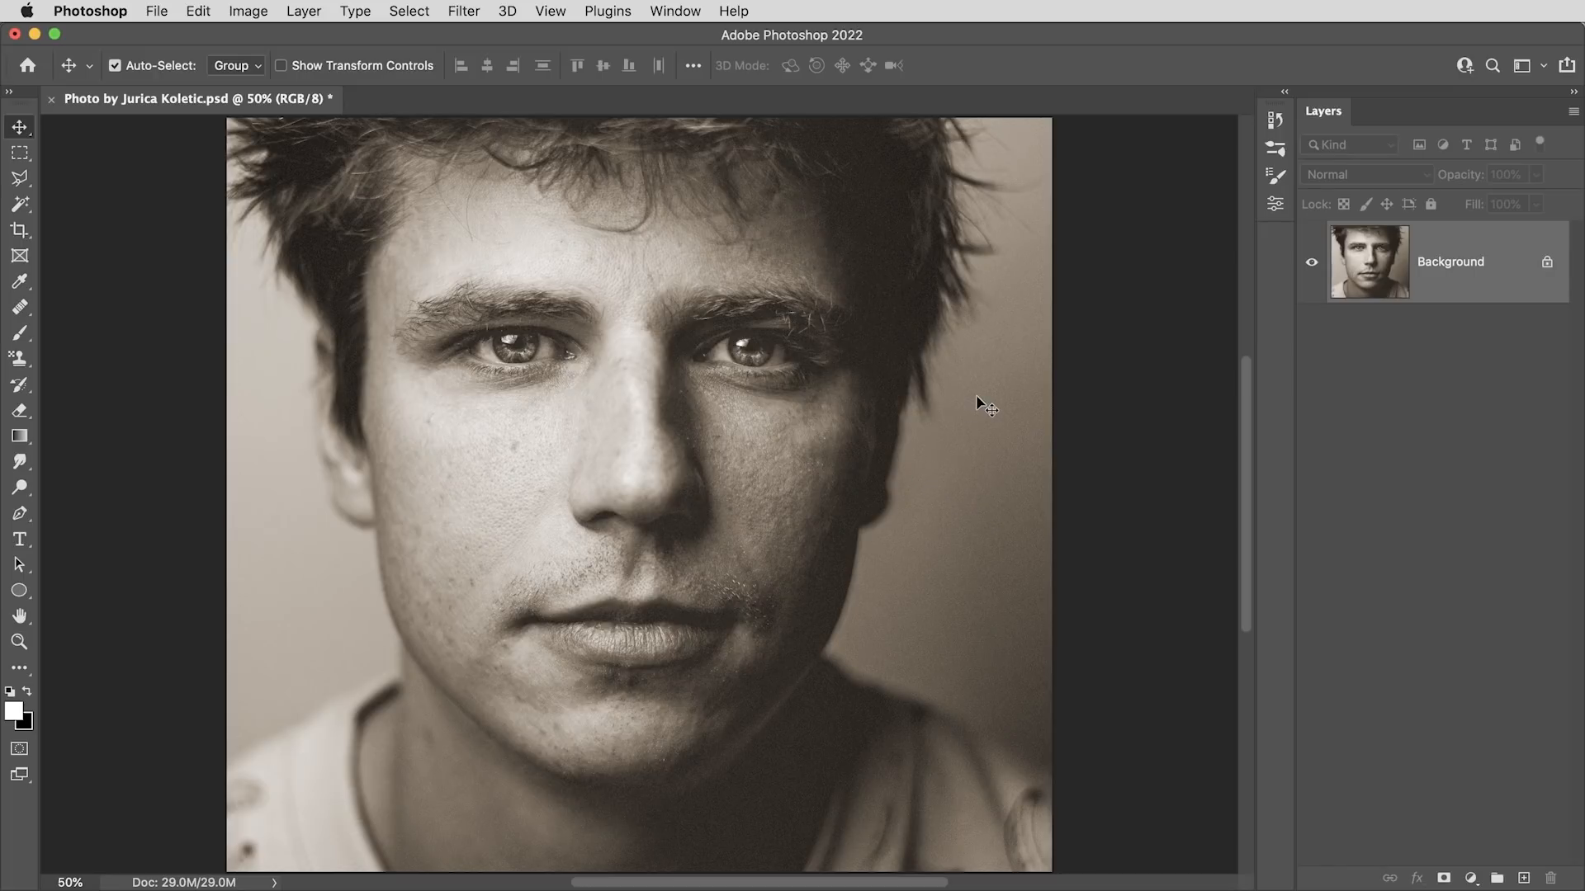
key("Cmd+Shift+U")
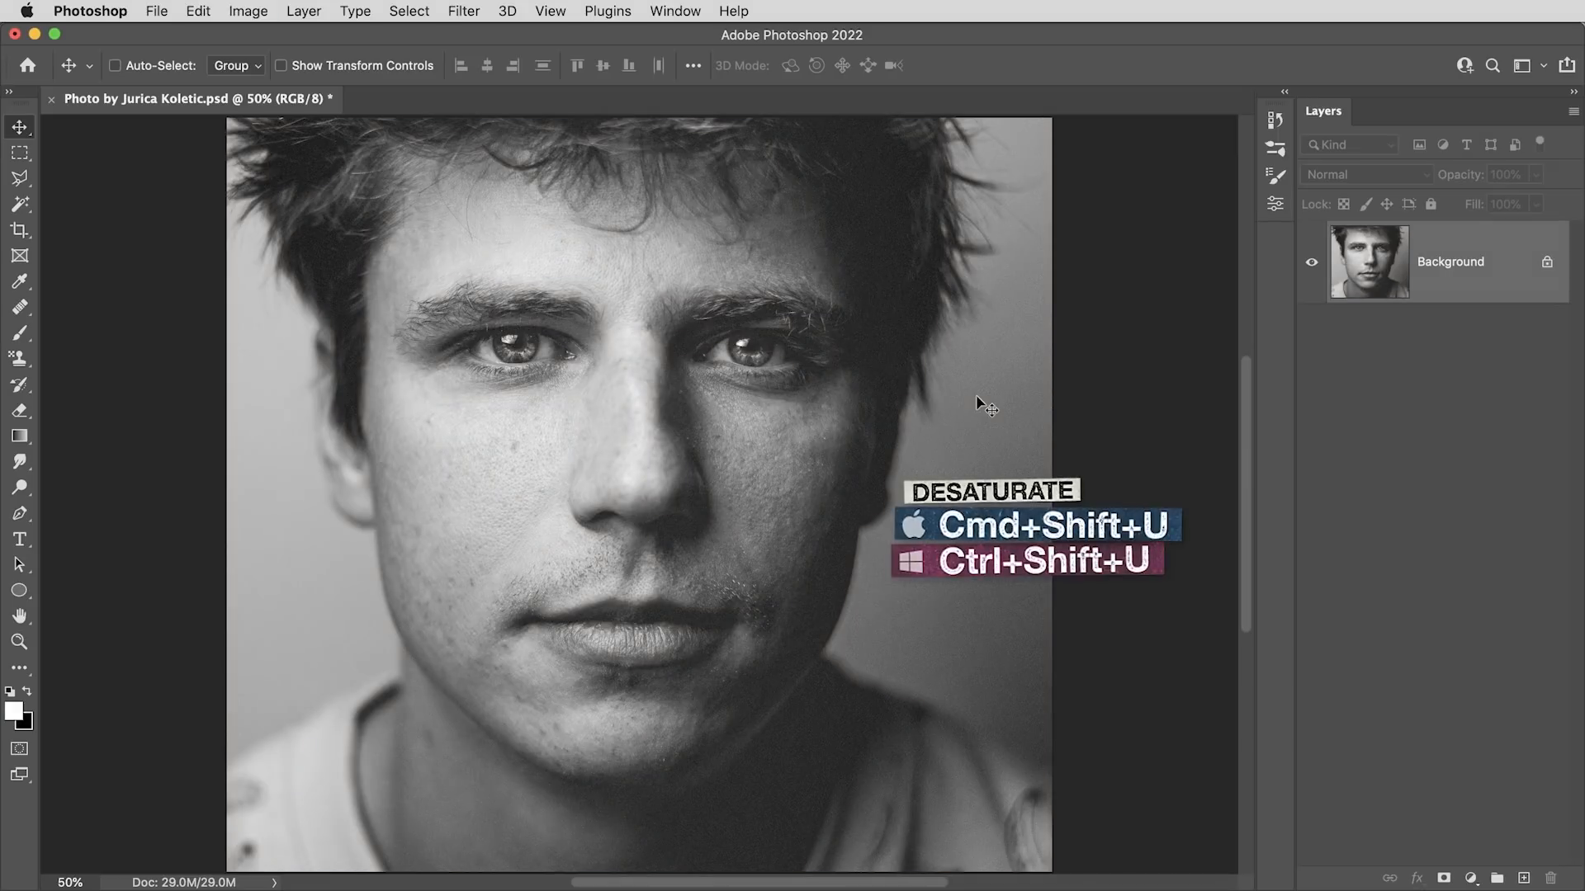
mouse_move(175, 383)
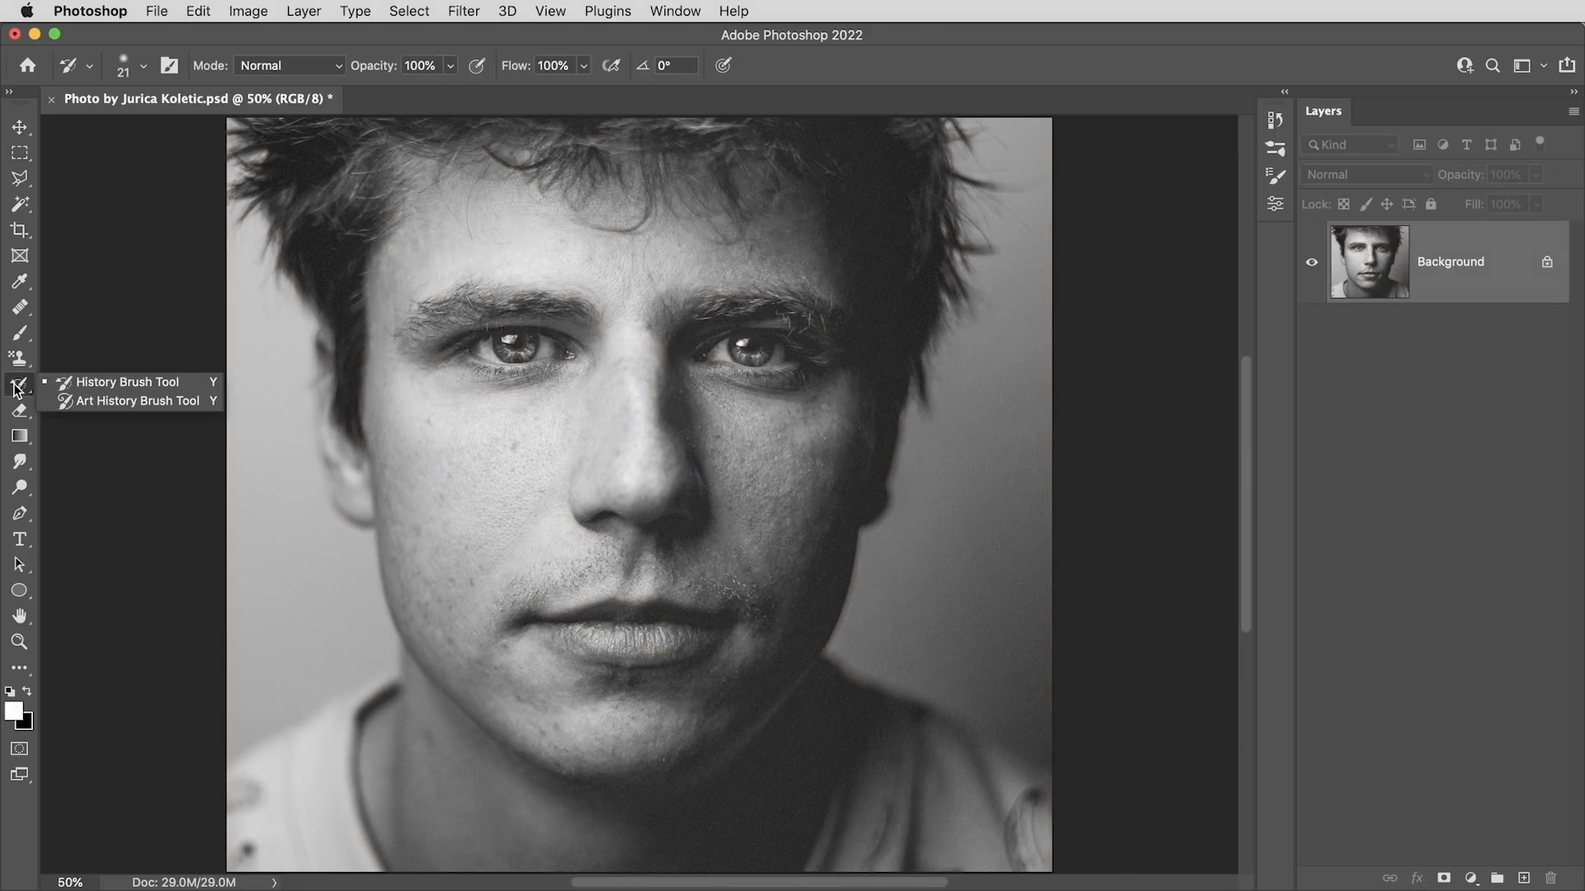
mouse_move(73, 409)
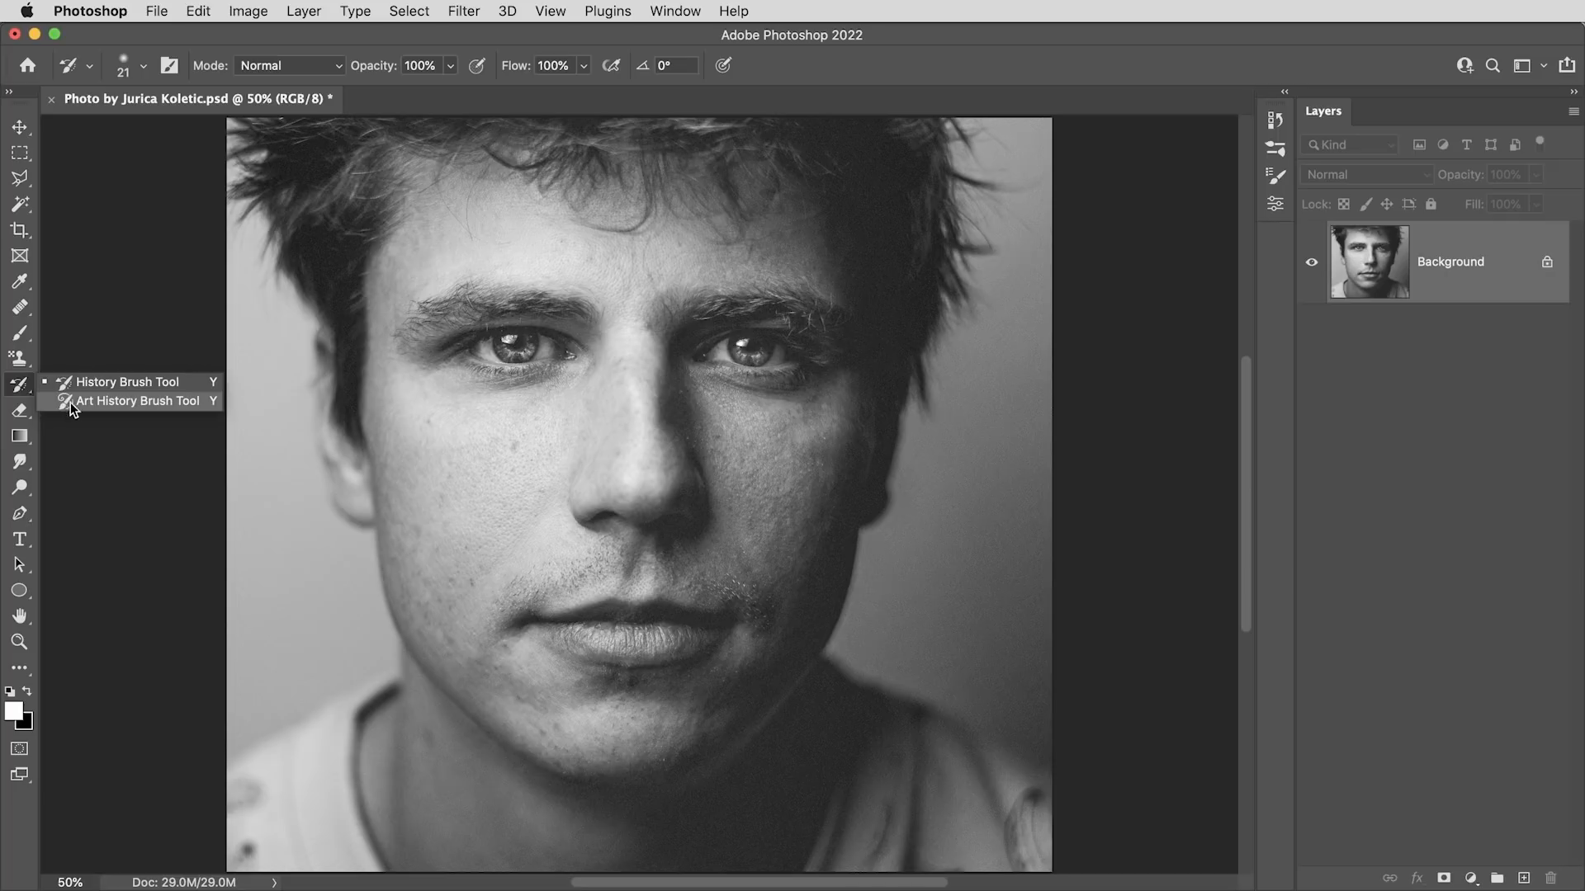
mouse_move(131, 382)
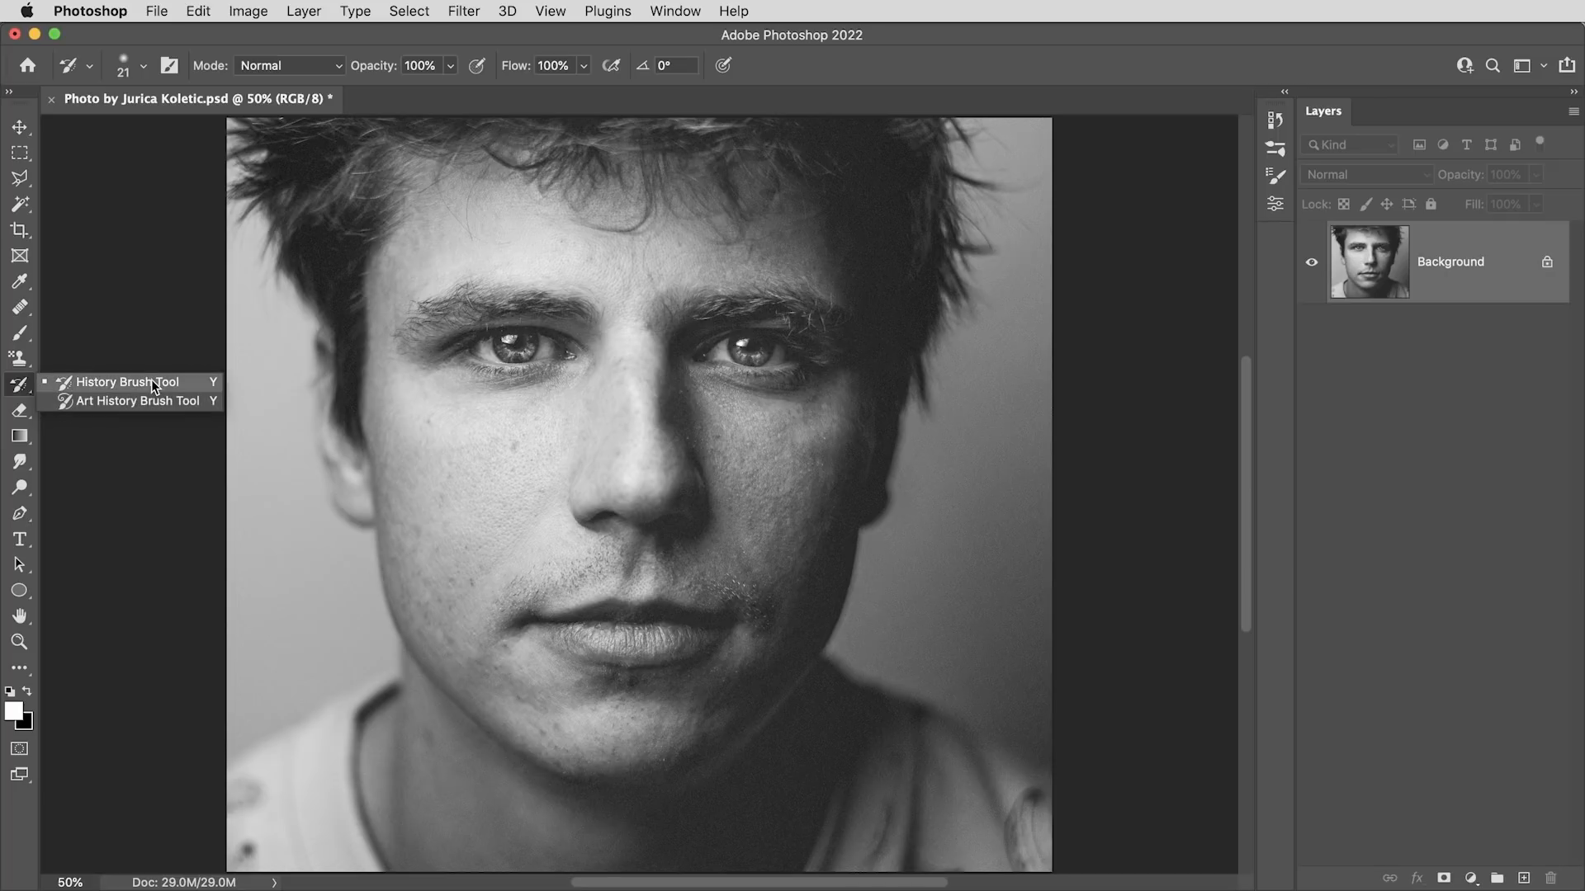
Step: Select the Art History Brush and show the History panel from the Window menu
left_click(136, 401)
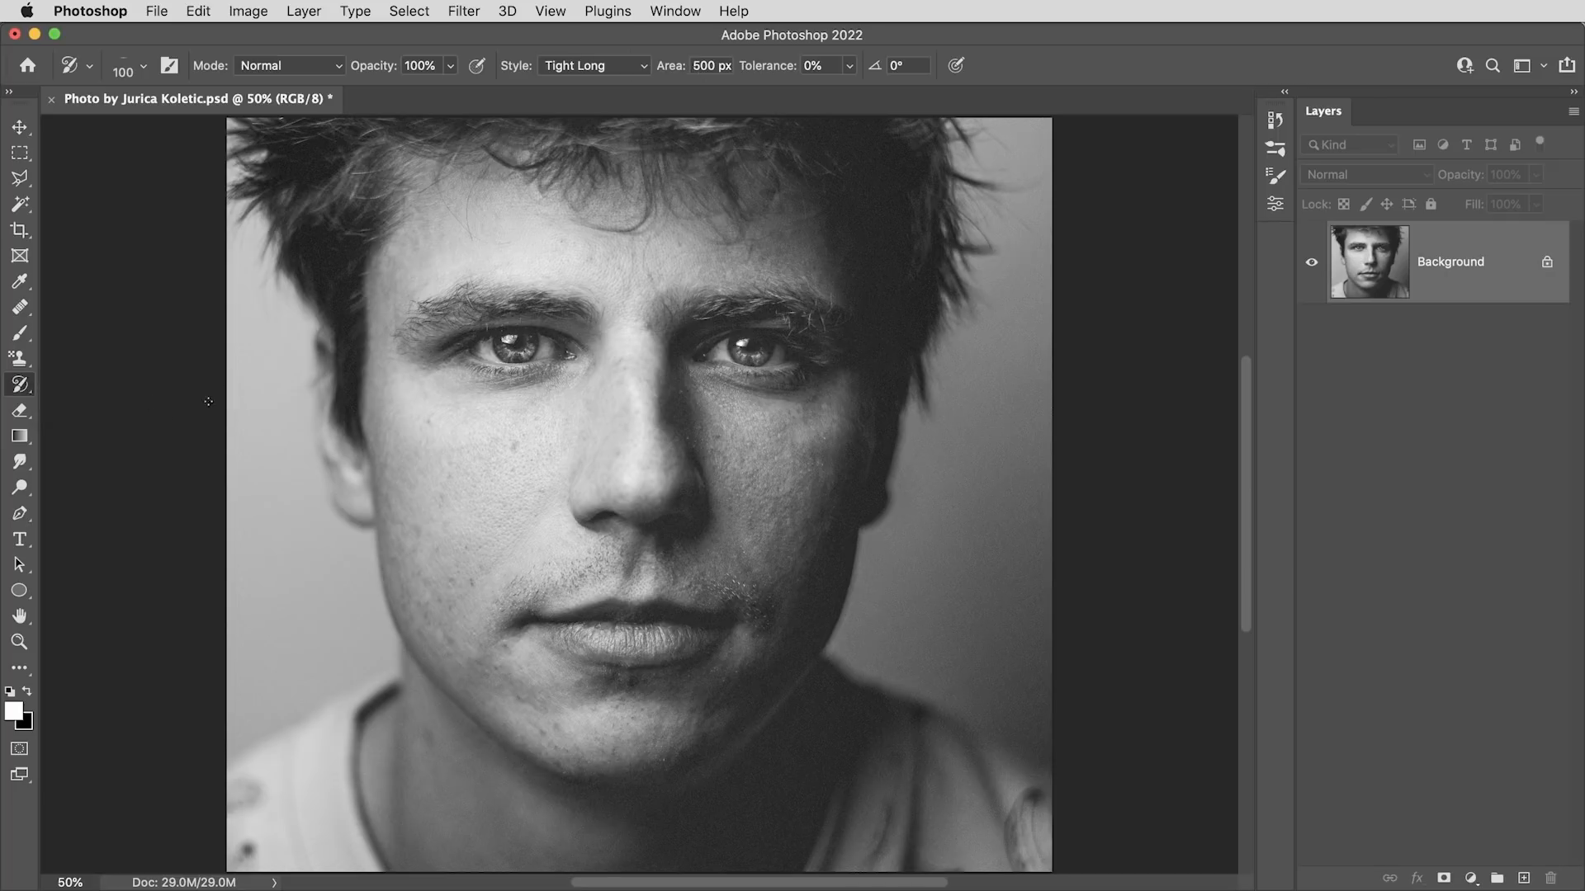
left_click(675, 10)
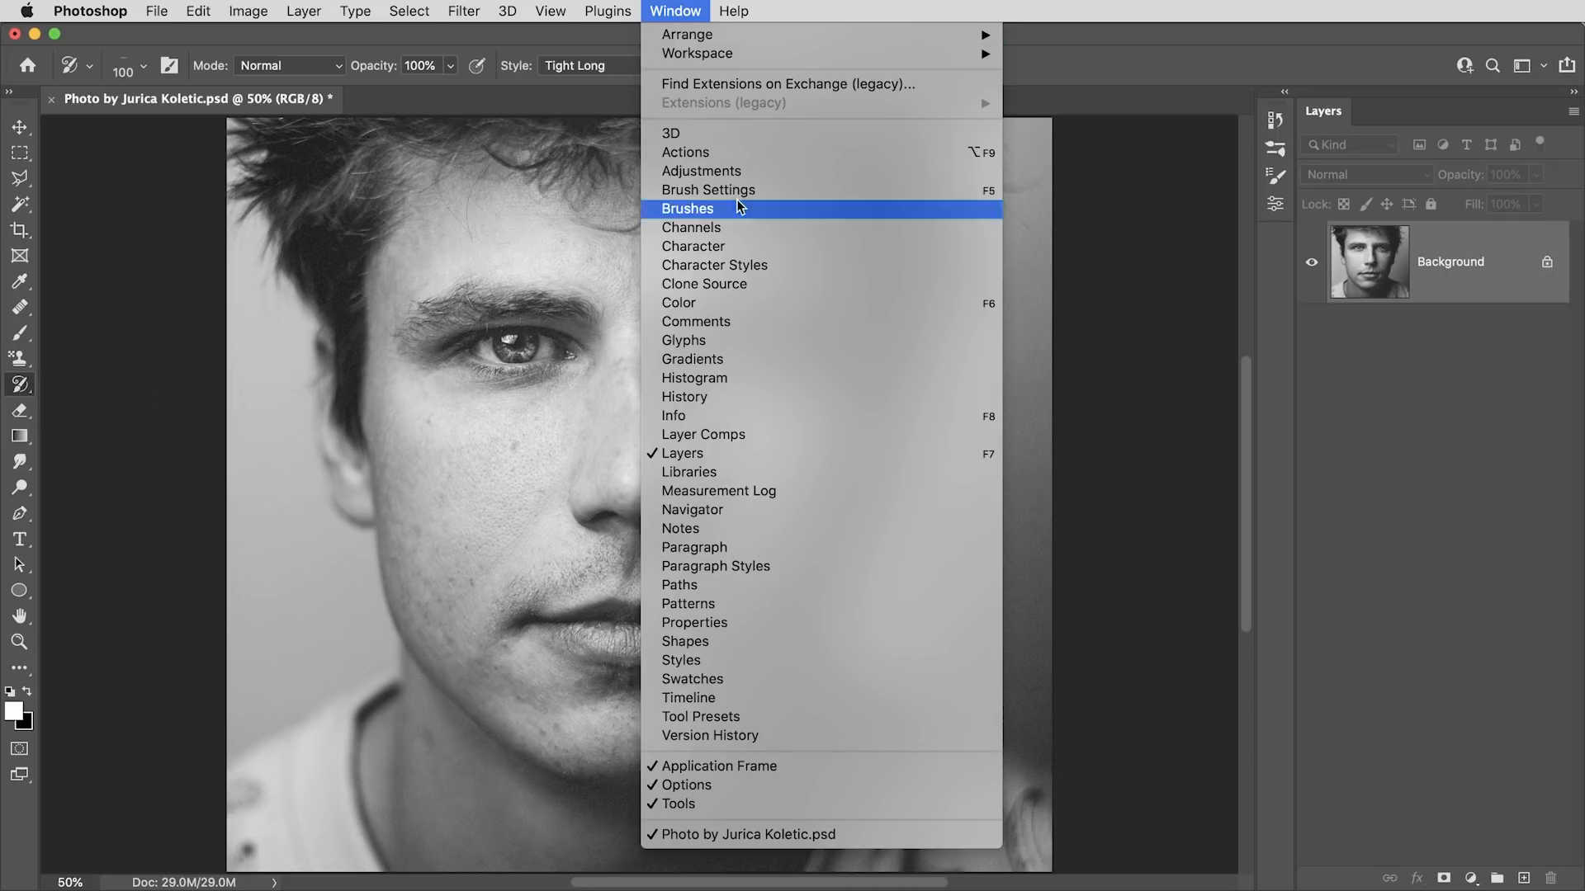
left_click(684, 396)
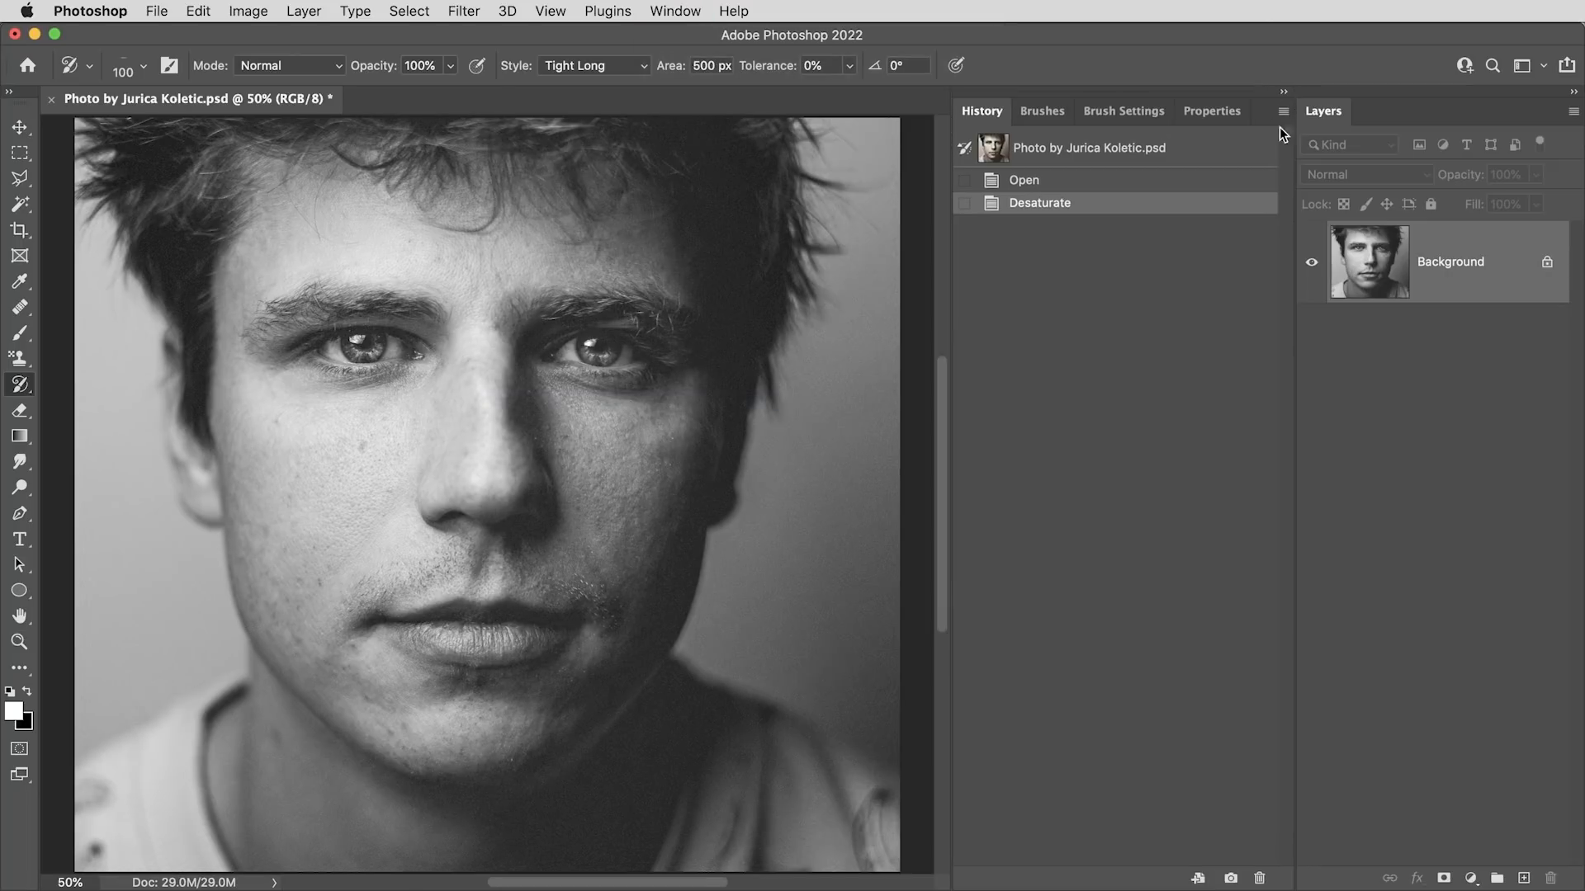
mouse_move(1033, 324)
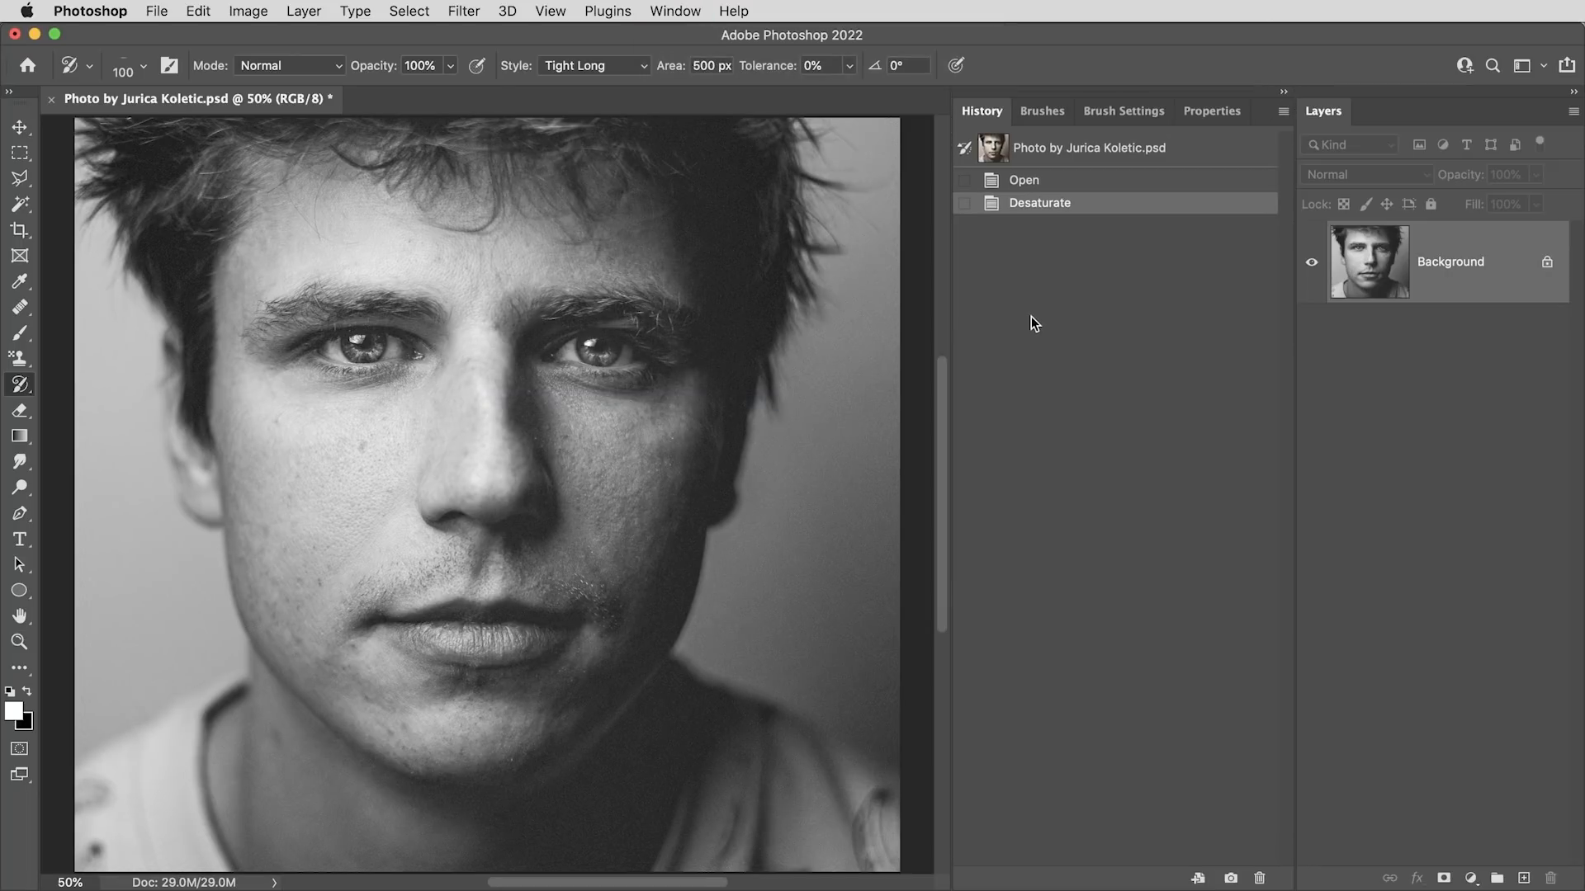
mouse_move(1070, 323)
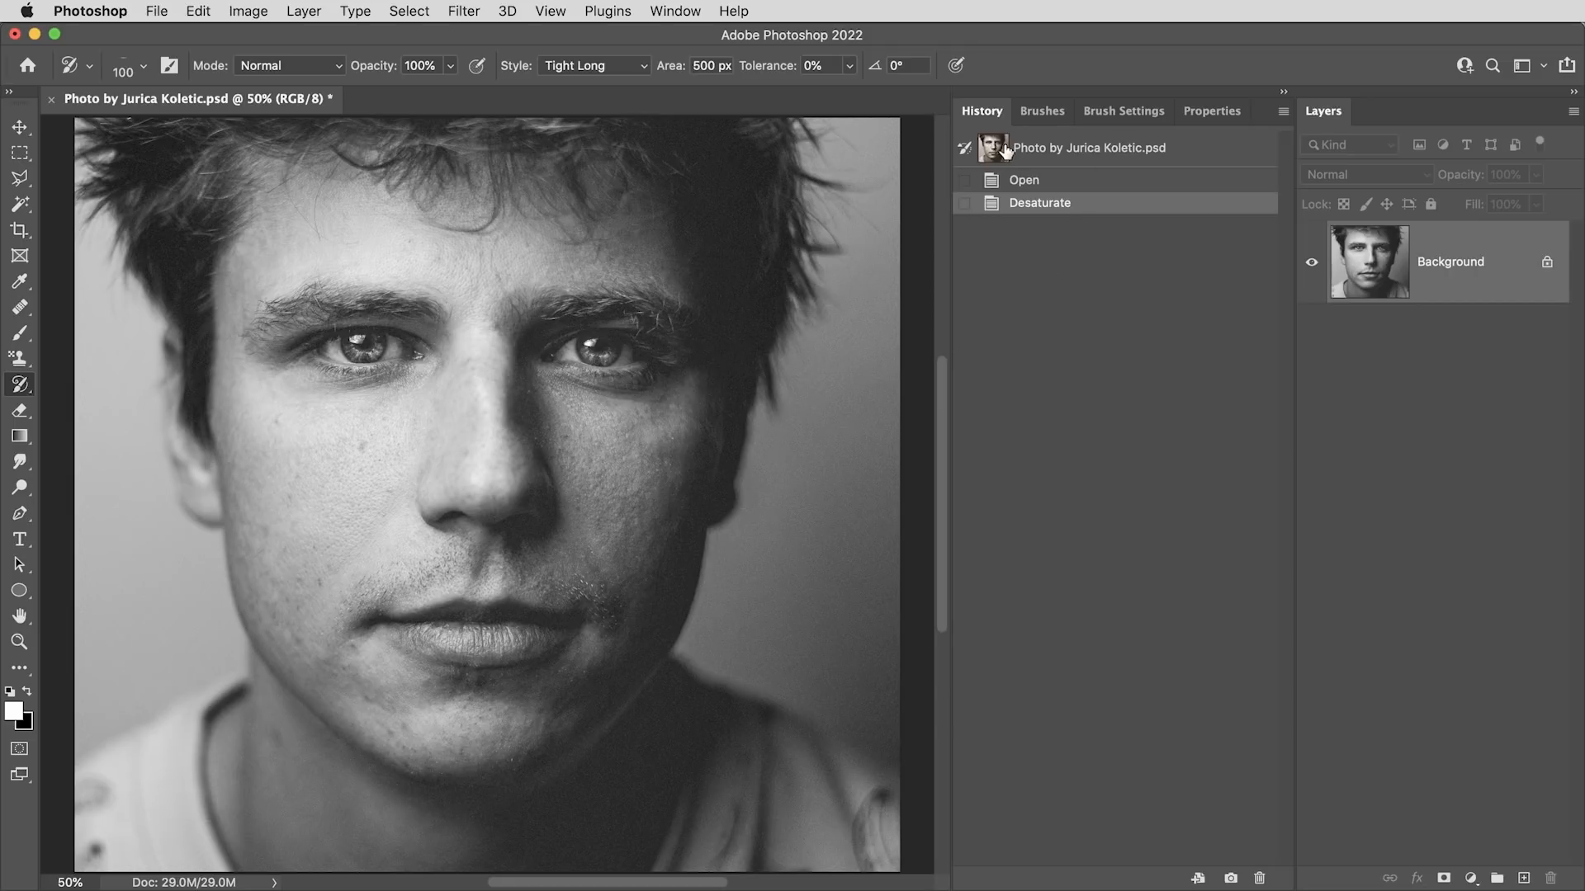
mouse_move(1153, 152)
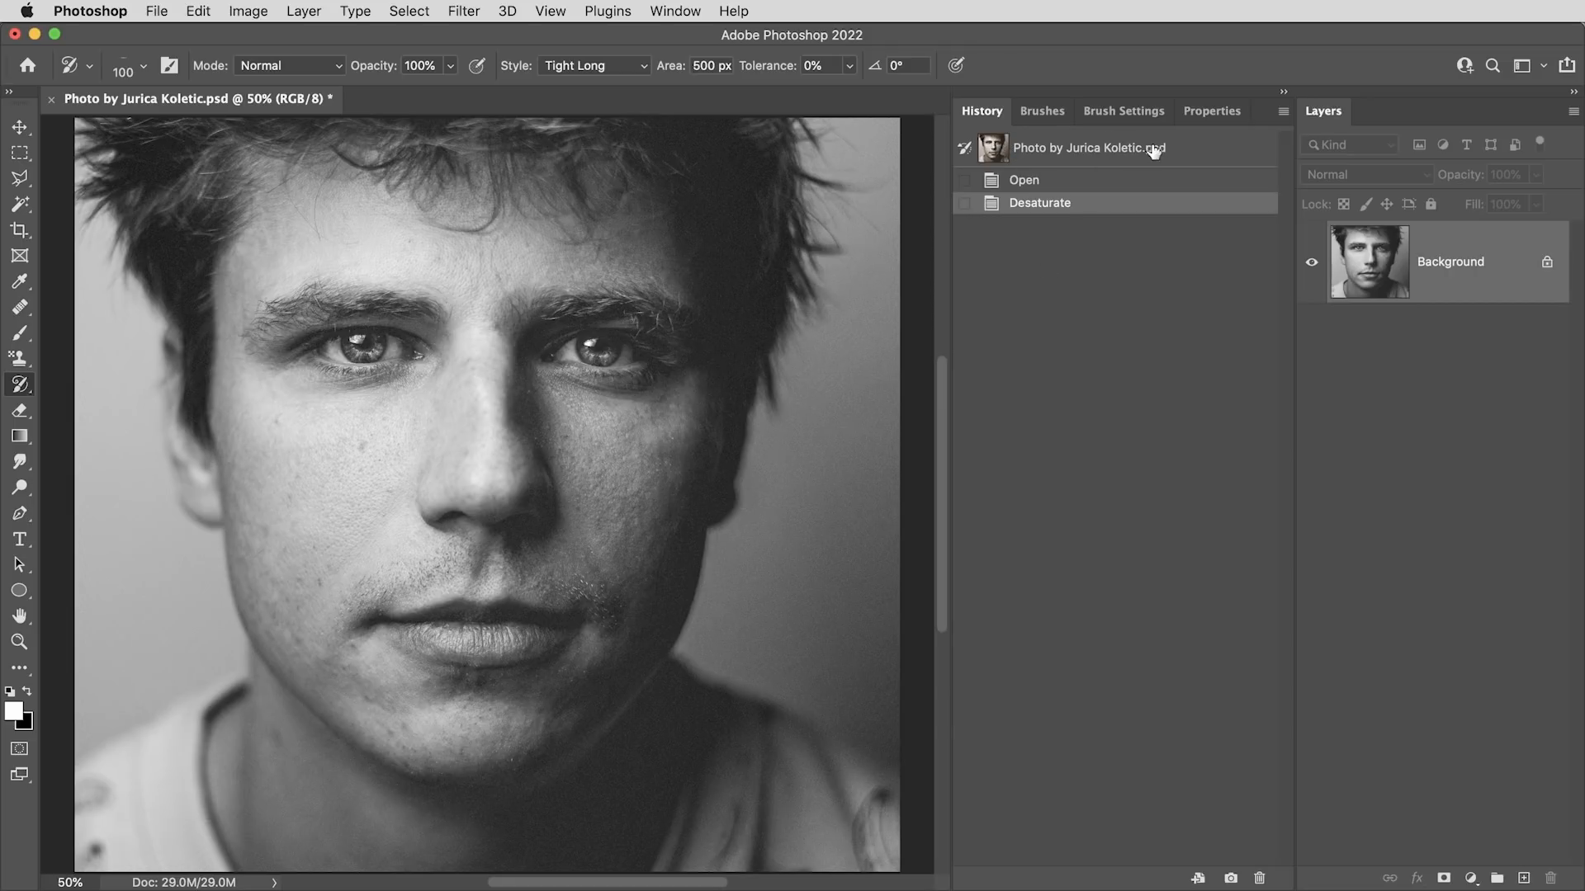
mouse_move(1181, 154)
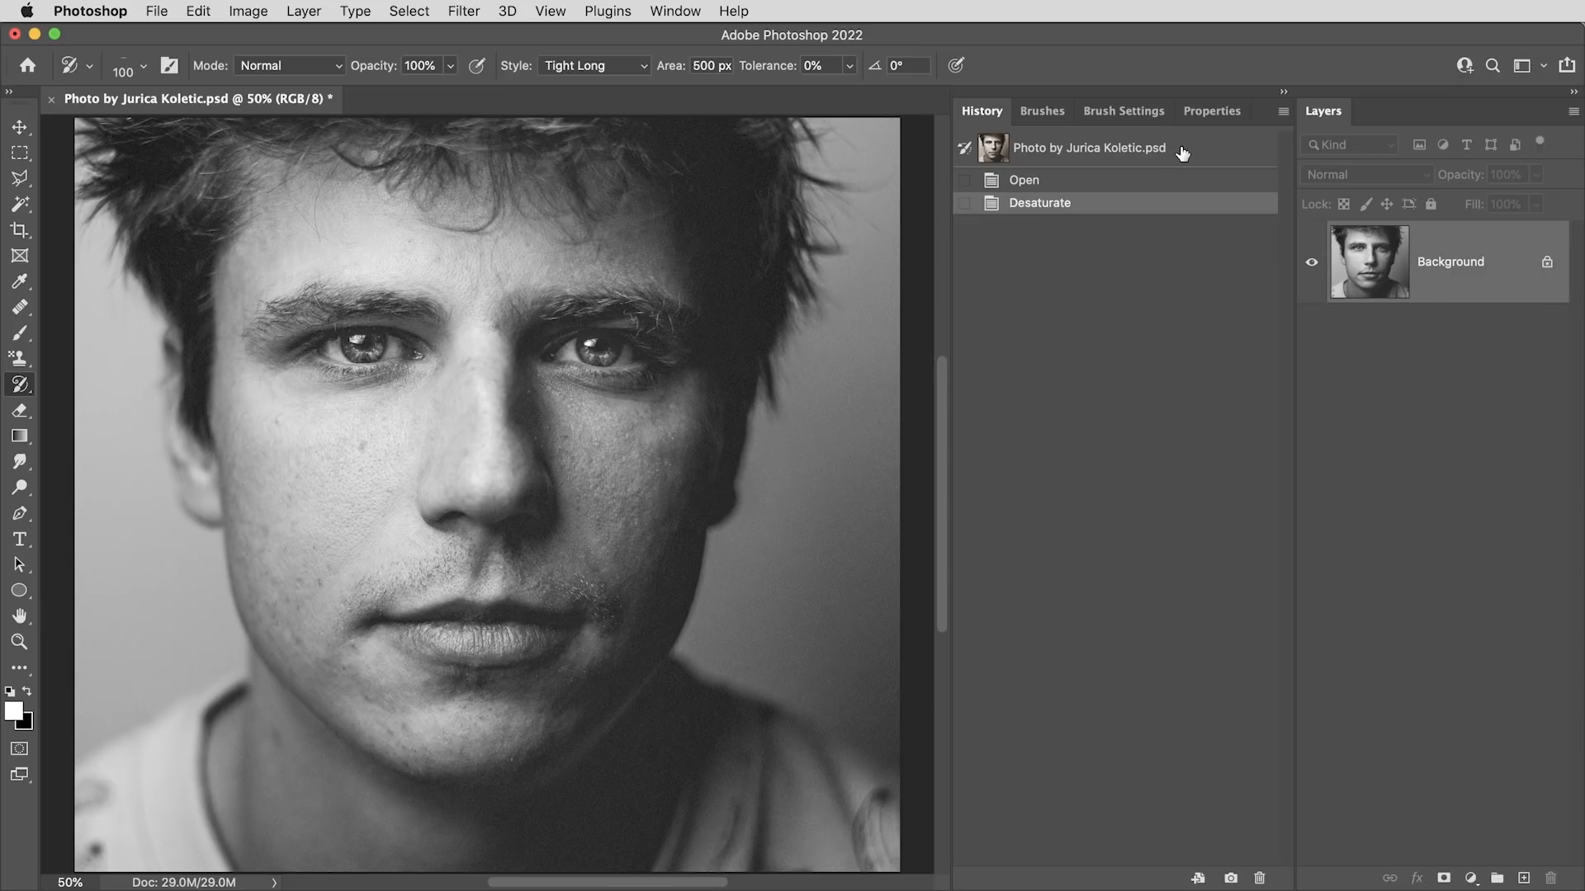
mouse_move(1284, 114)
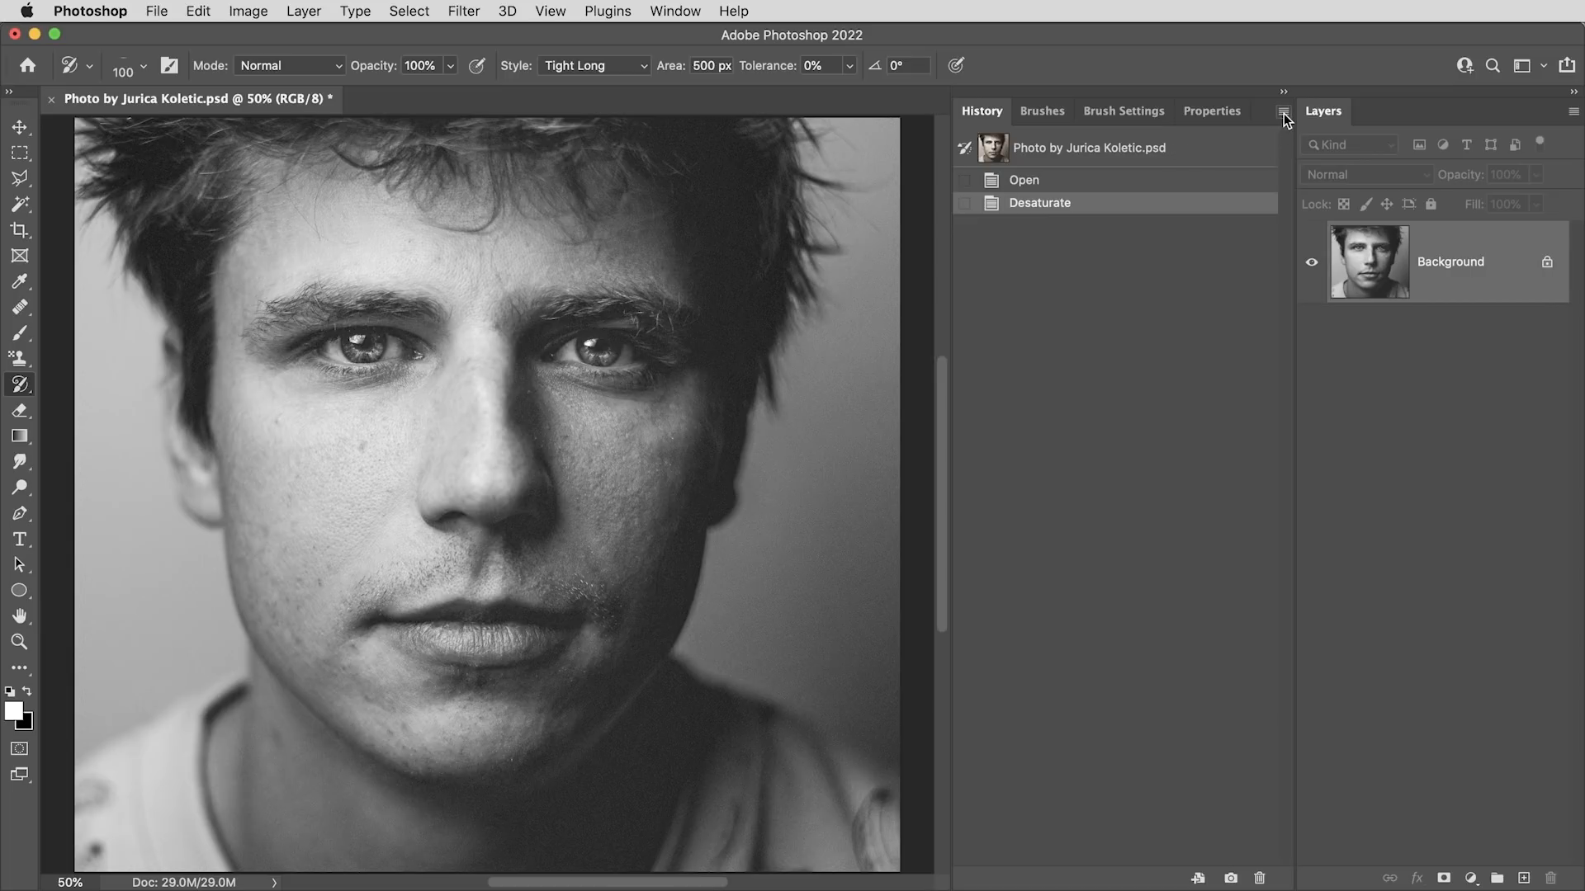
Step: Create a new history snapshot taken from Merged Layers
left_click(1285, 112)
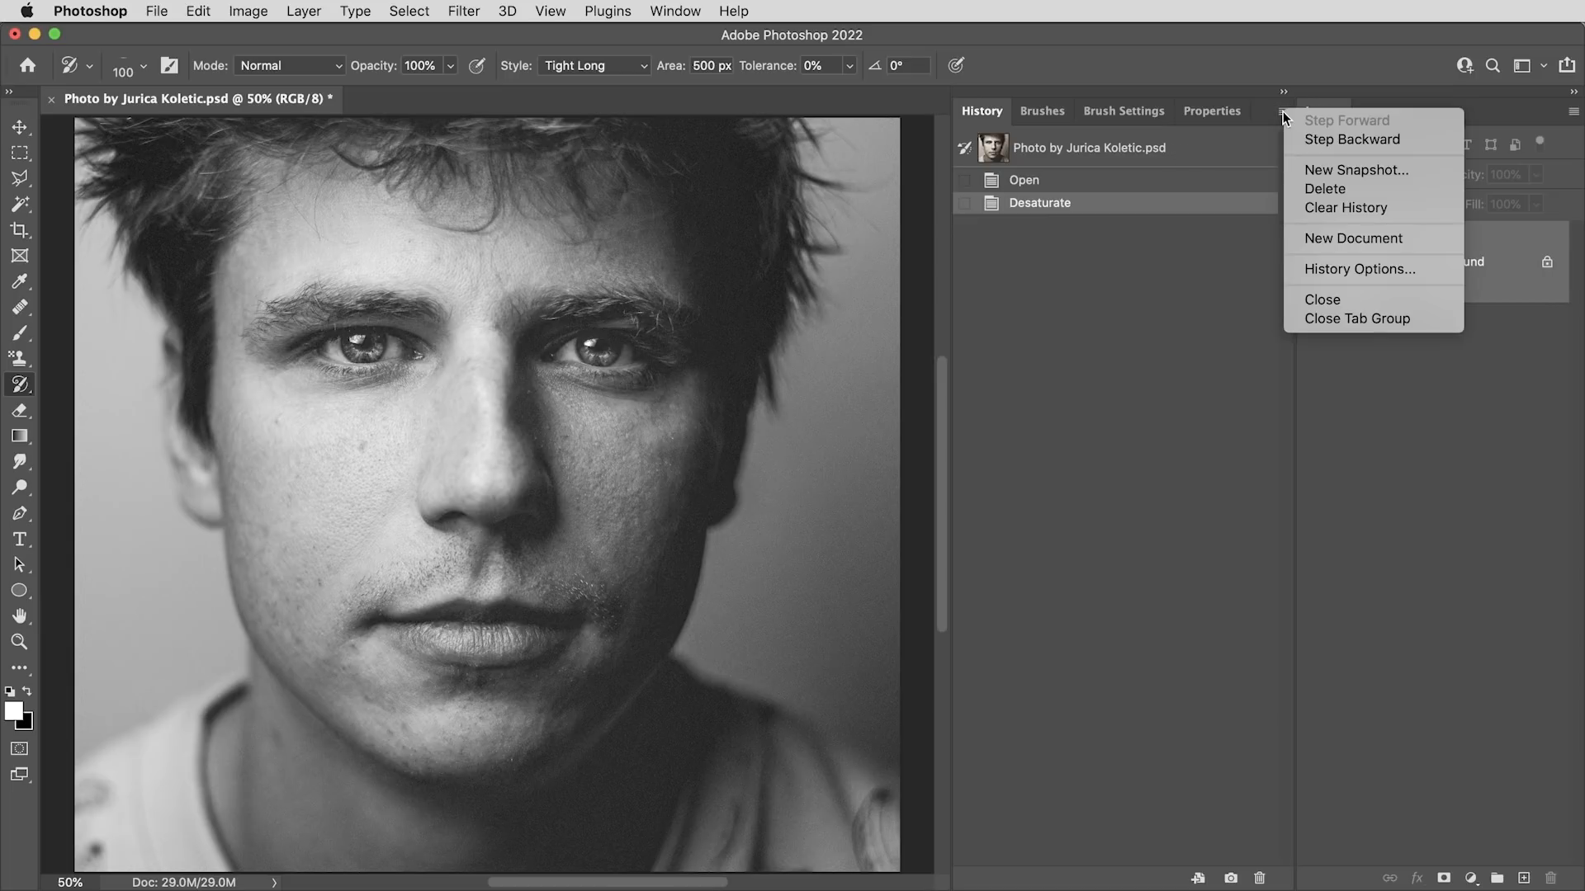
mouse_move(1355, 170)
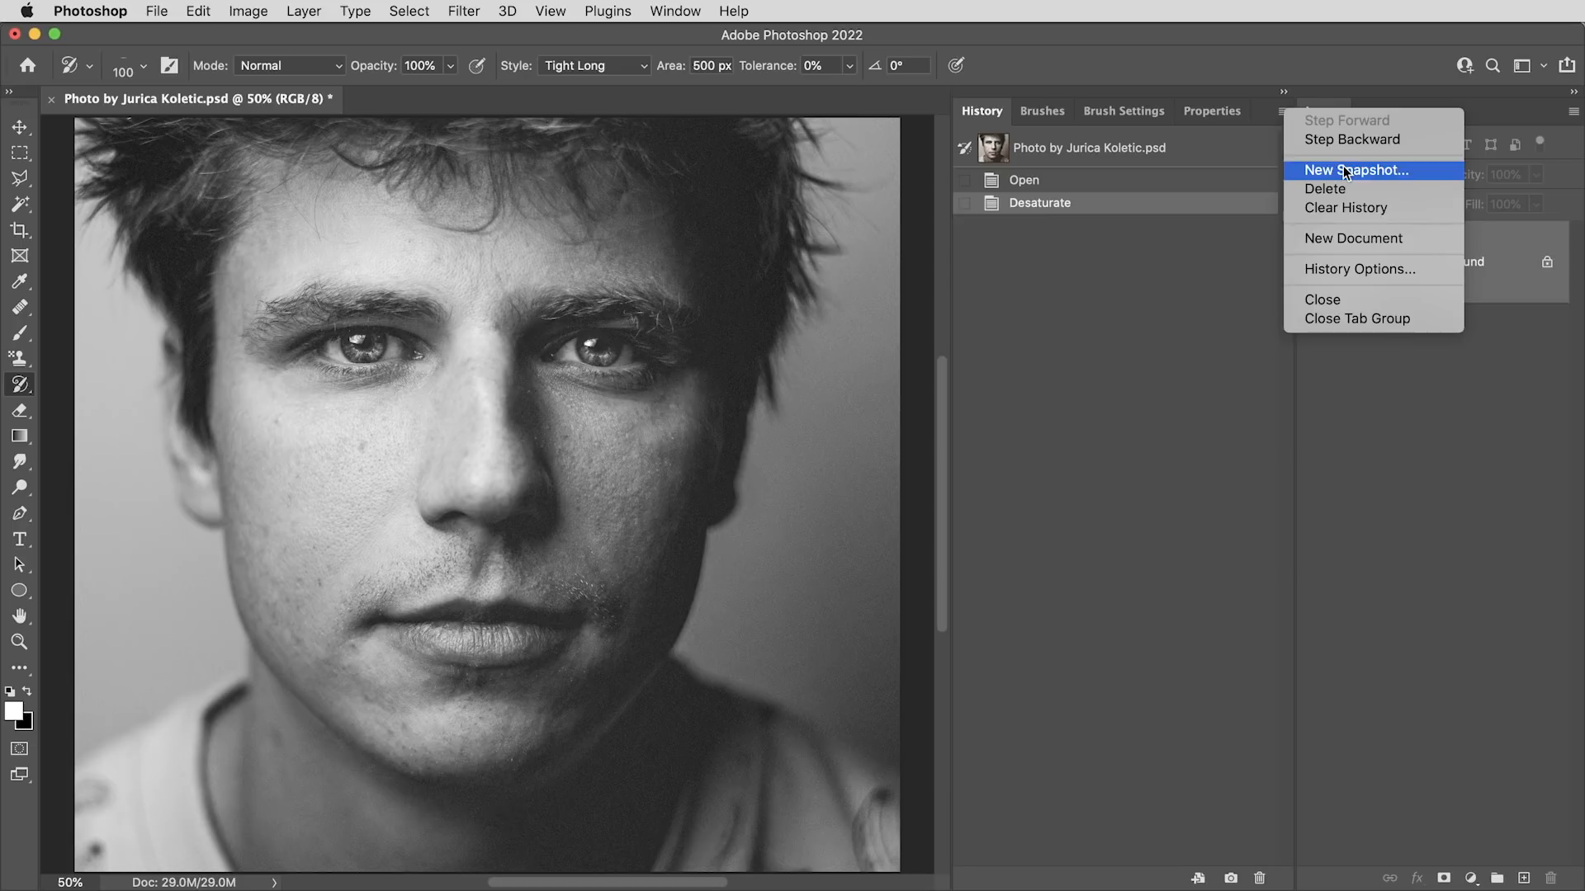
left_click(1356, 170)
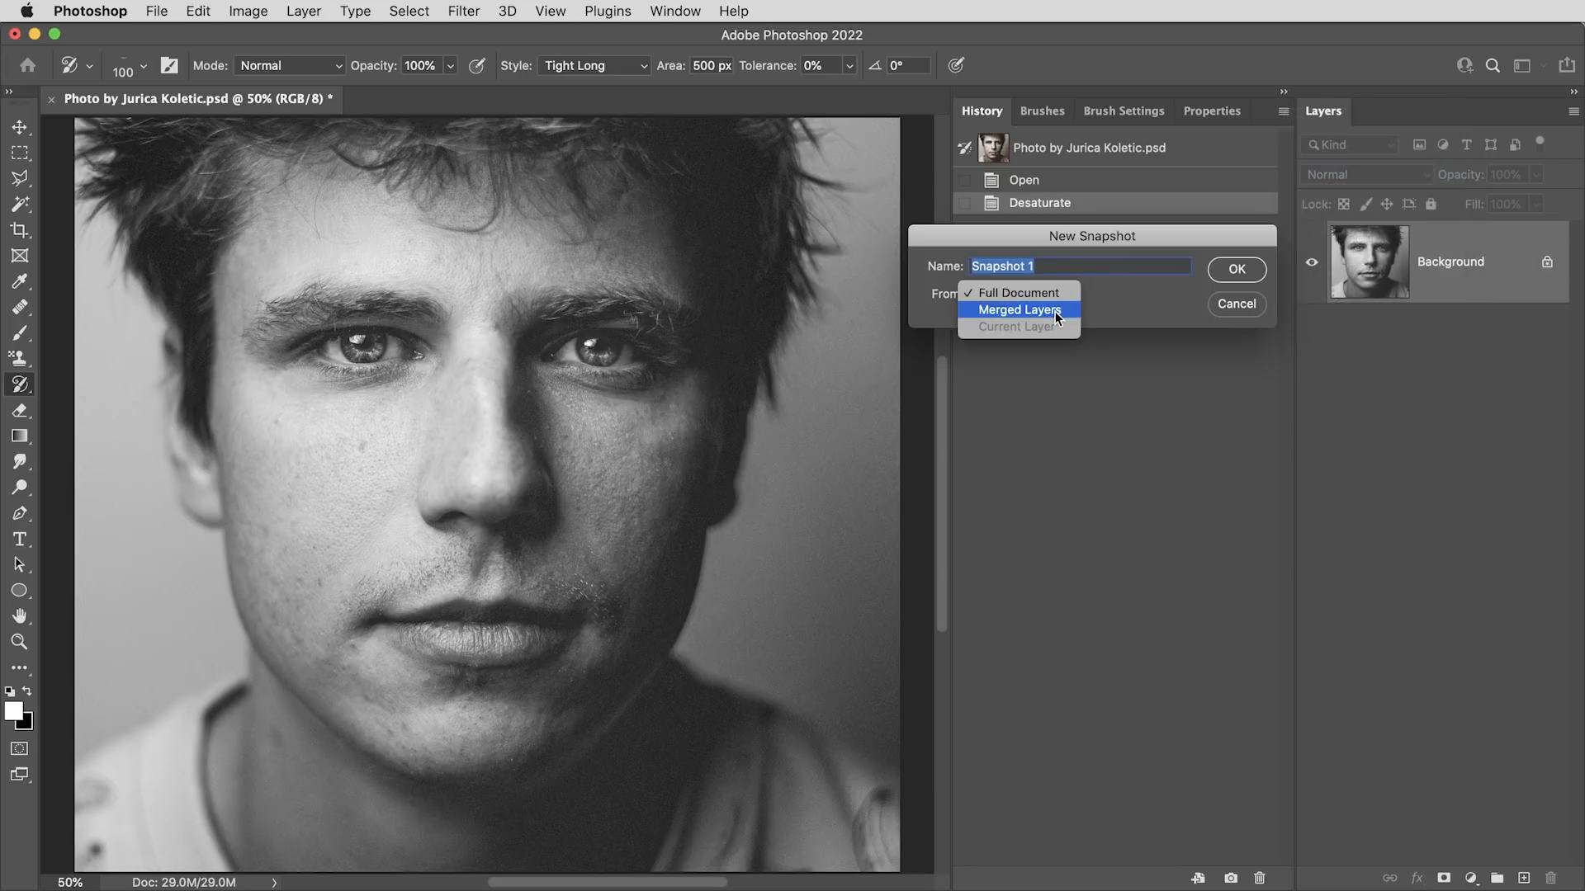
left_click(1235, 270)
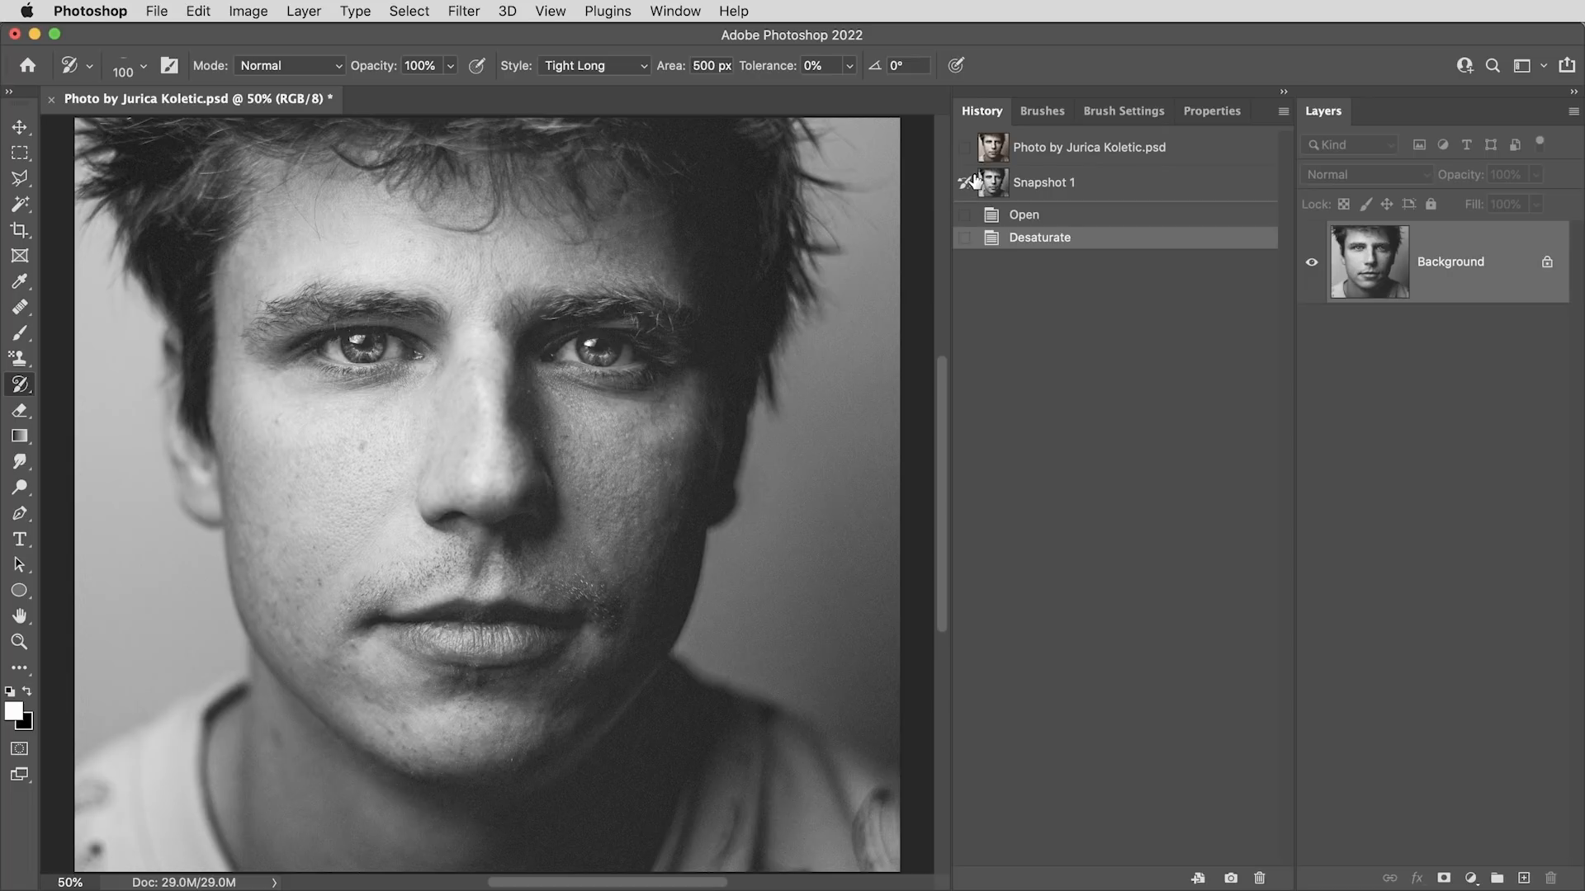
mouse_move(1122, 188)
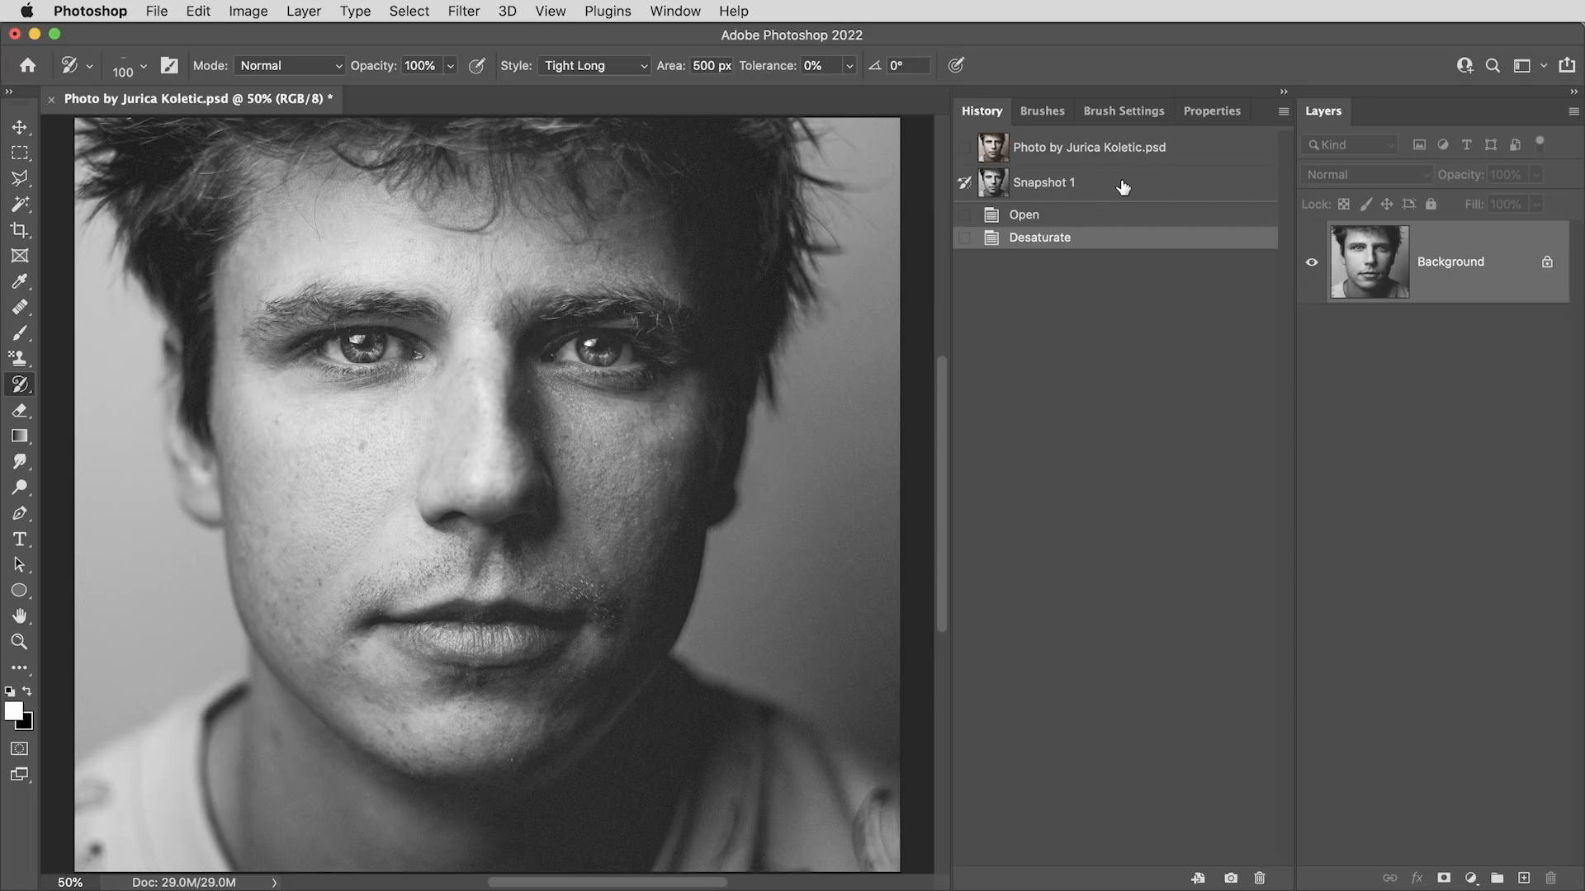
mouse_move(988, 190)
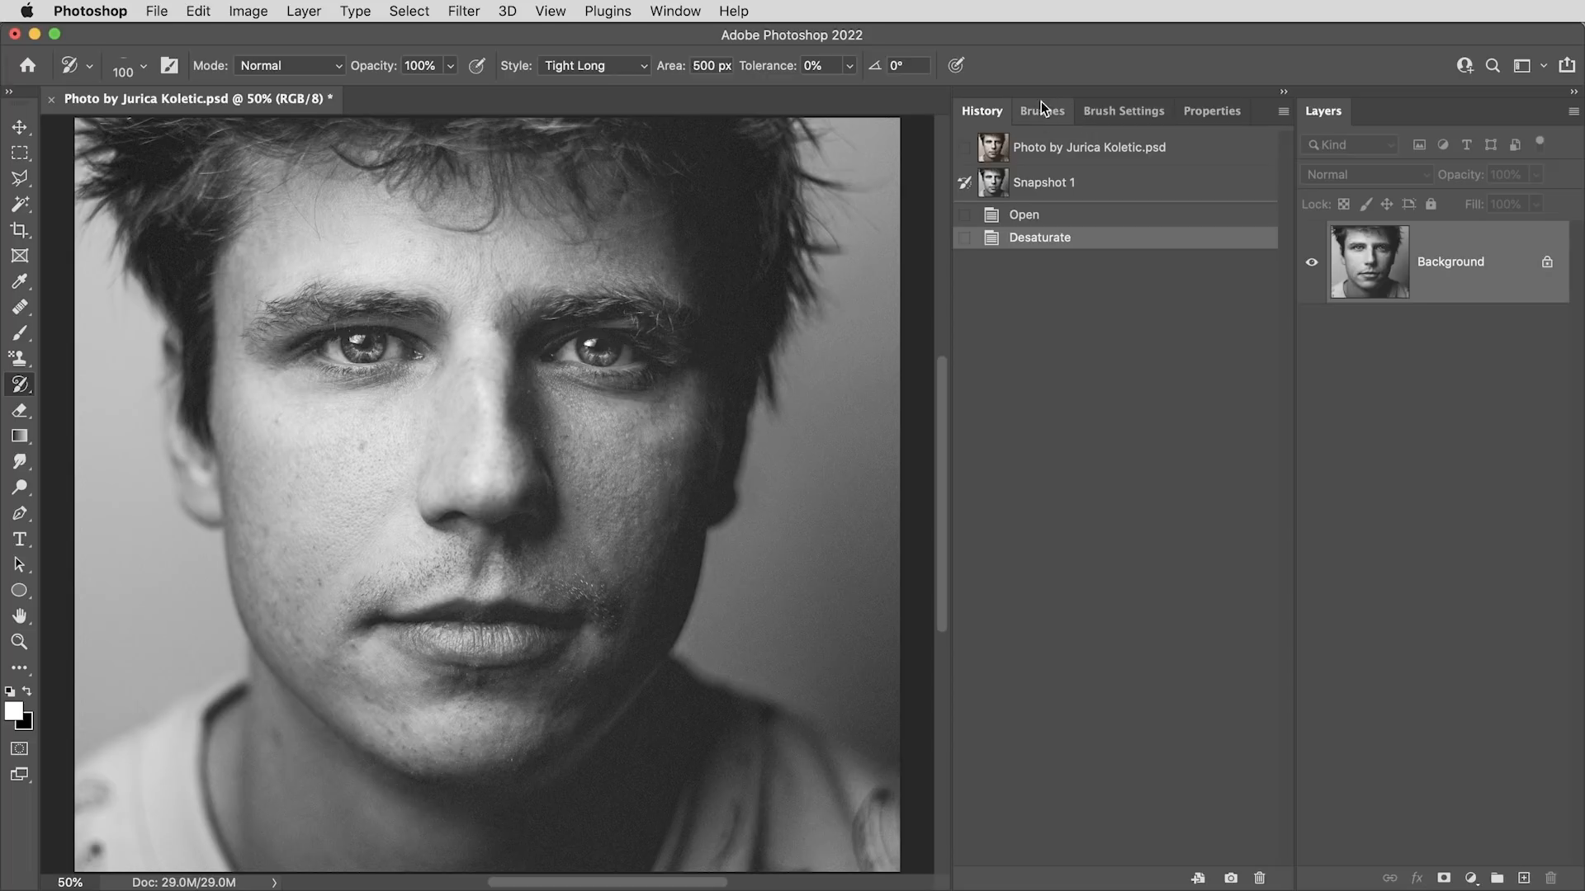
Step: Import the Texturelabs Pencil Sketch brush file and expand the set to show its brushes
left_click(1282, 112)
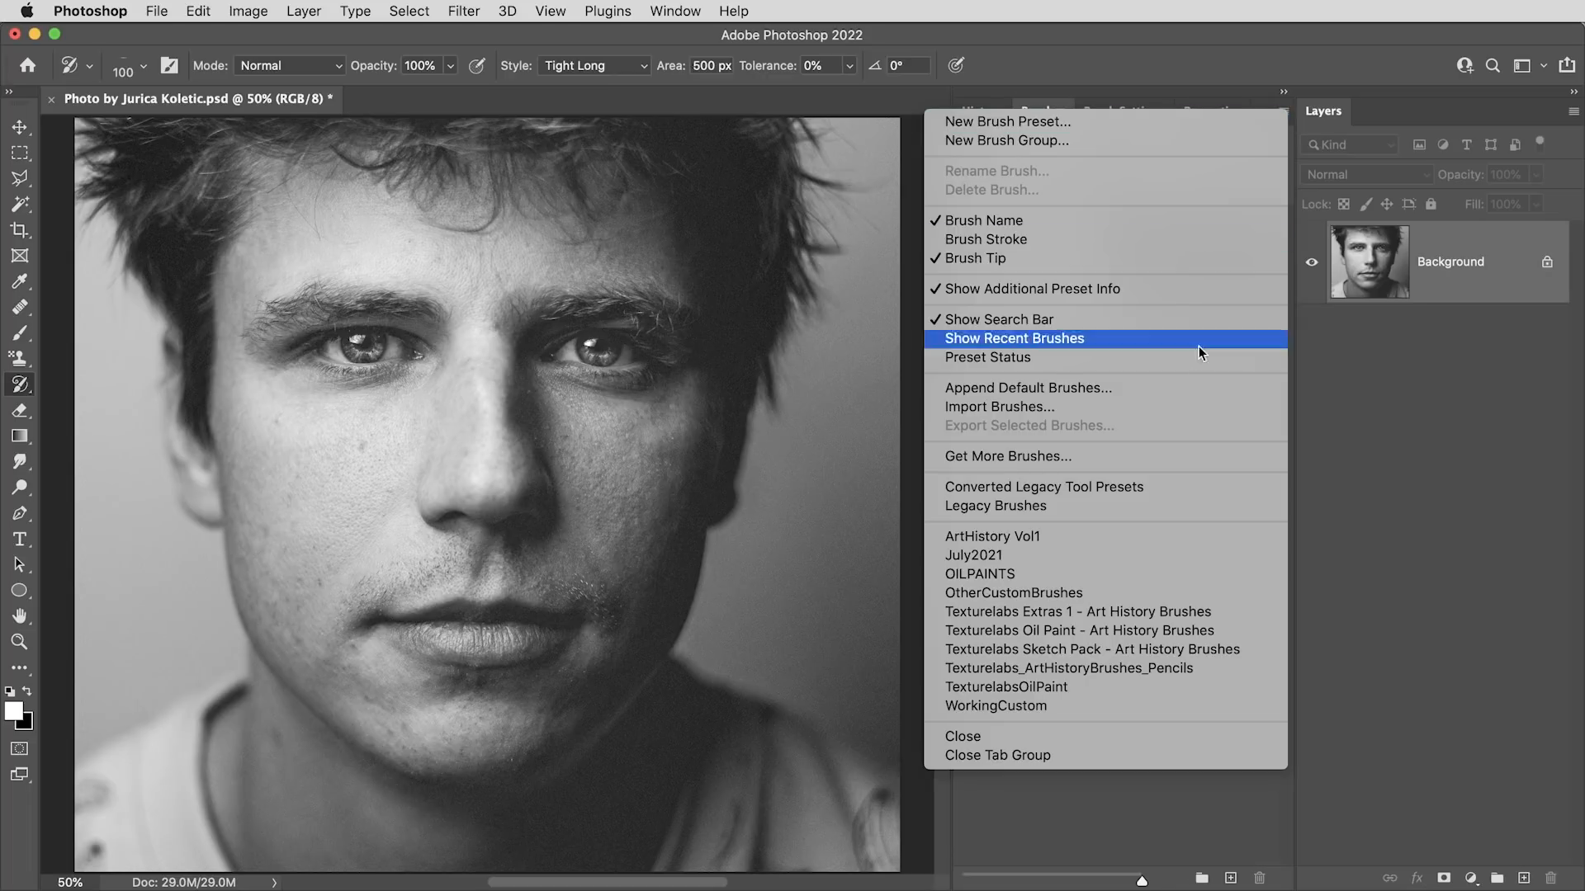
left_click(998, 406)
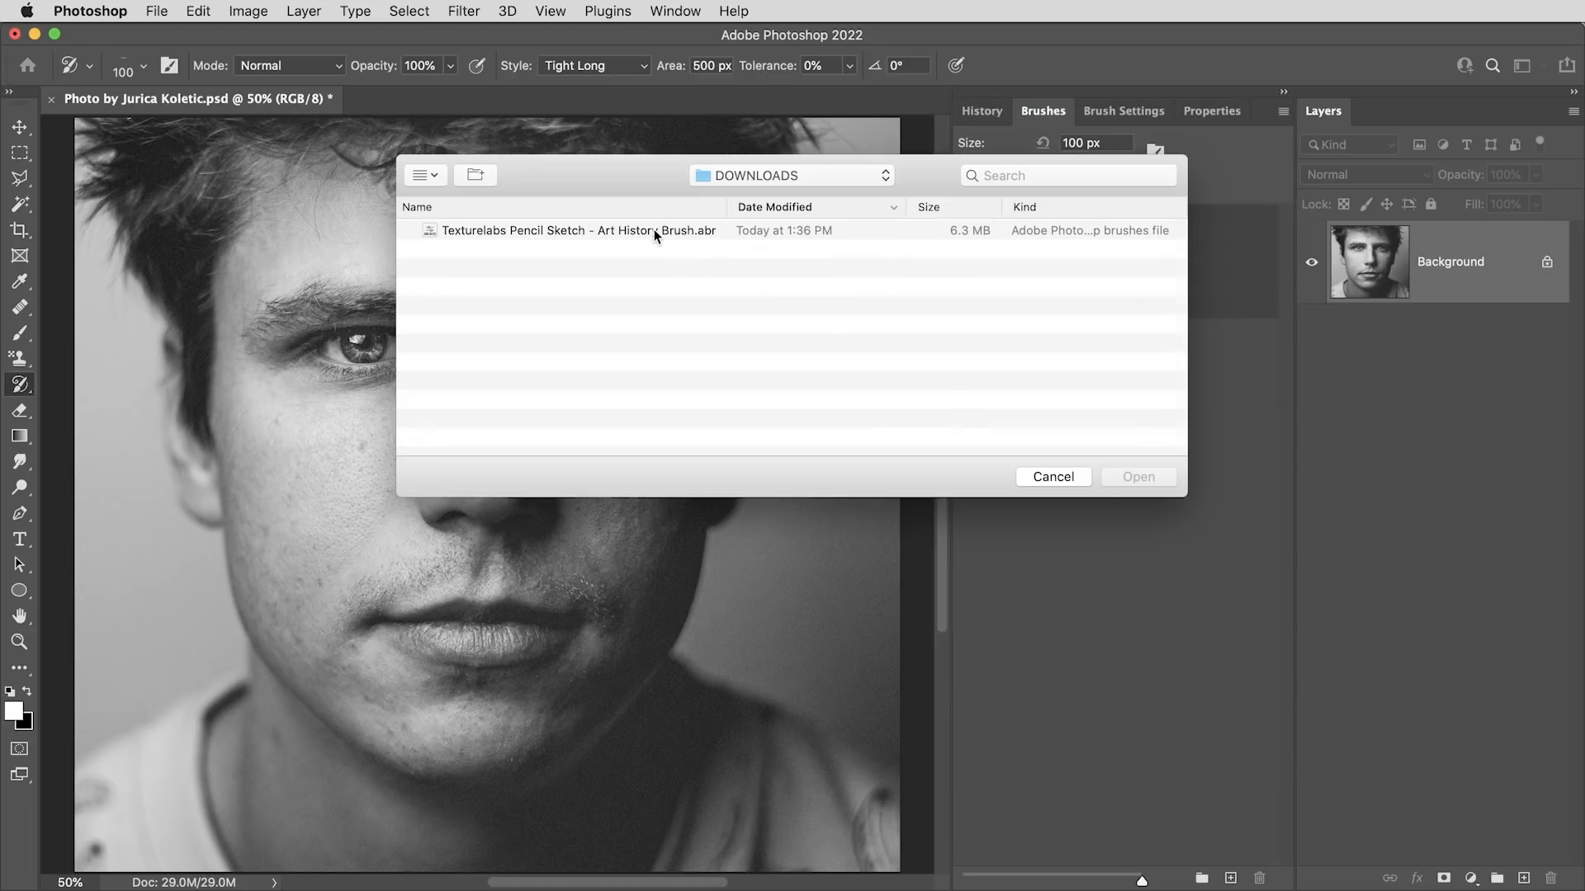
left_click(1136, 476)
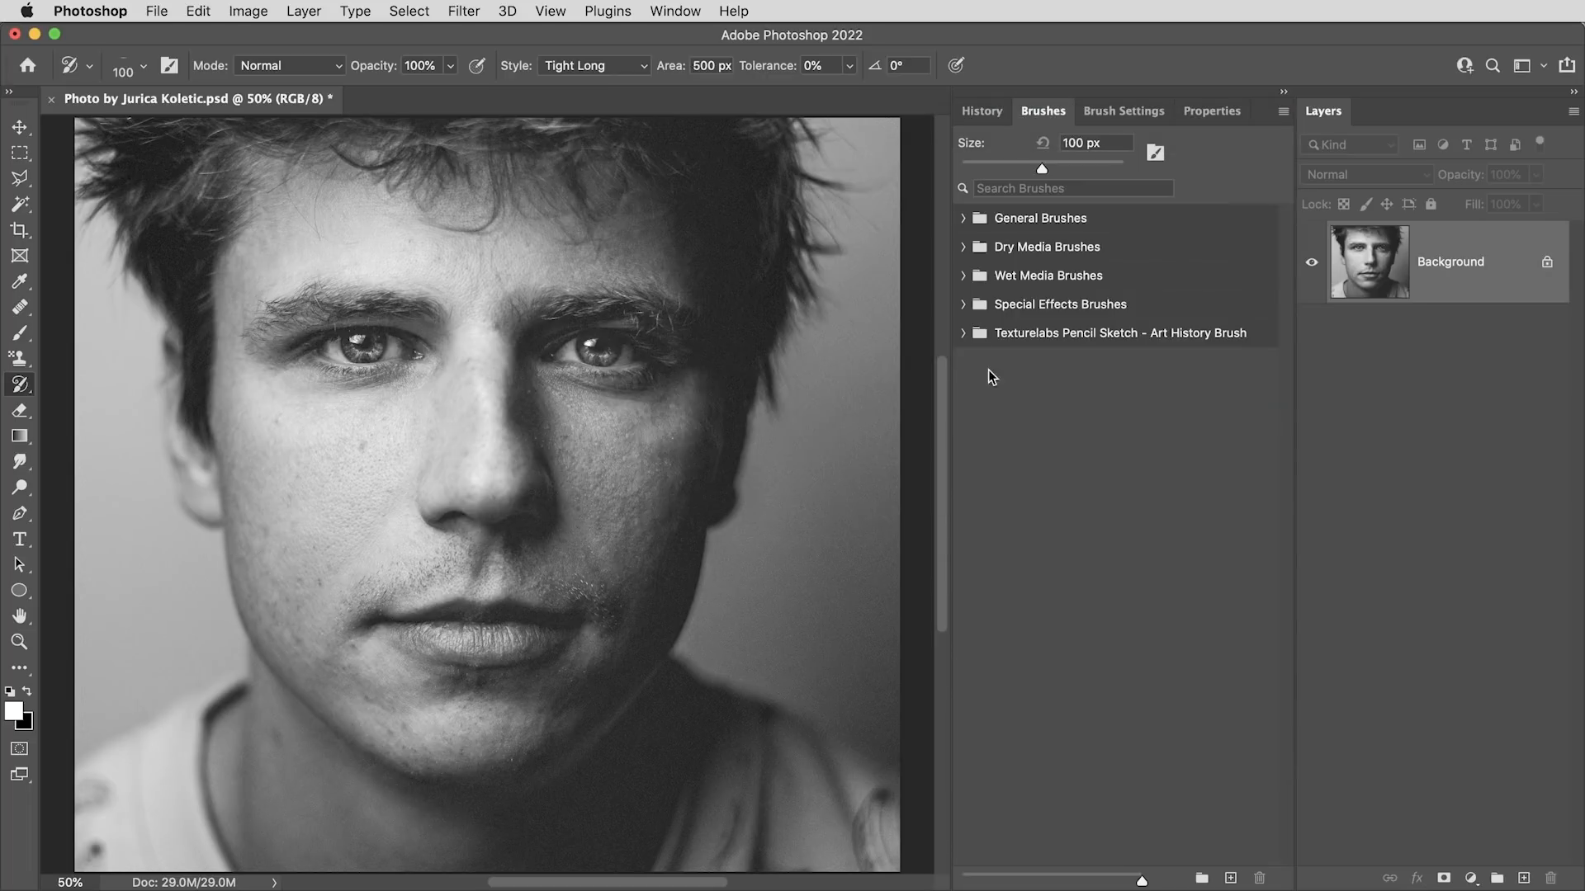
left_click(965, 332)
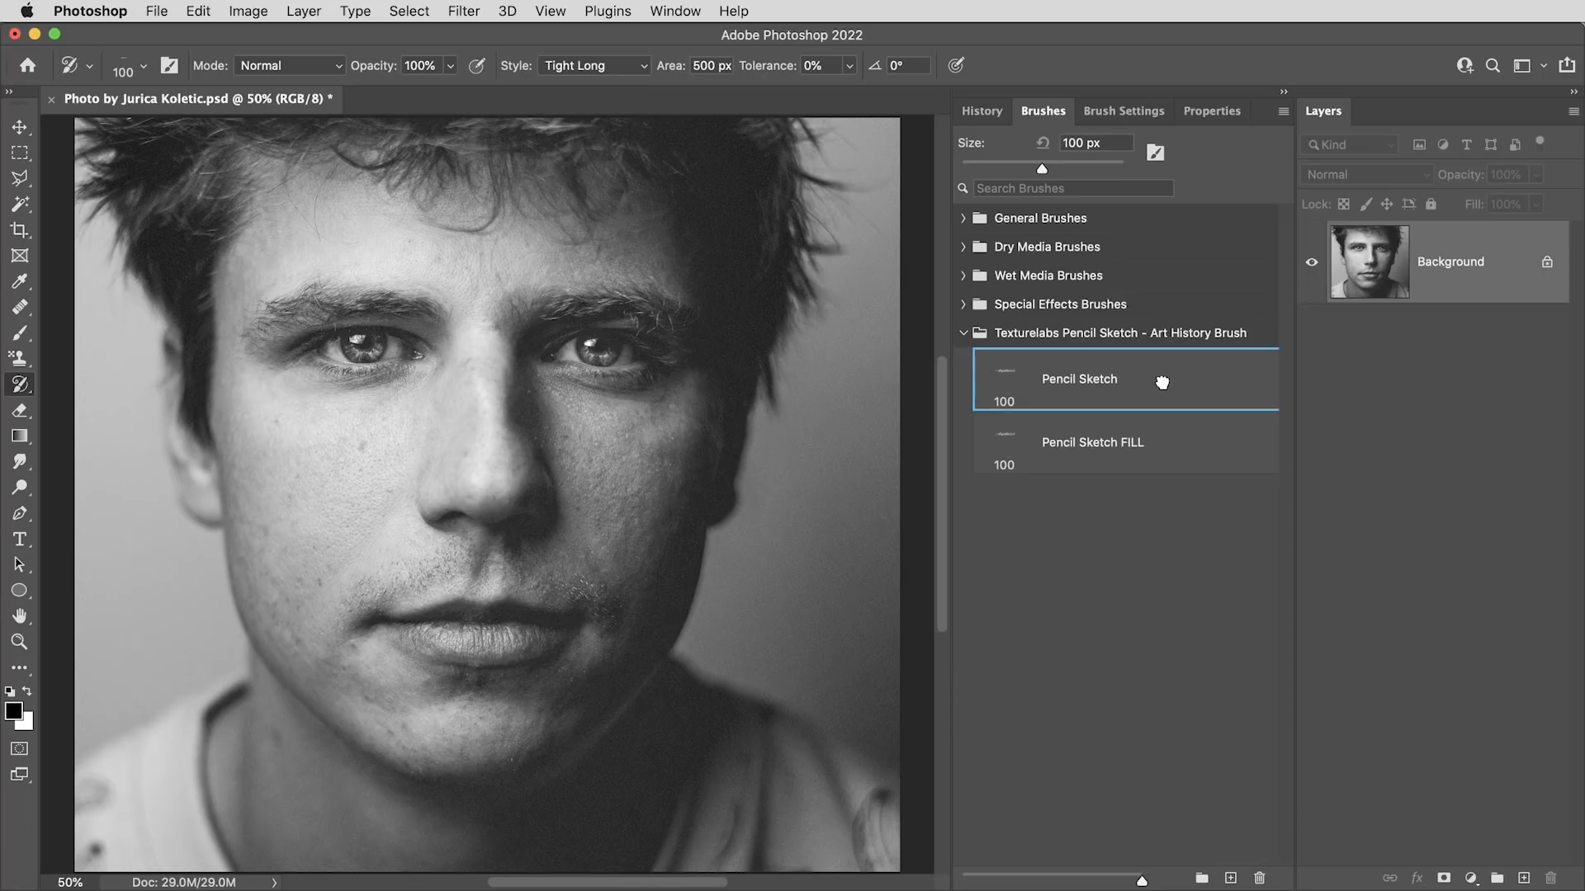
mouse_move(1147, 555)
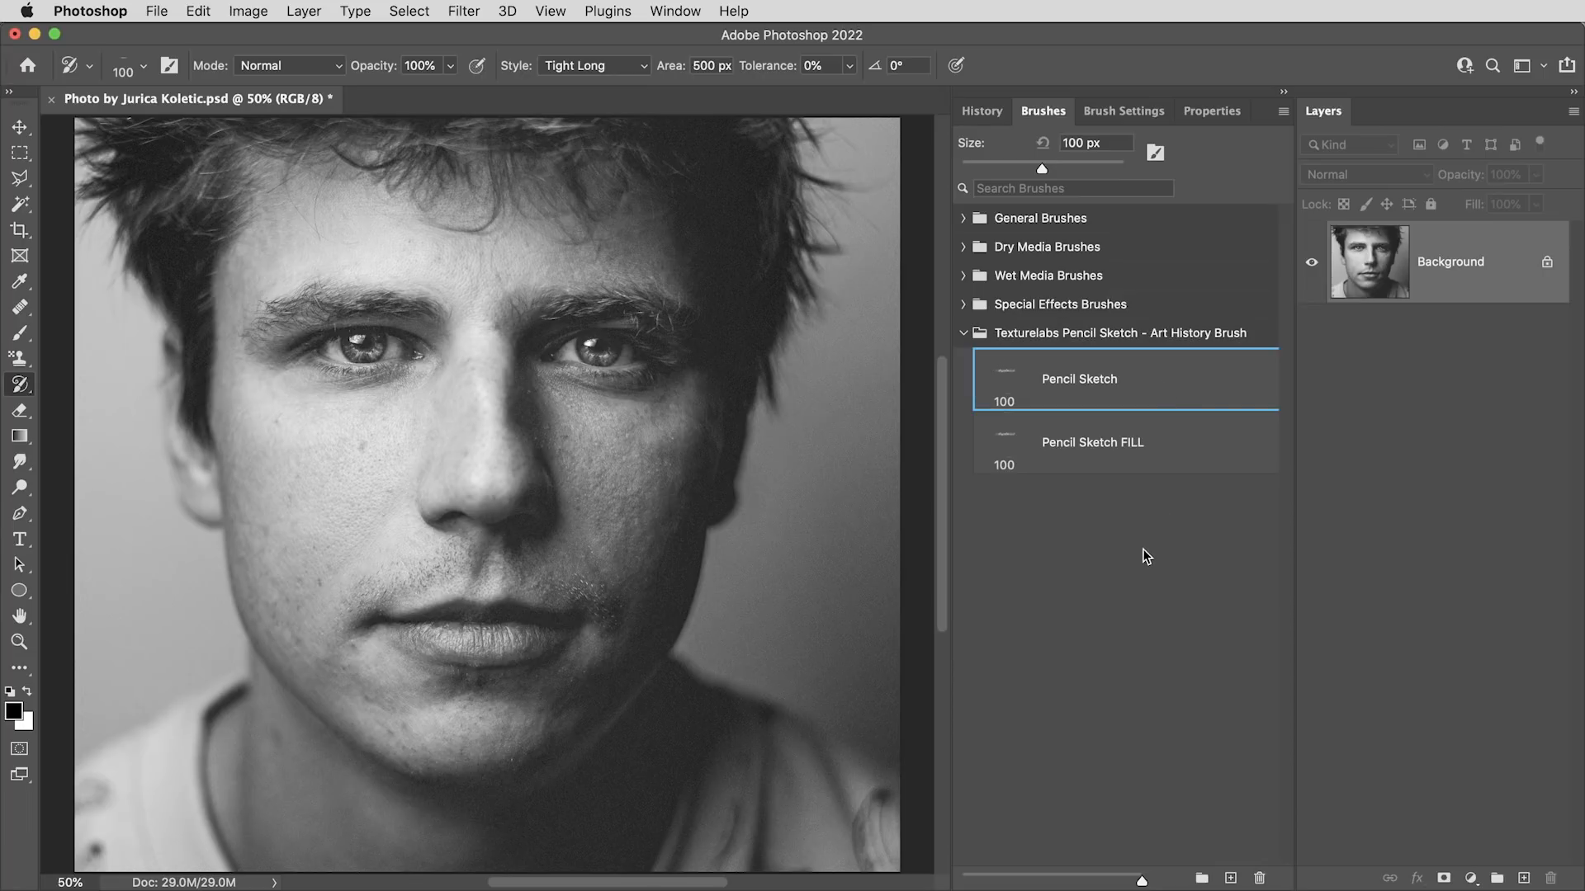
mouse_move(1445, 648)
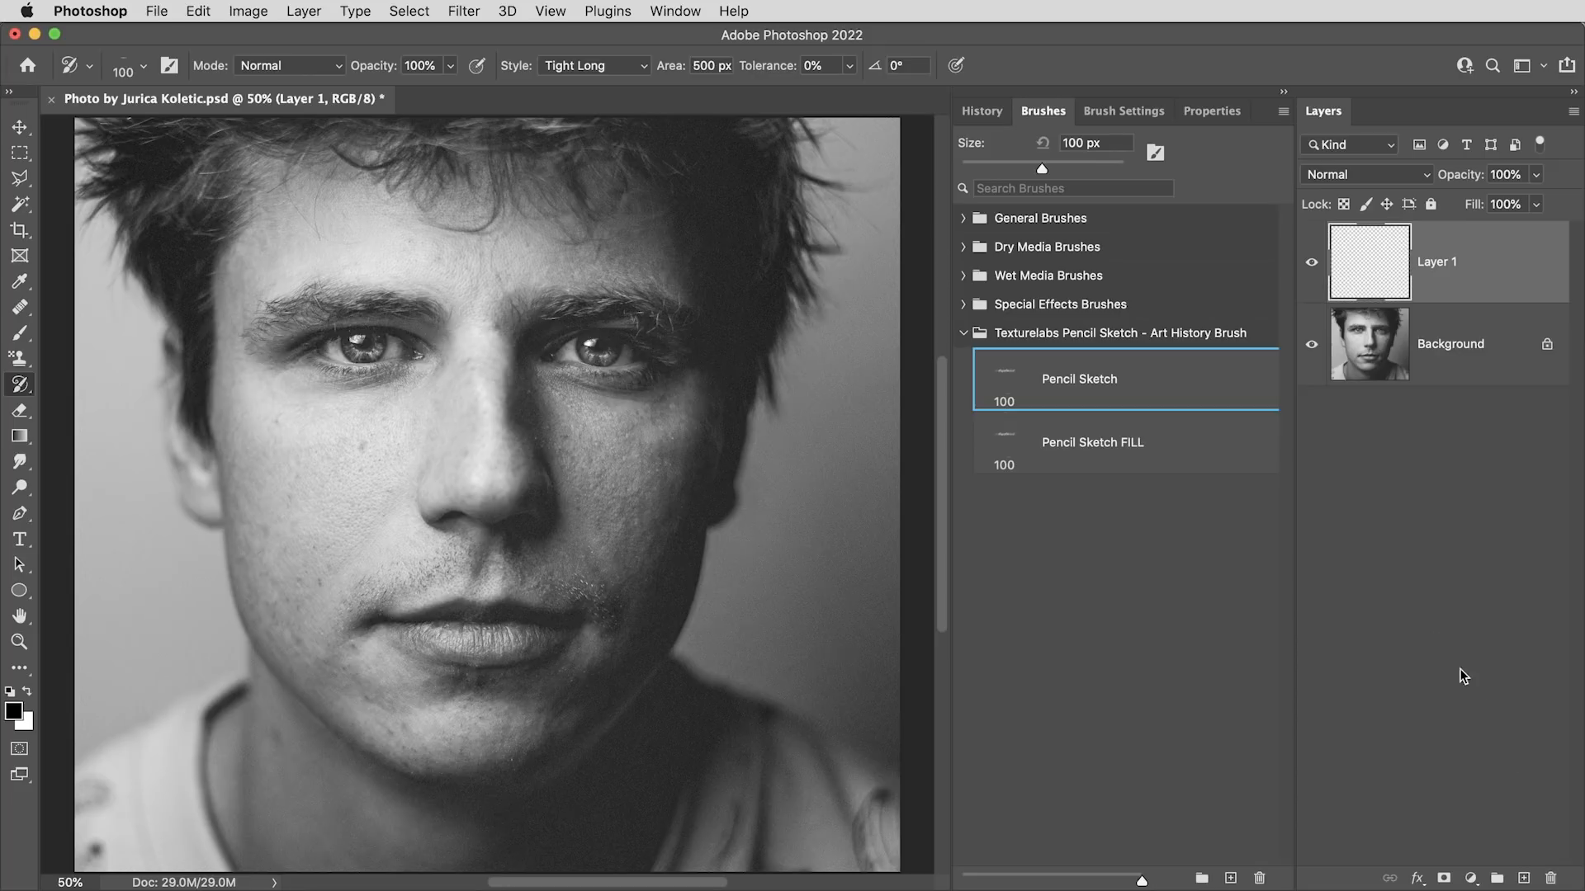
mouse_move(1079, 575)
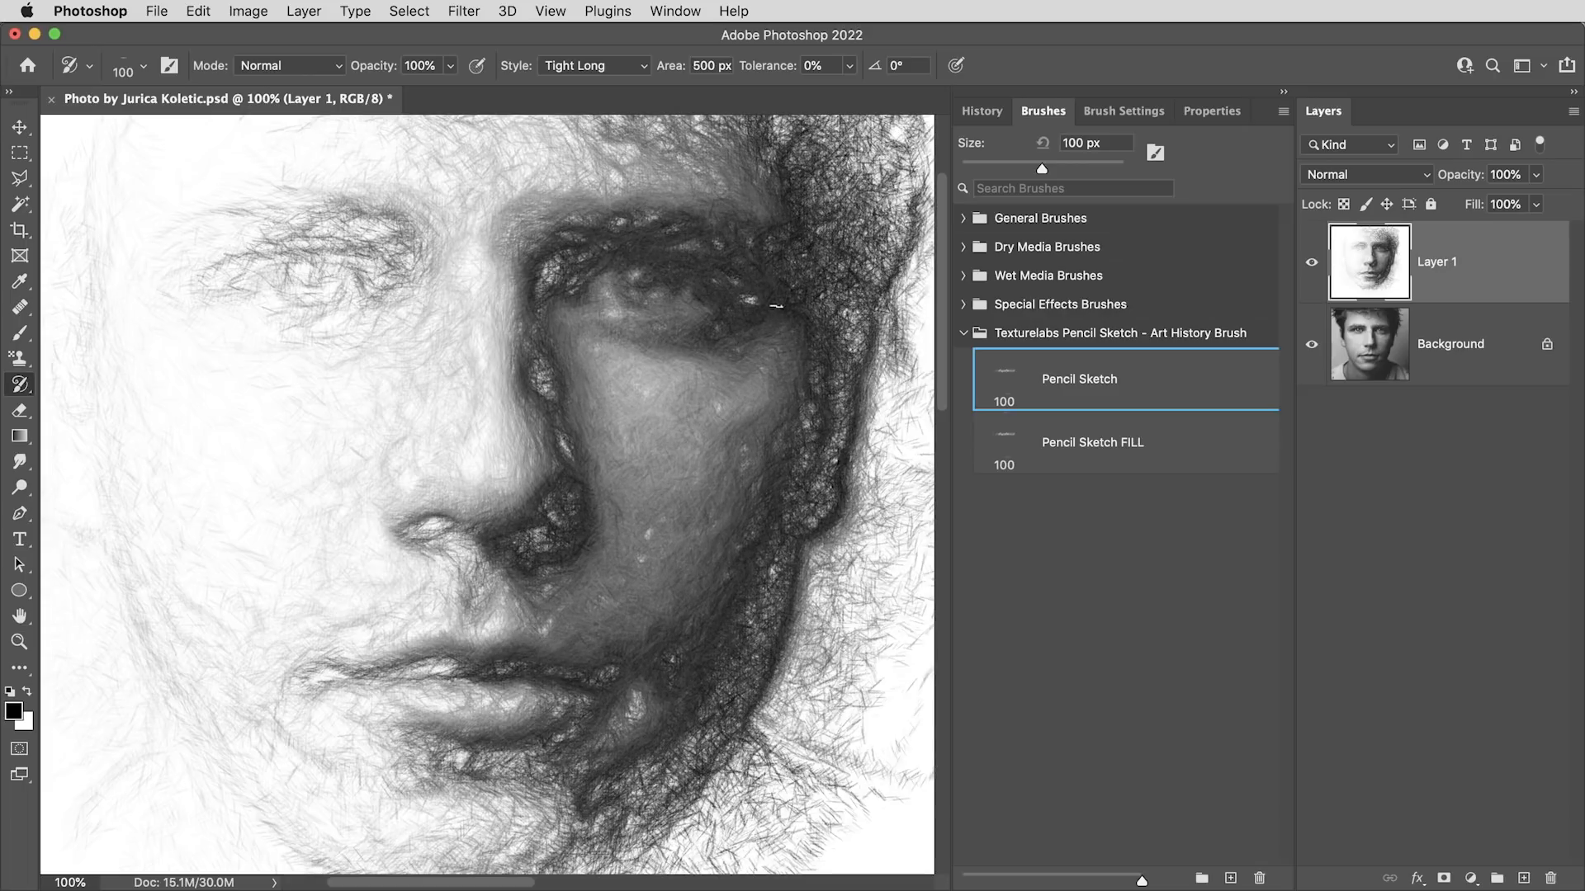
Step: Zoom in on the sketch strokes and select the Pencil Sketch FILL brush
left_click(18, 126)
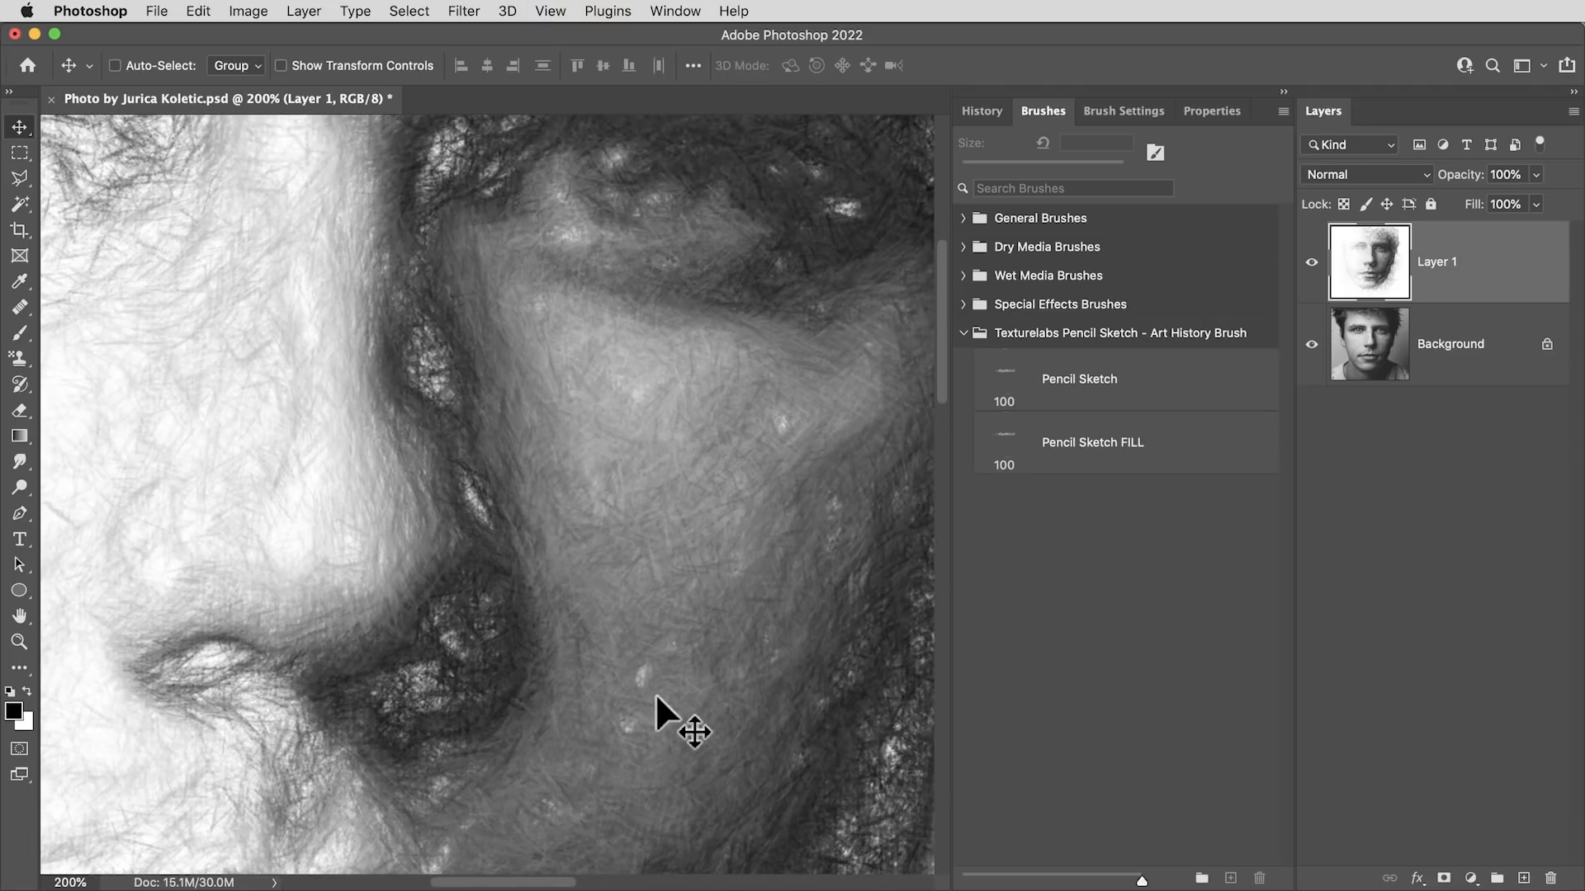
mouse_move(475, 333)
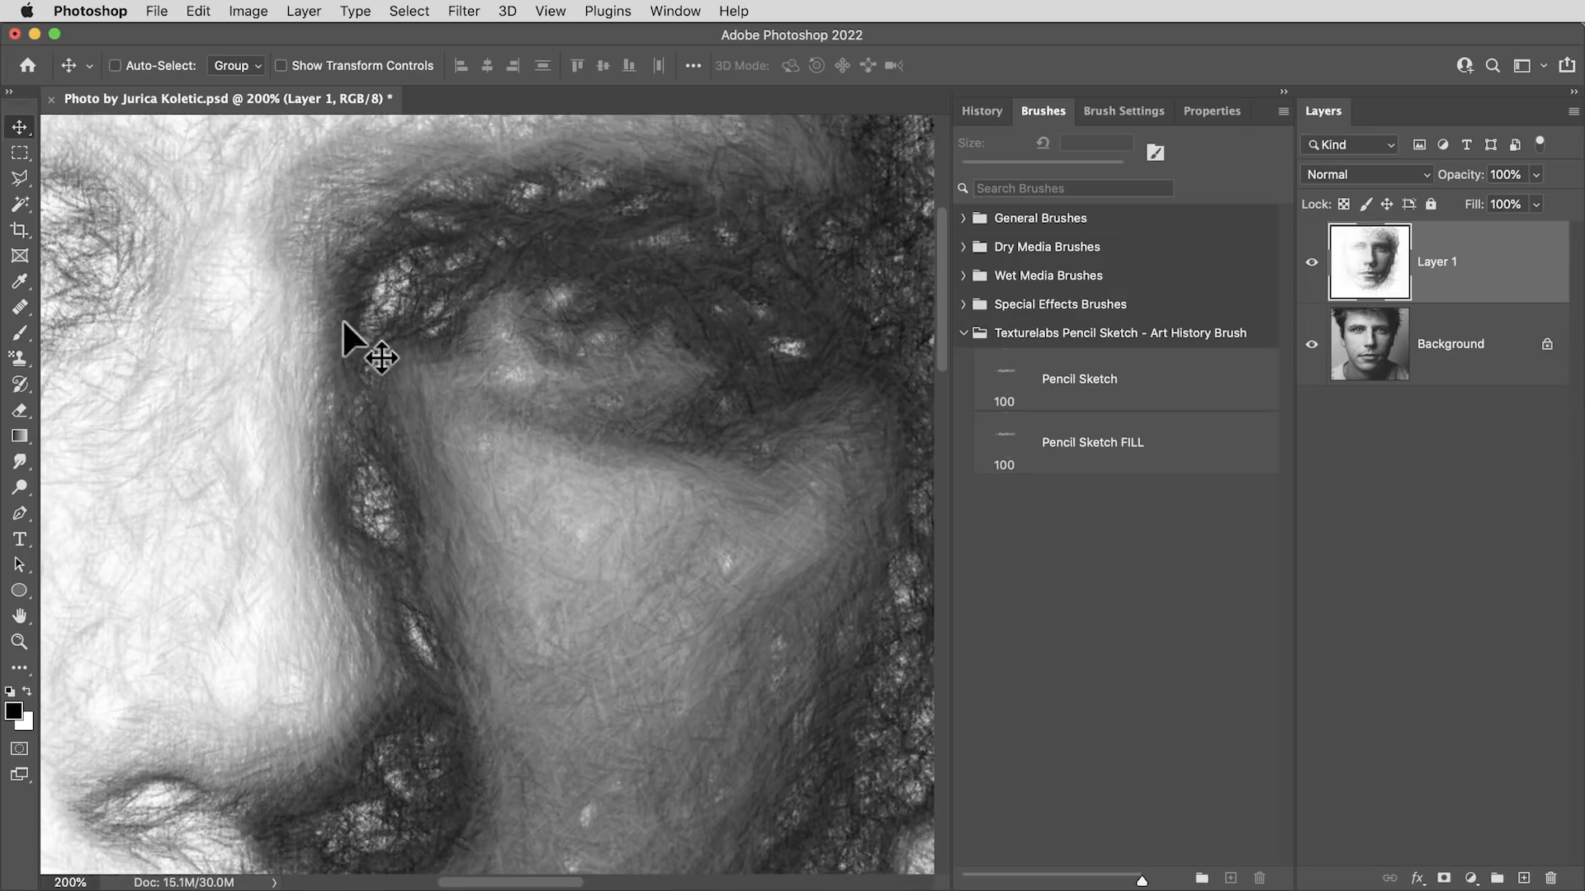
mouse_move(760, 379)
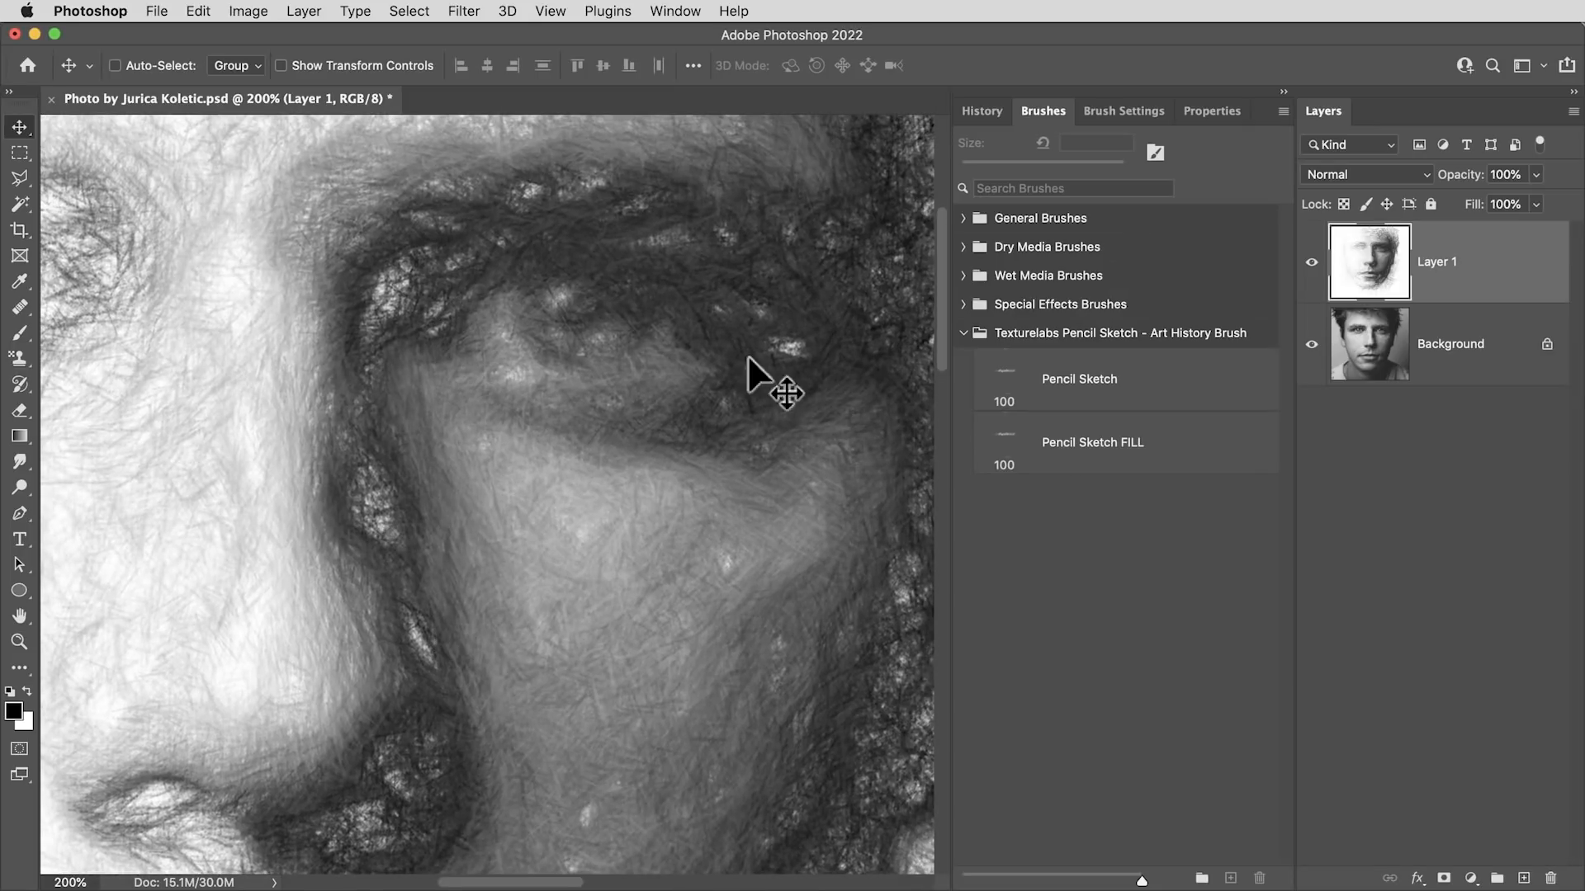
mouse_move(1179, 468)
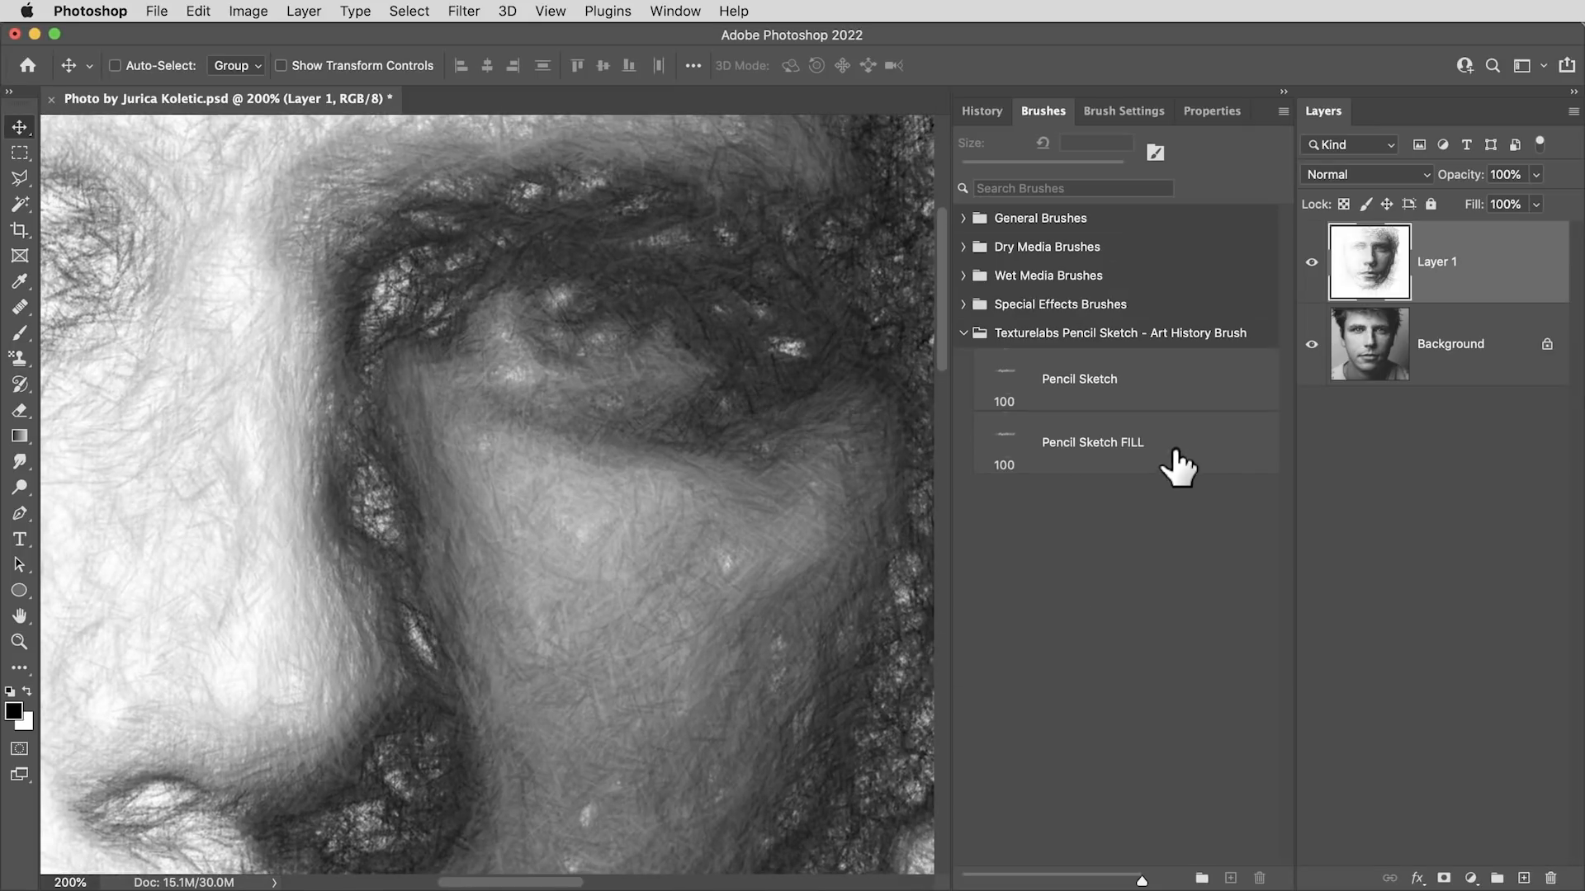
left_click(1092, 442)
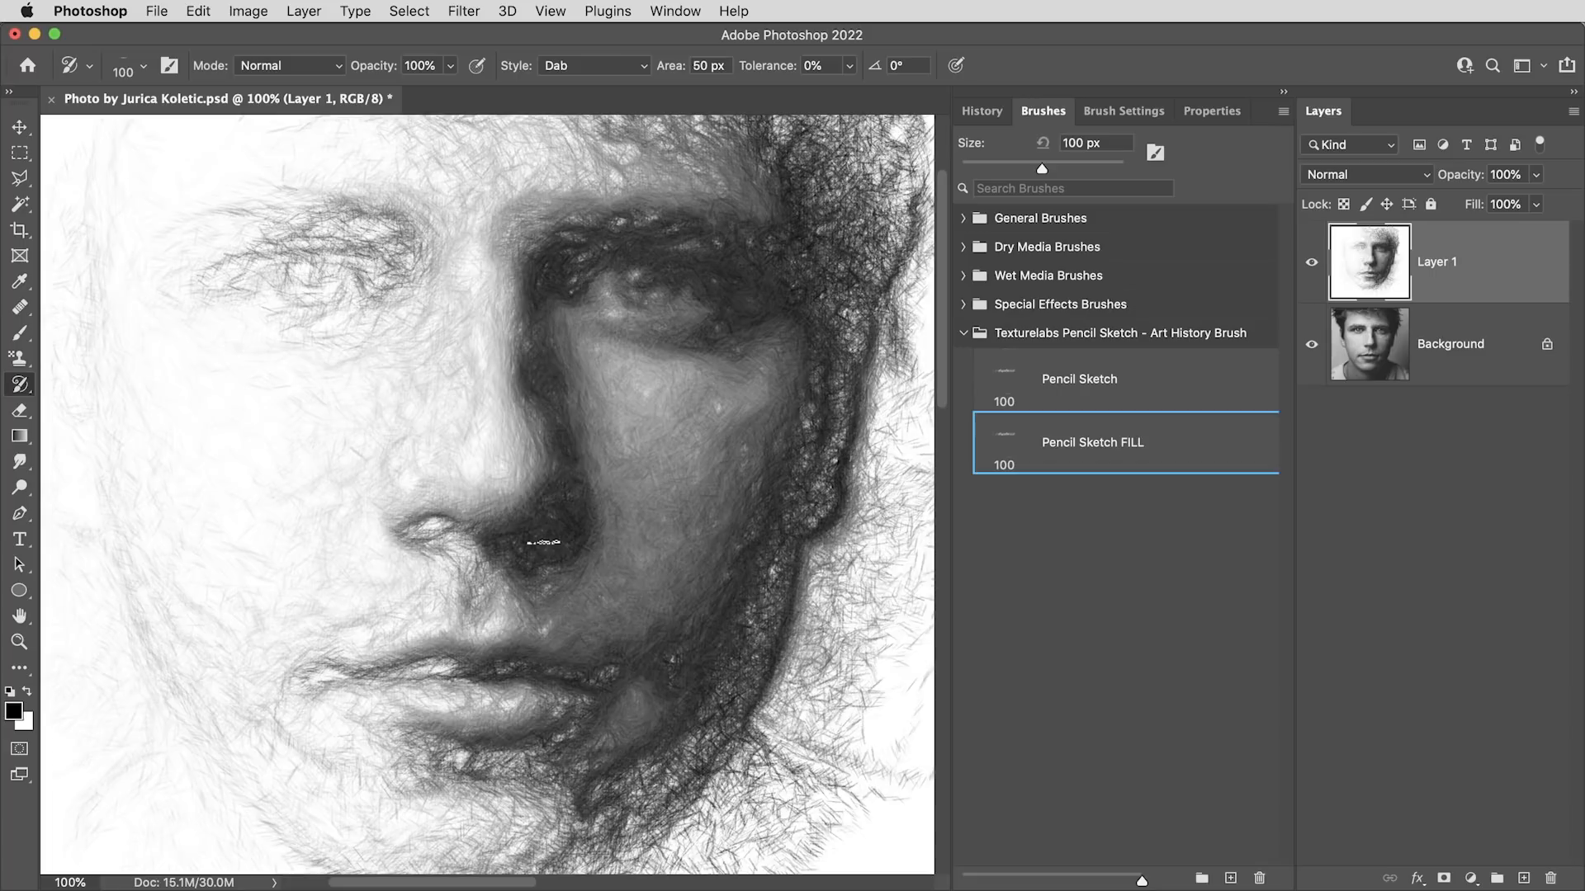
left_click(18, 126)
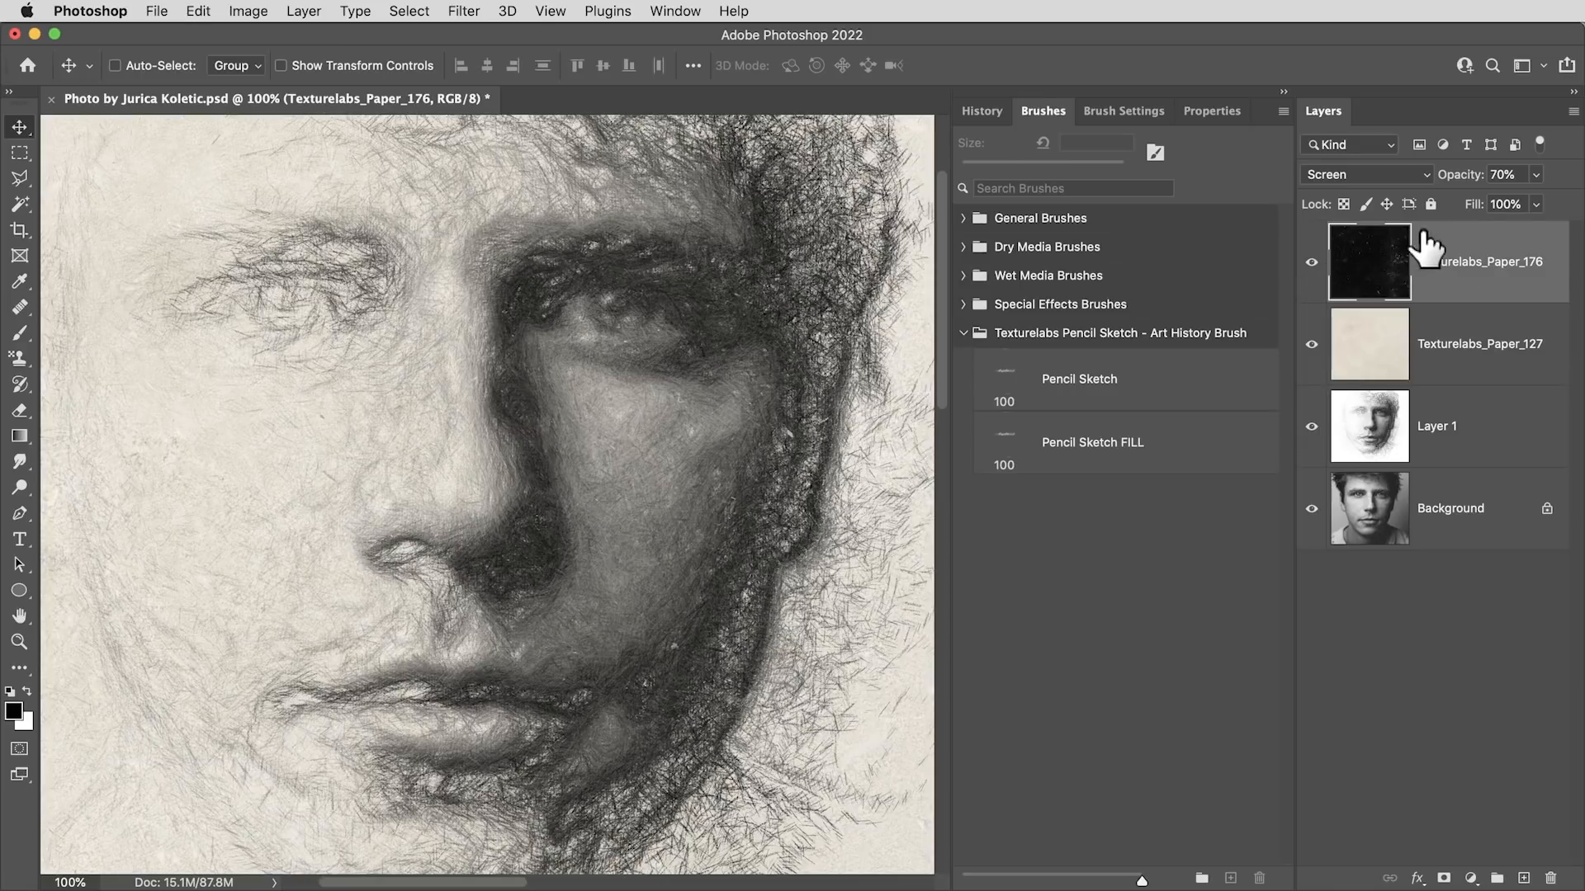
mouse_move(1403, 326)
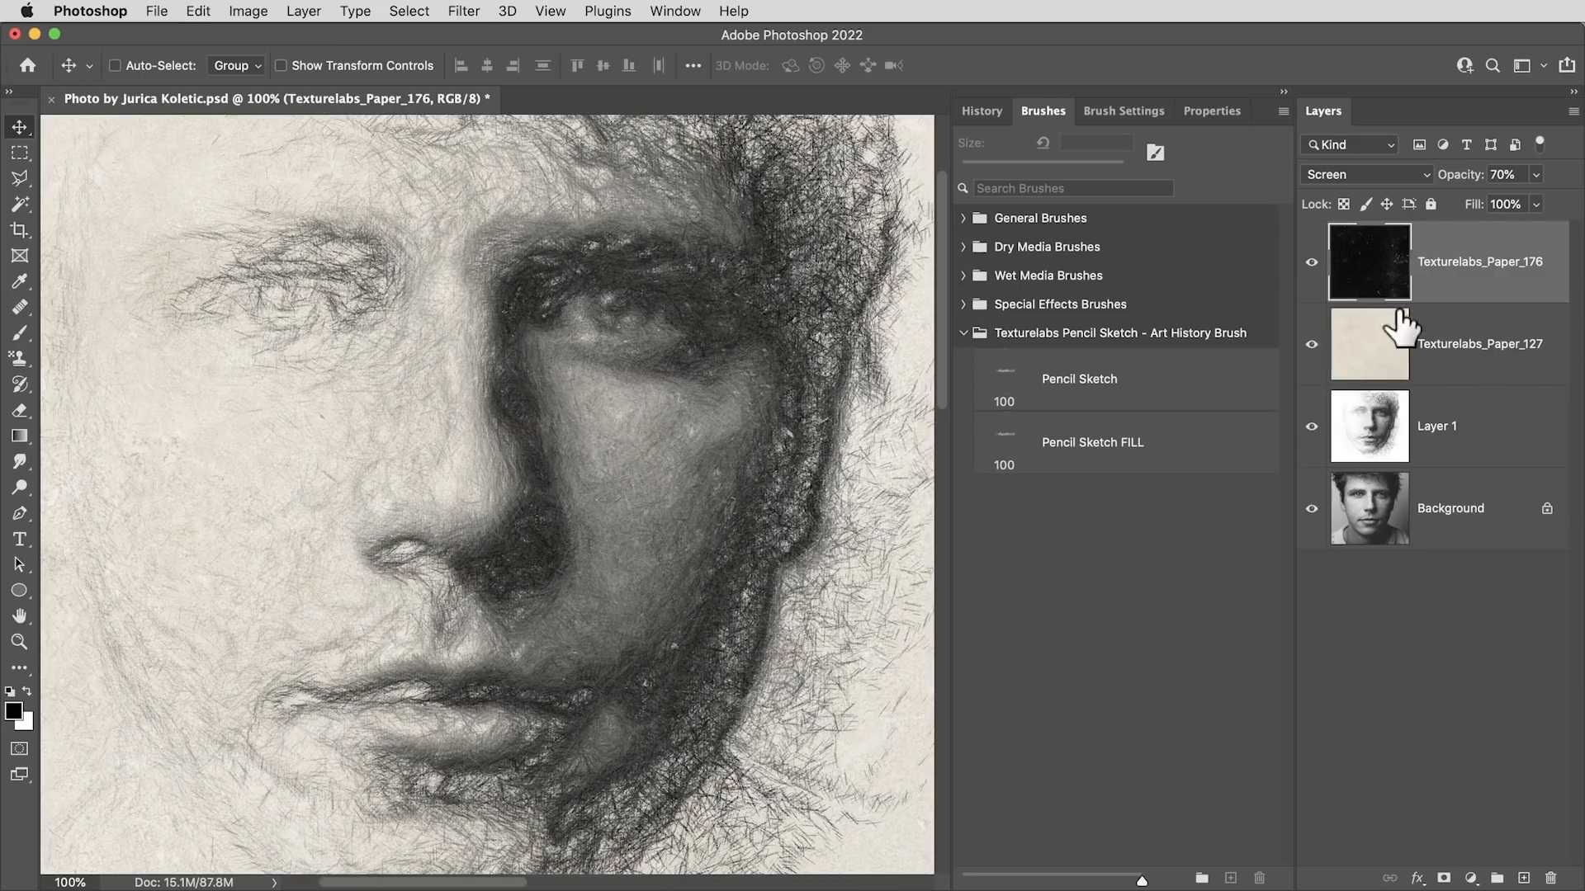
mouse_move(1409, 677)
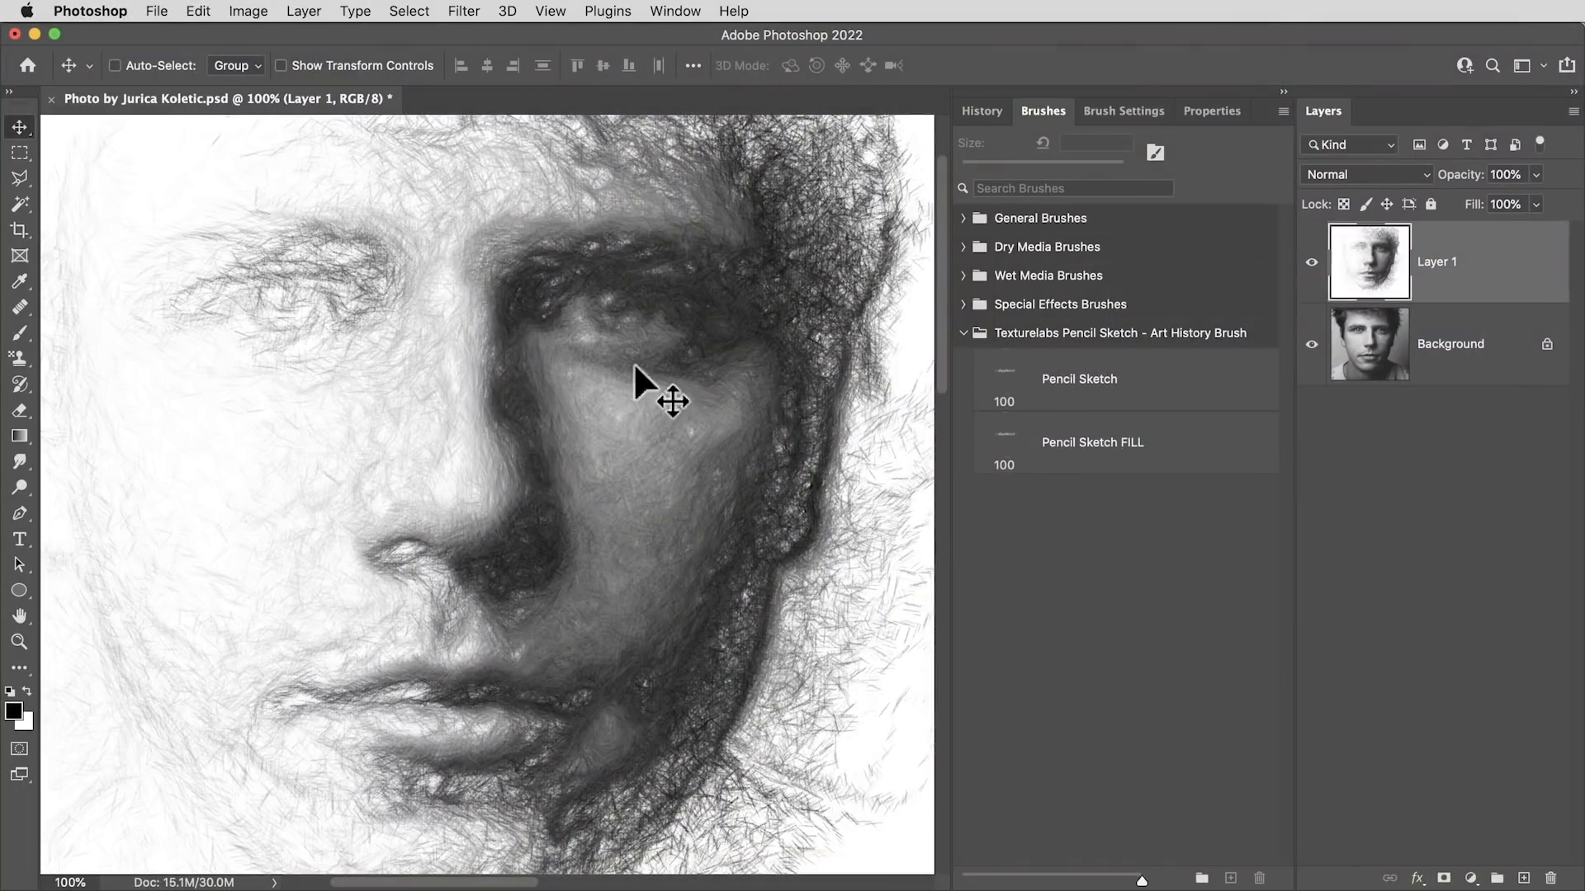
mouse_move(563, 402)
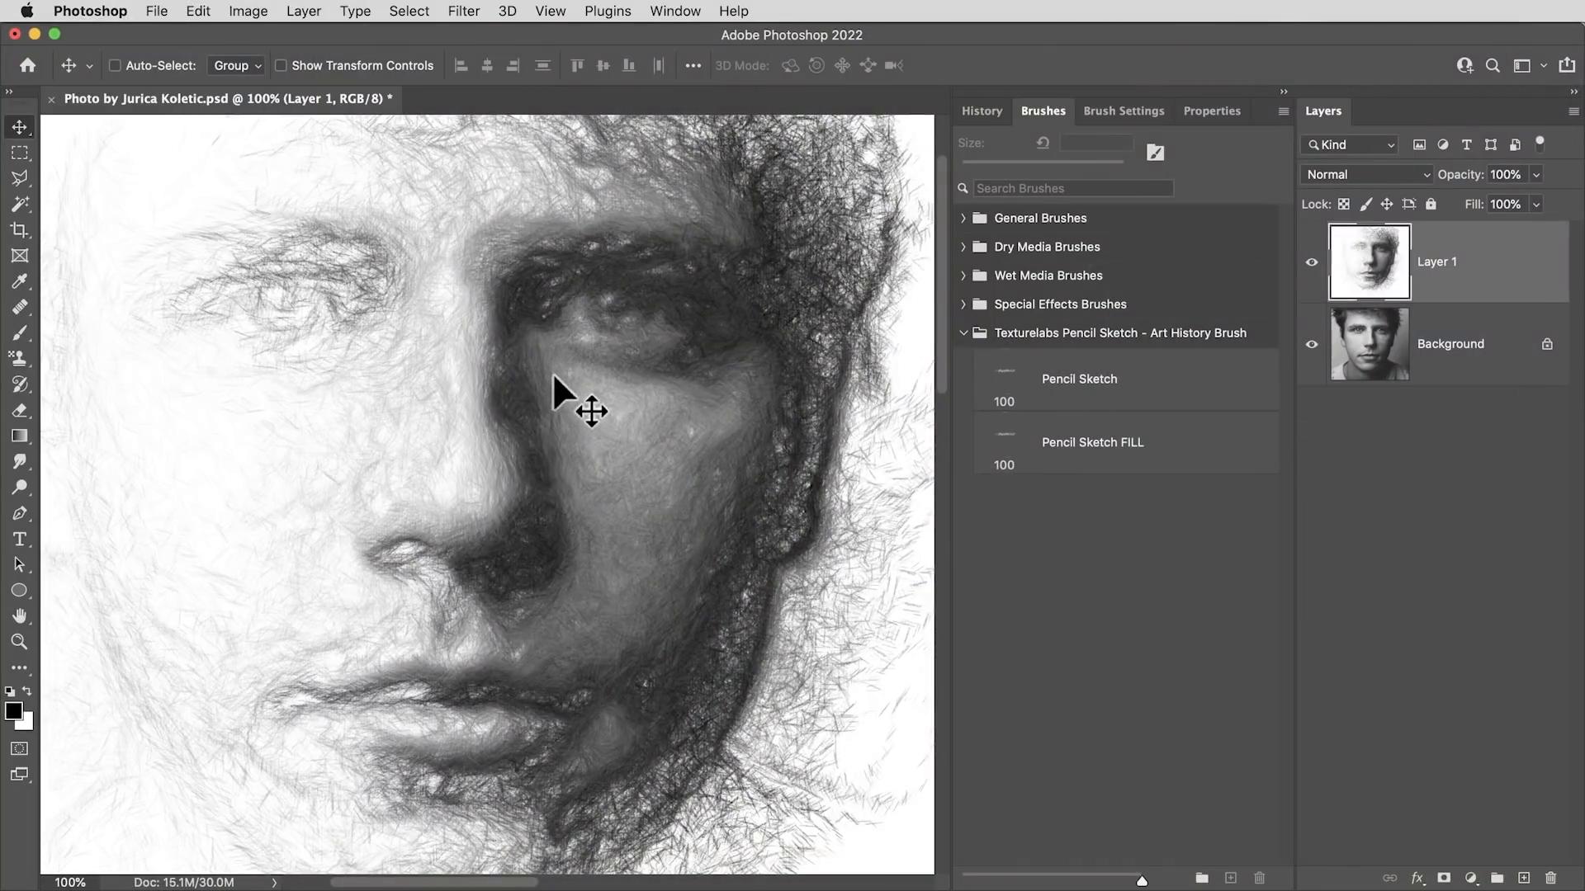
Step: Set the new document's original photo state as the History Brush source
left_click(981, 111)
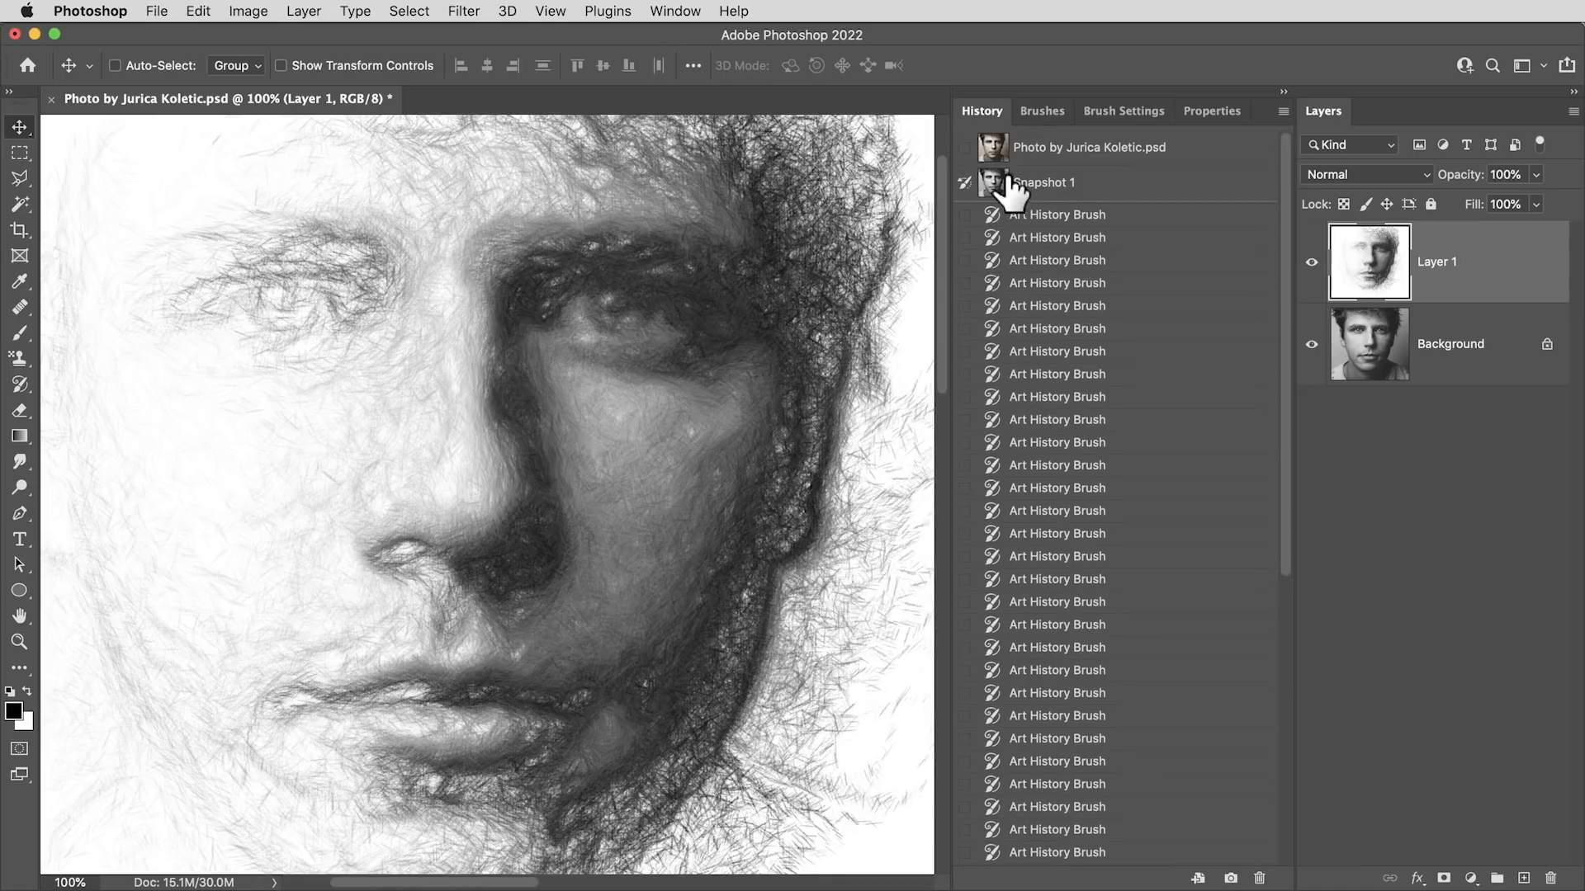
mouse_move(1152, 199)
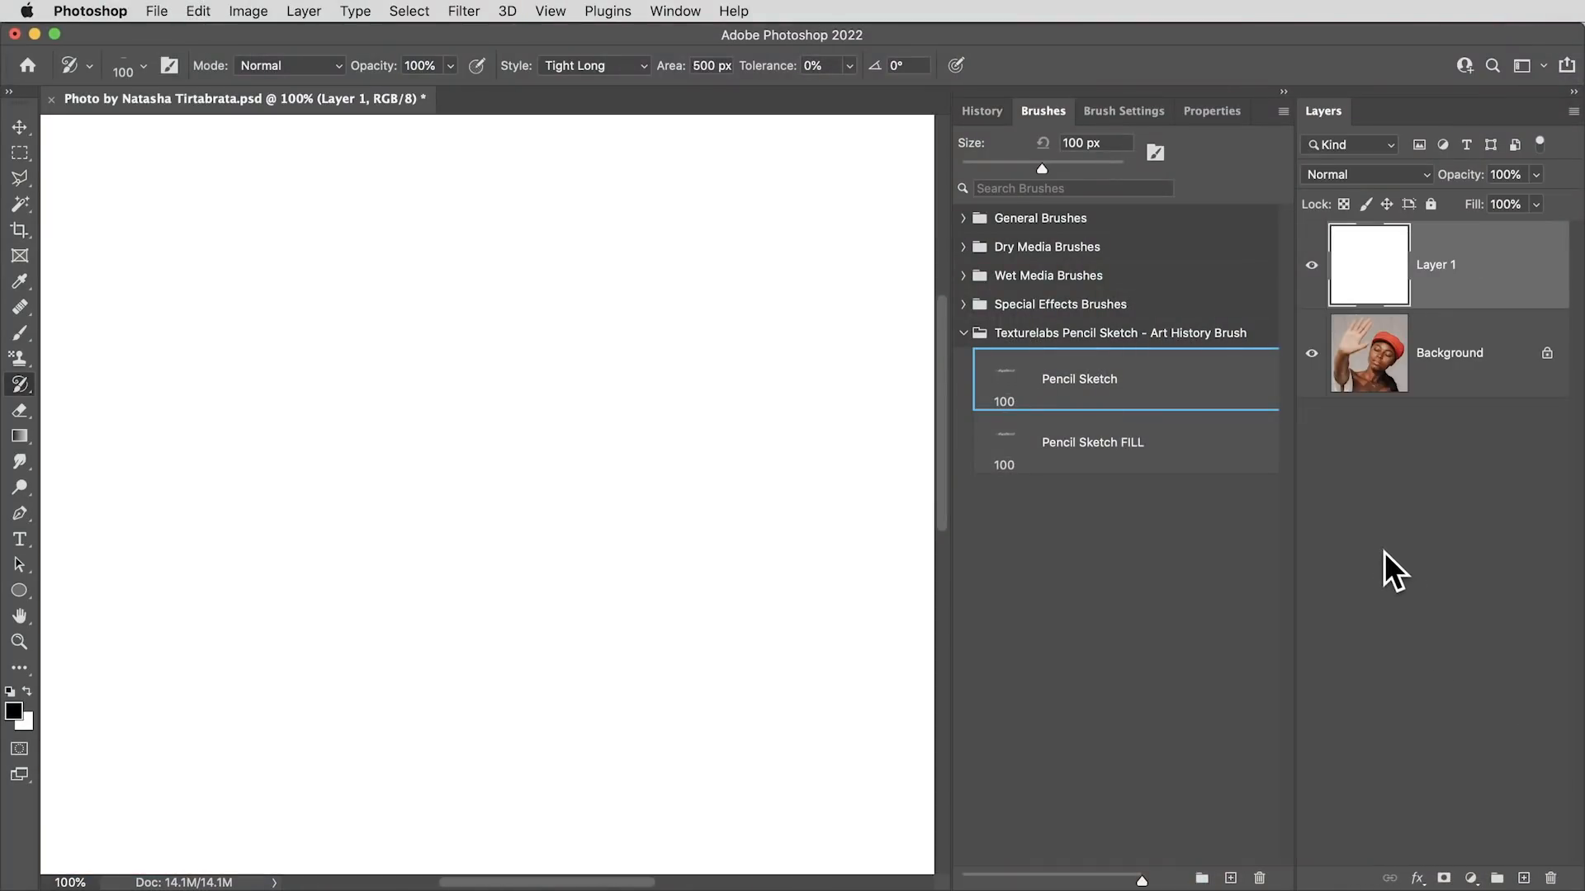
left_click(980, 112)
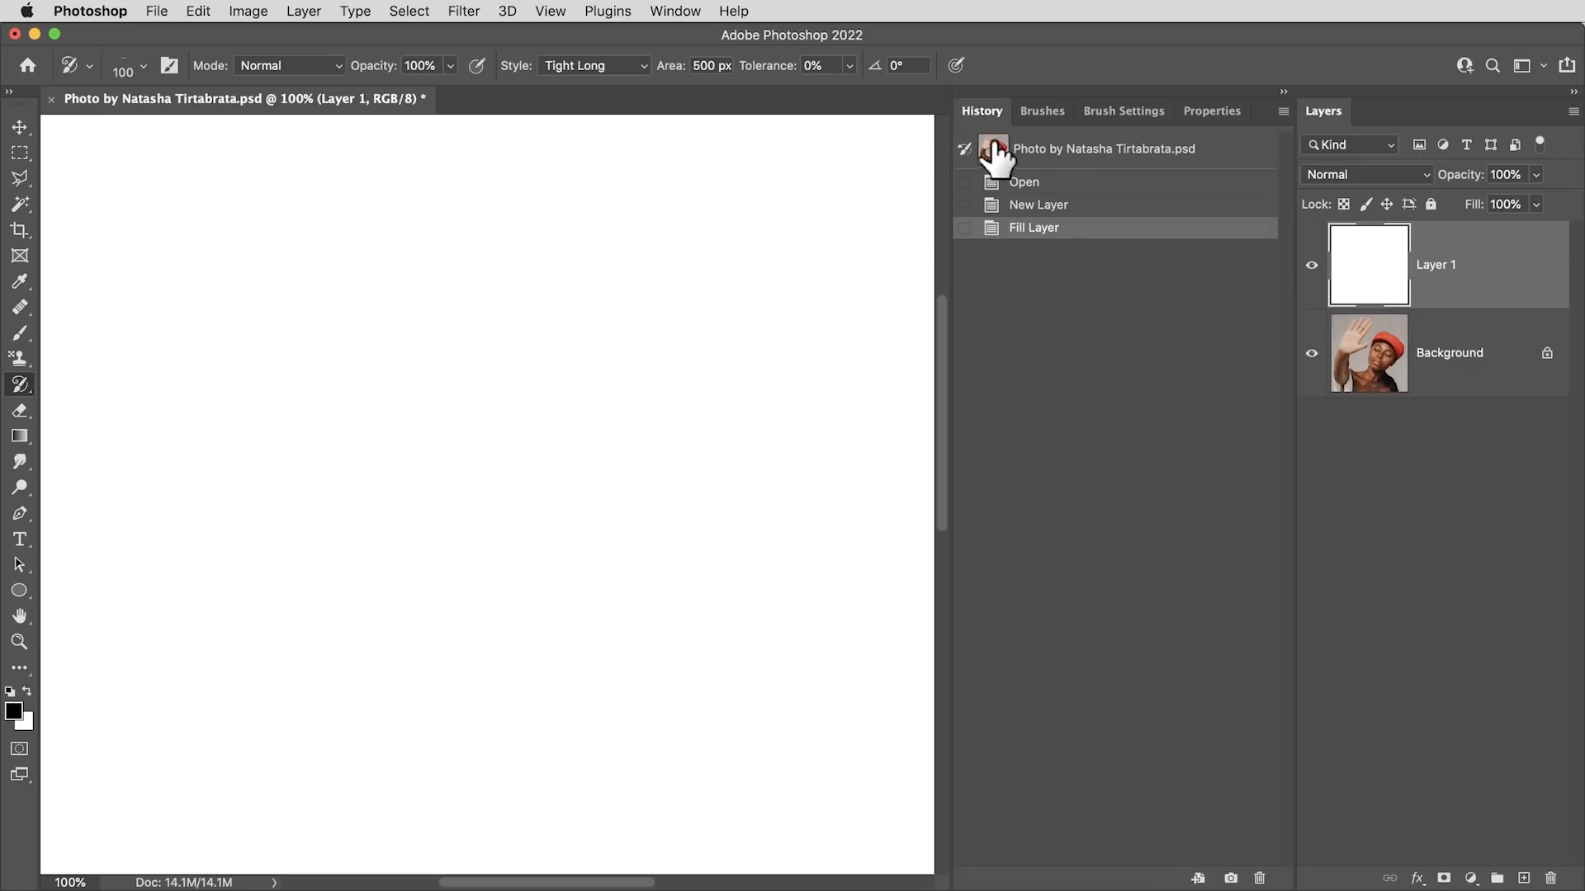
left_click(1041, 112)
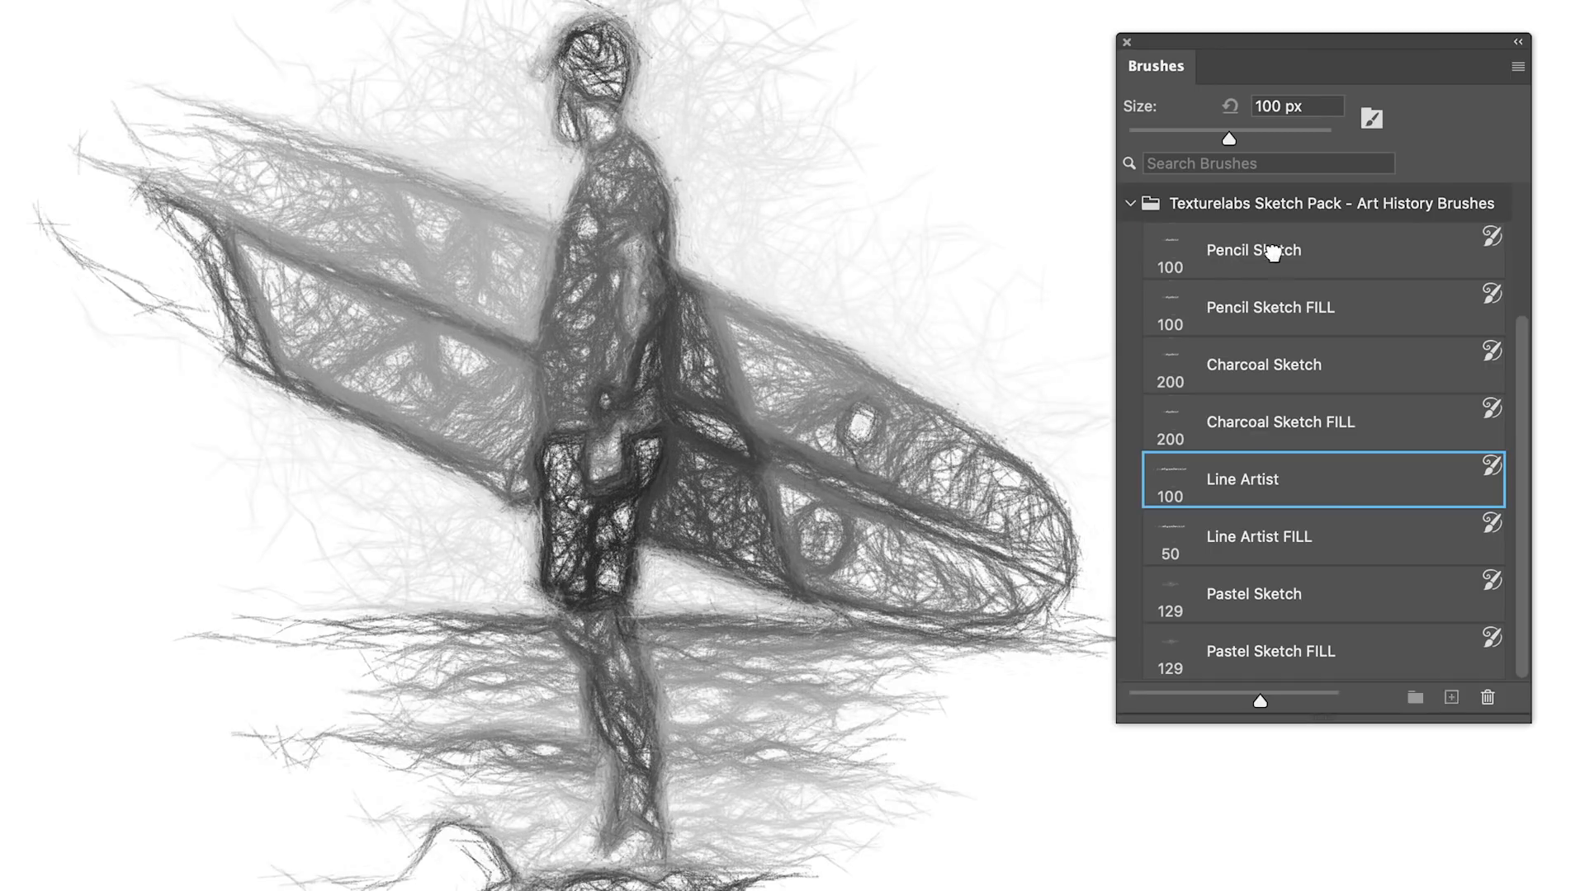
Step: Paint with Pencil Sketch, Line Artist FILL, Pastel Sketch and Pastel Sketch FILL brushes
left_click(1253, 250)
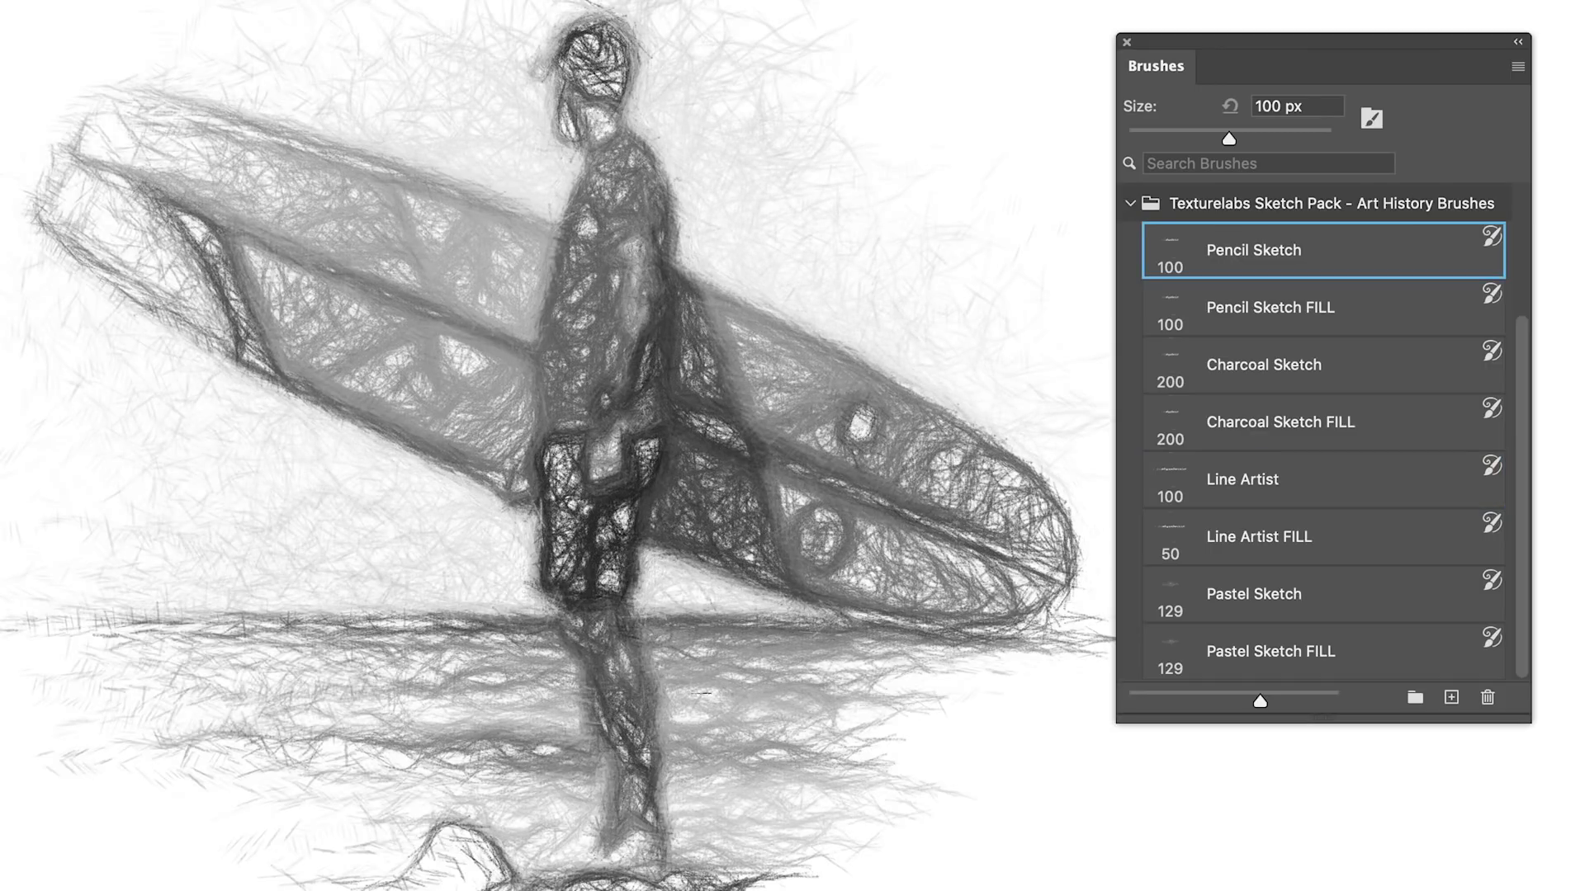
left_click(1258, 537)
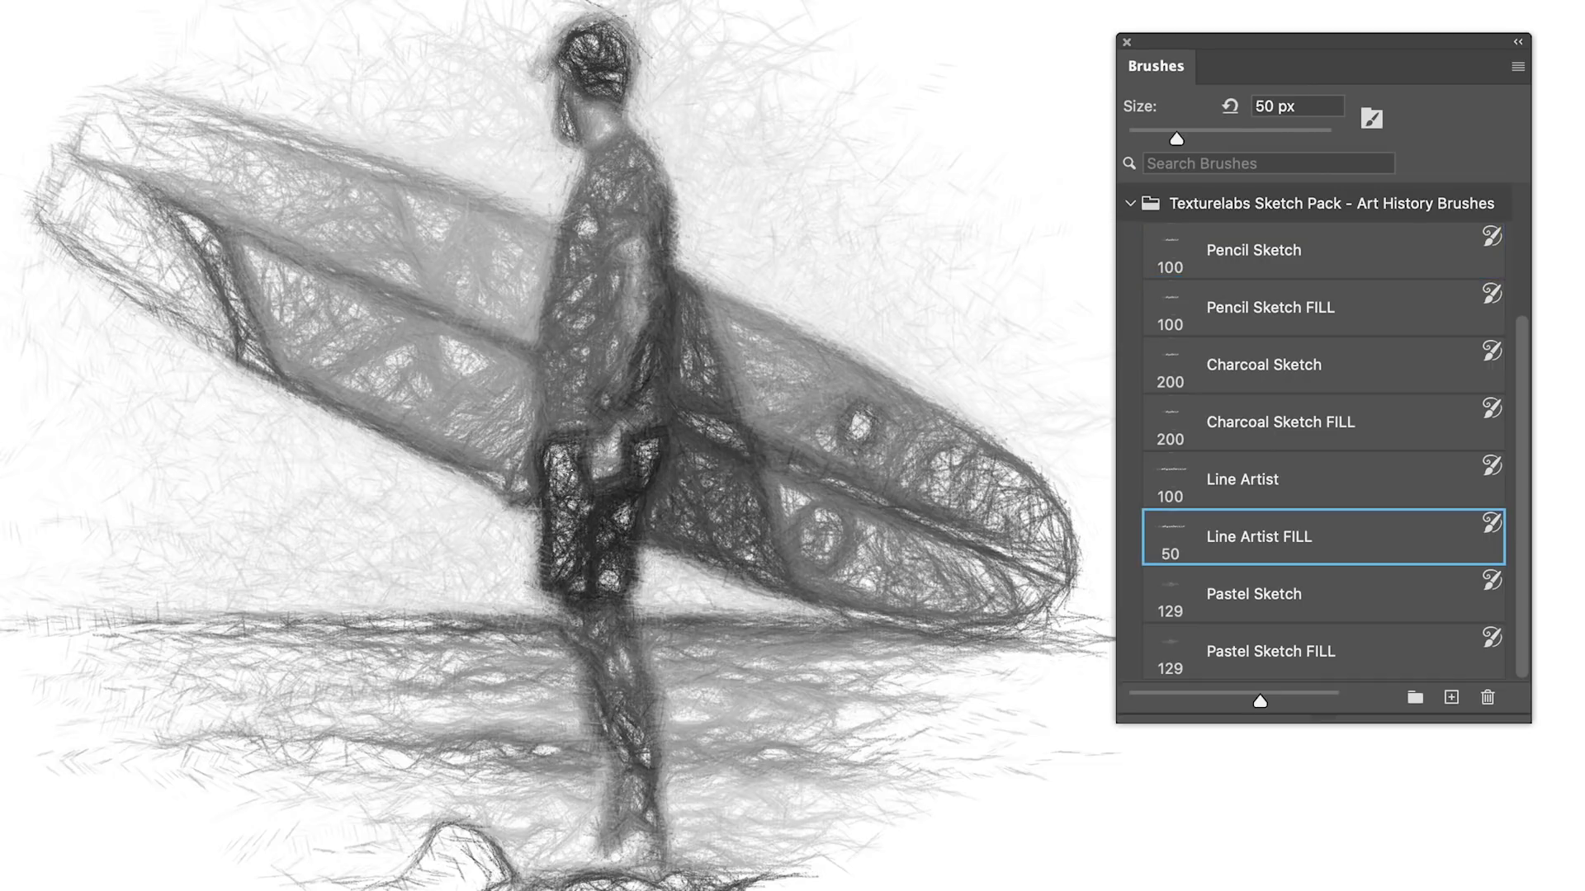
left_click(1253, 593)
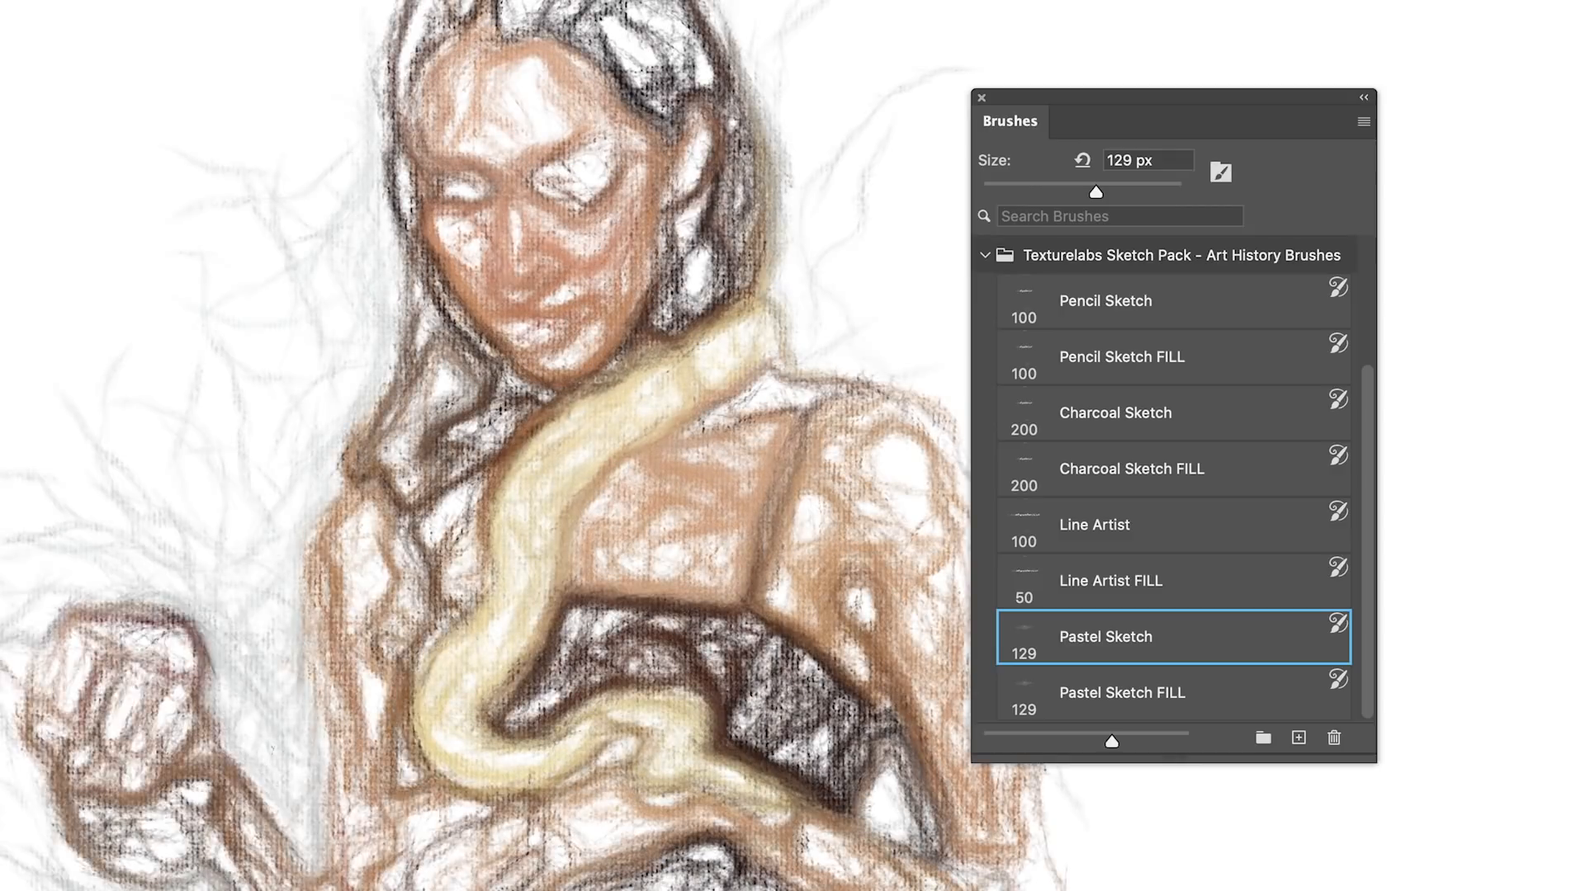
left_click(1121, 693)
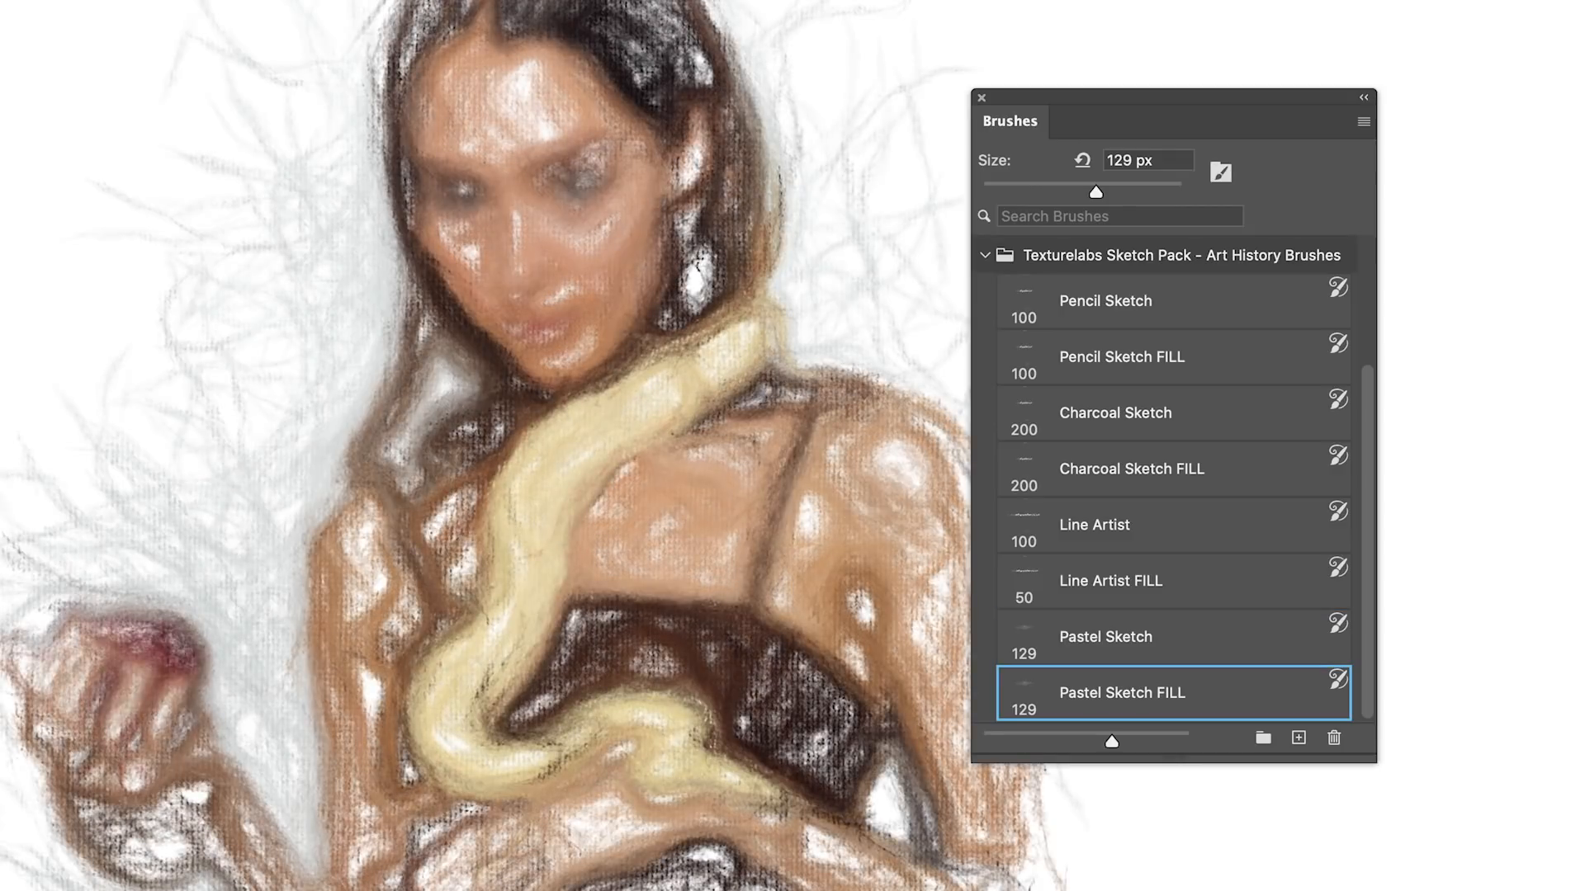